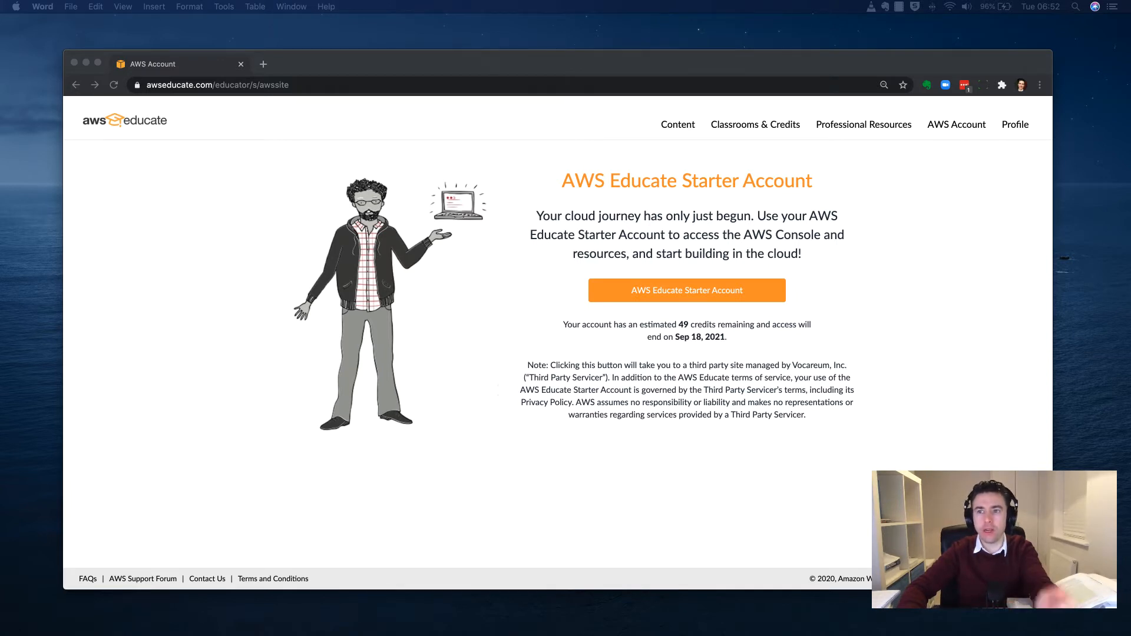
mouse_move(518, 309)
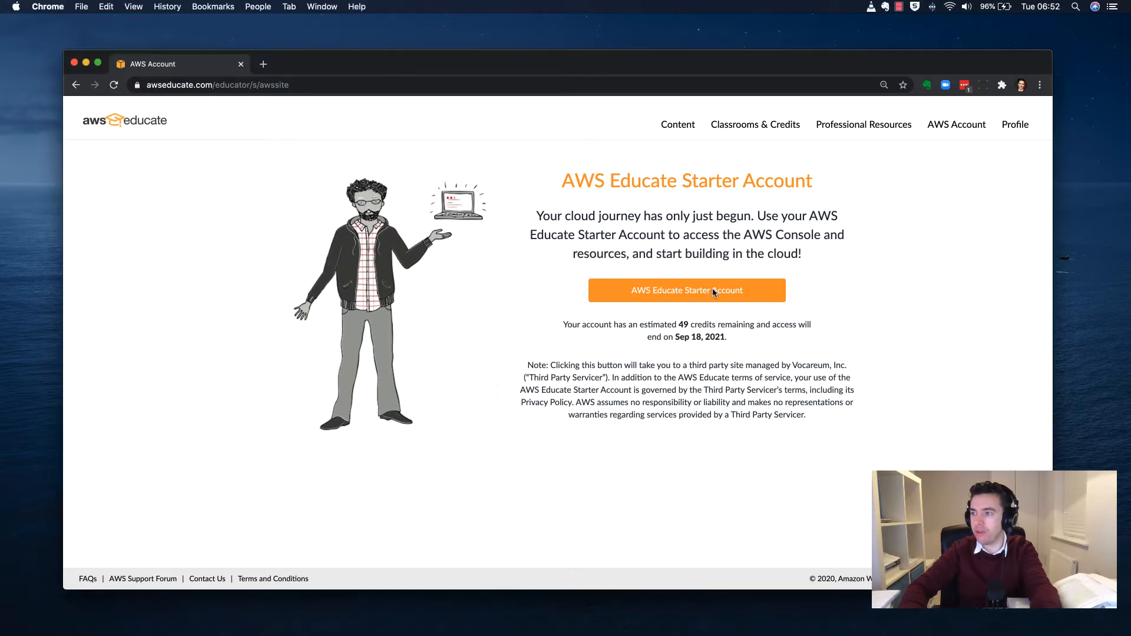
Step: Open the AWS Educate Starter Account workbench showing about $49 remaining credits
click(685, 290)
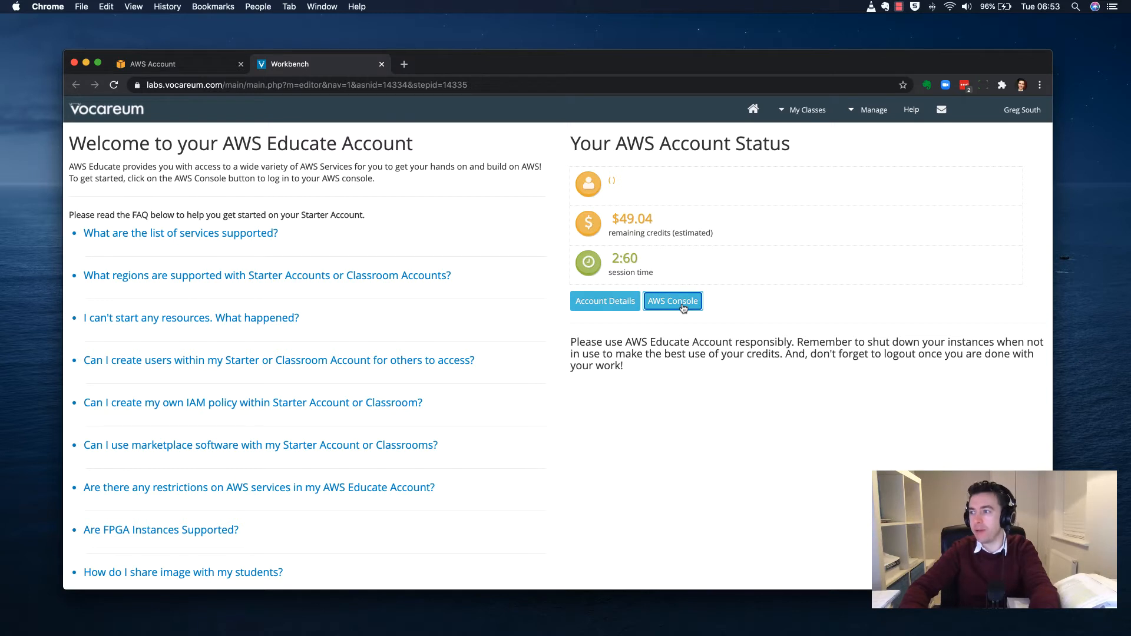
Step: Launch the AWS Management Console from the Vocareum workbench, in the N. Virginia region
click(671, 301)
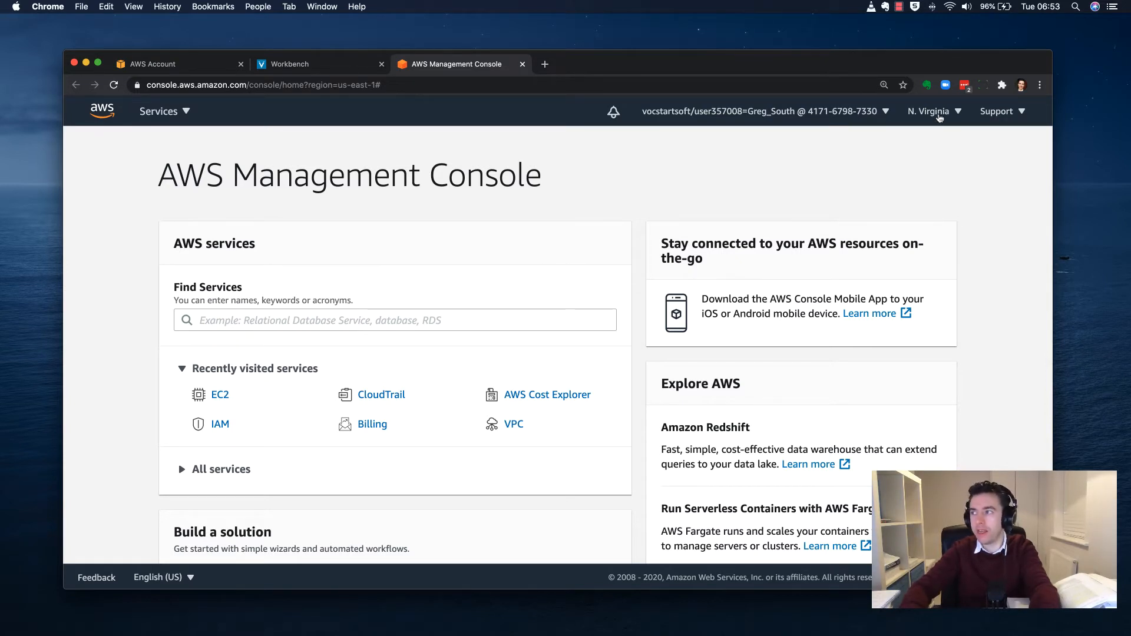
click(930, 111)
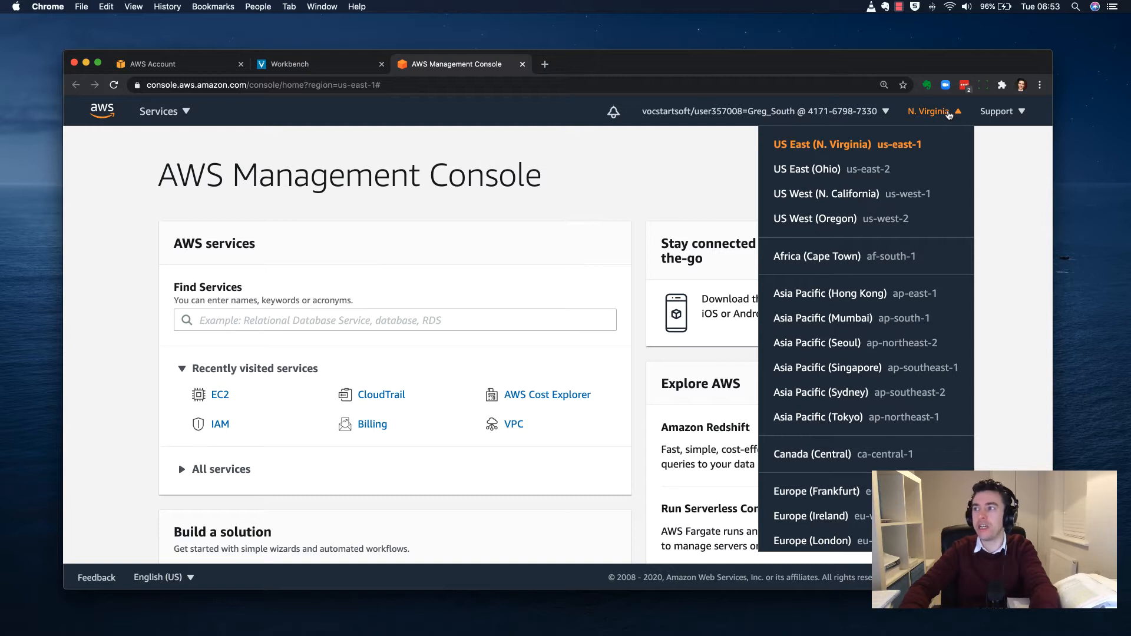
click(933, 111)
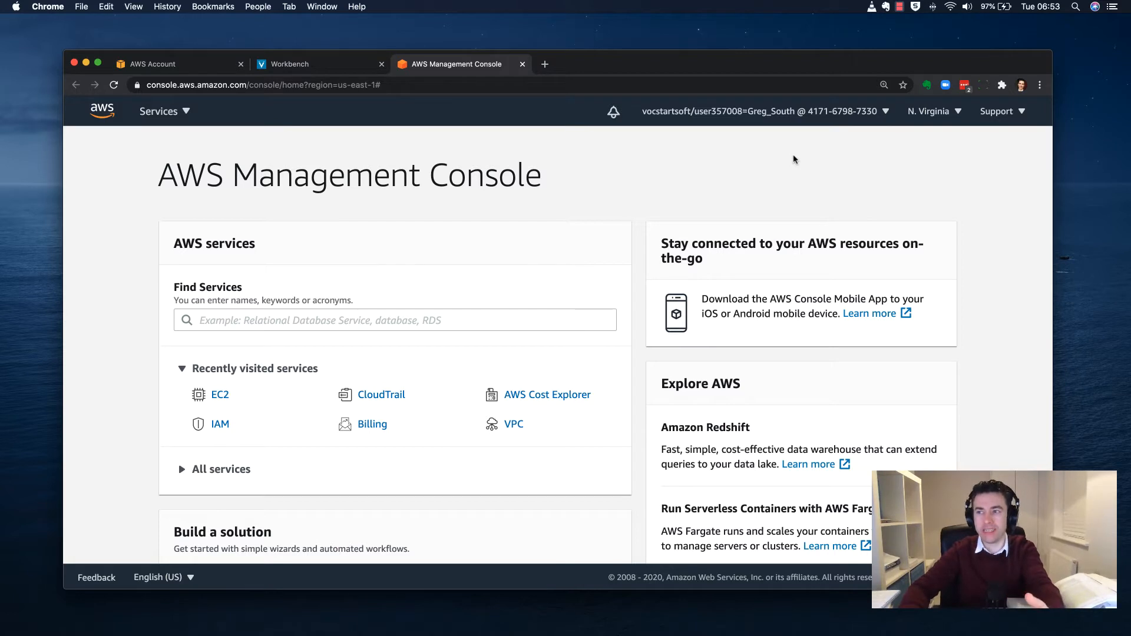
mouse_move(567, 240)
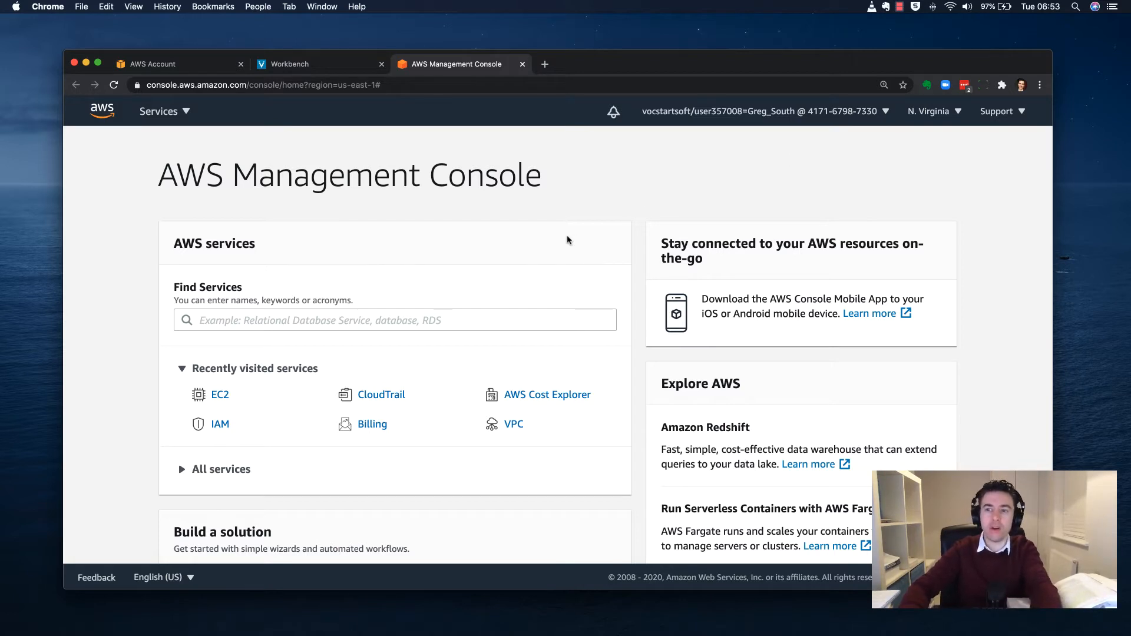
mouse_move(322, 229)
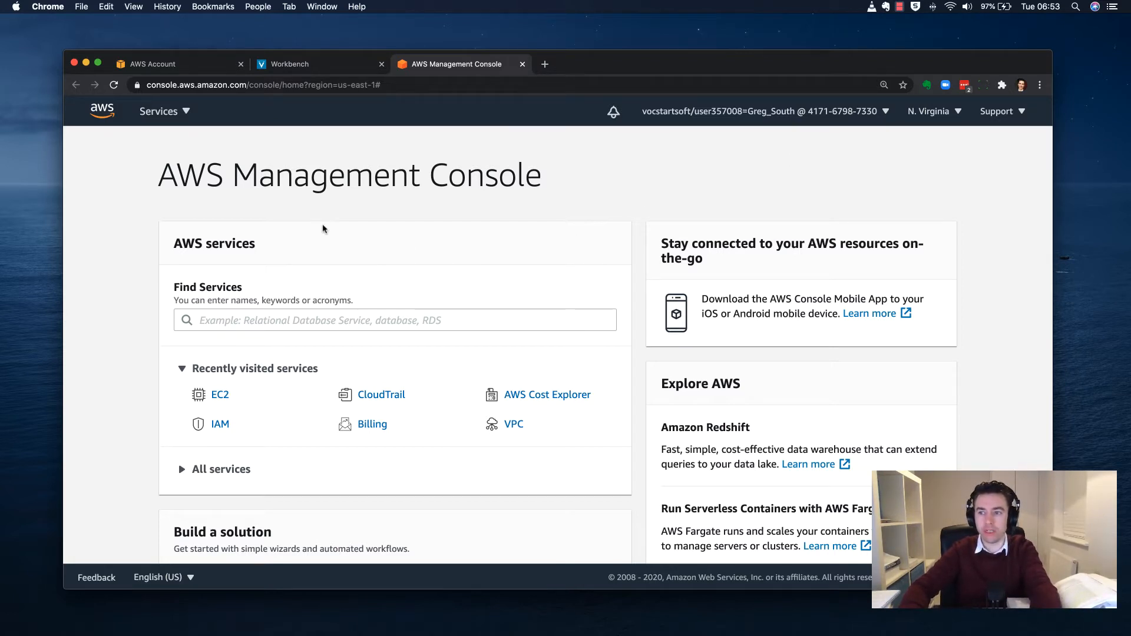
mouse_move(293, 229)
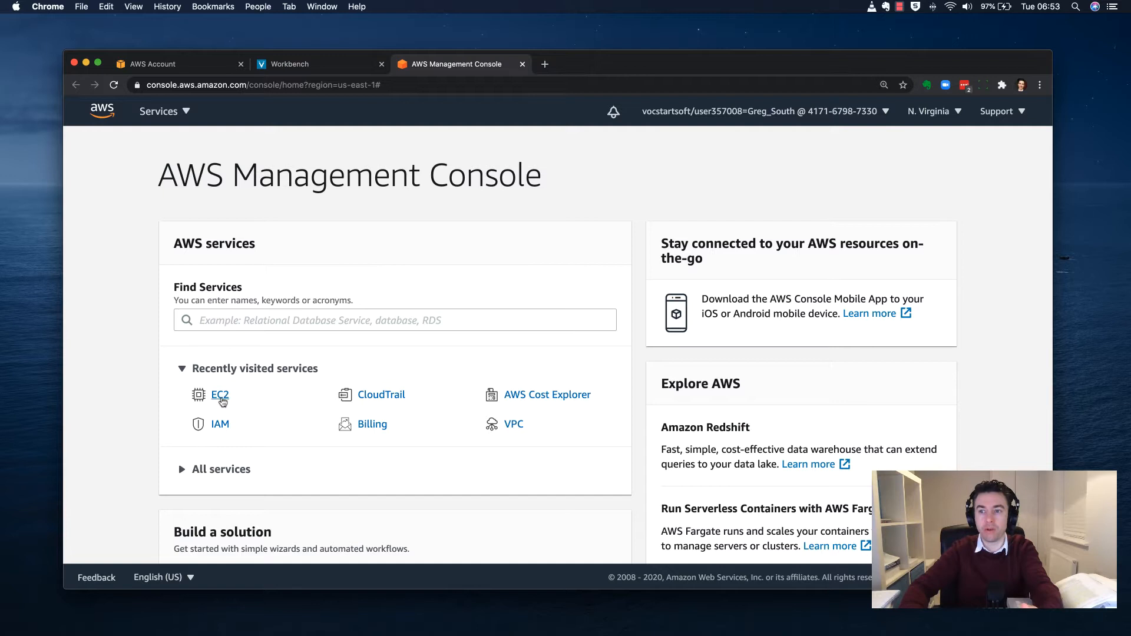
Step: Open EC2 from Recently visited services to reach the N. Virginia EC2 Dashboard
click(219, 395)
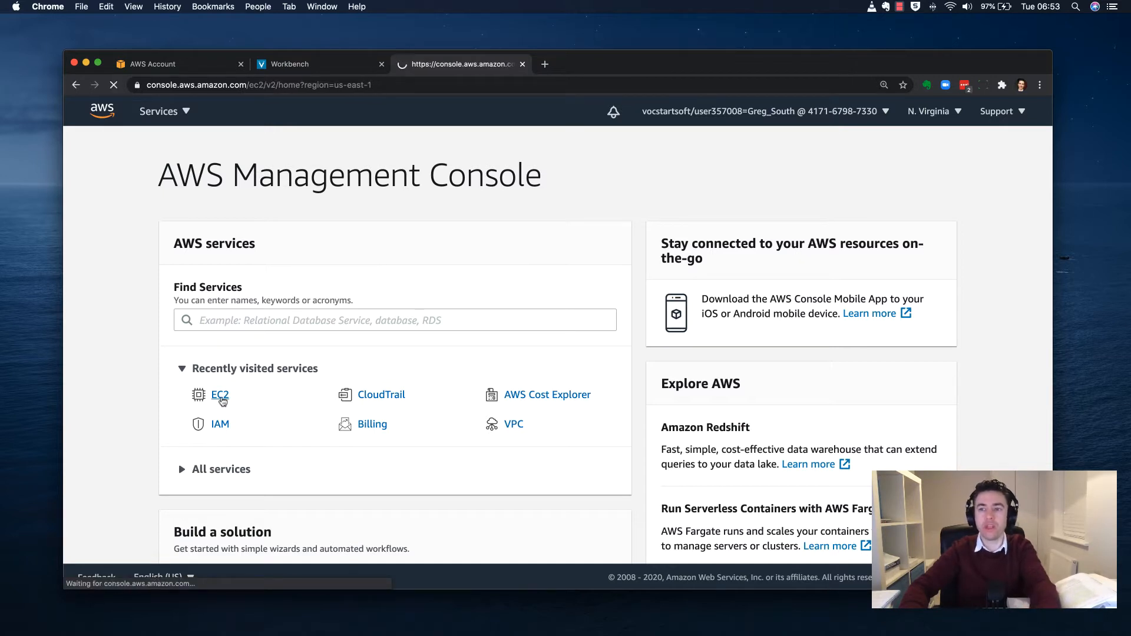
click(219, 394)
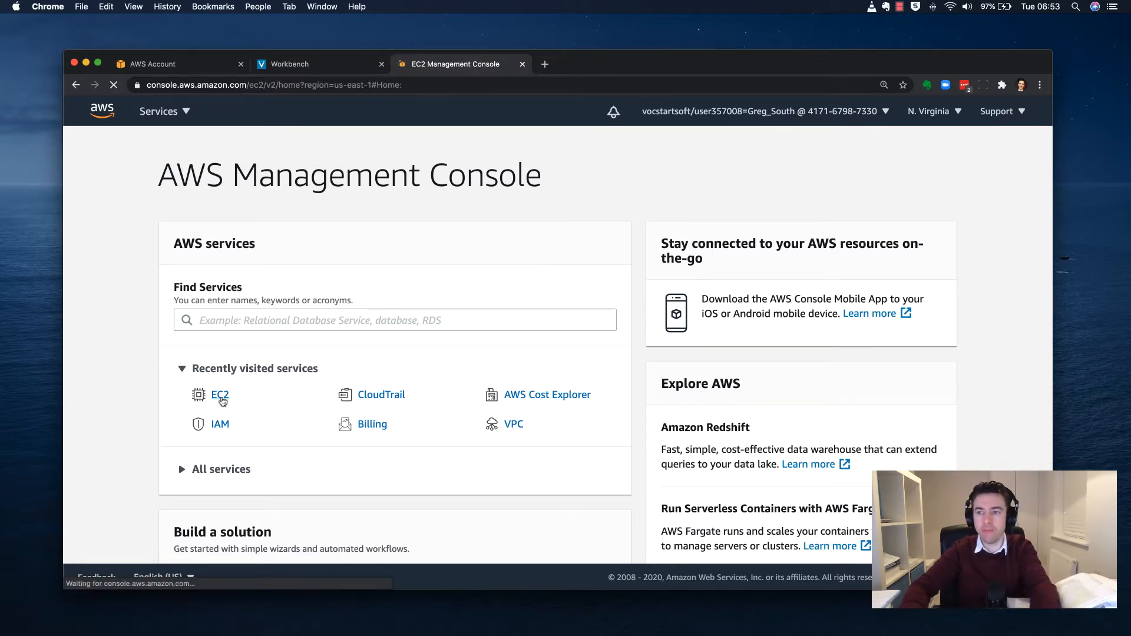
click(220, 394)
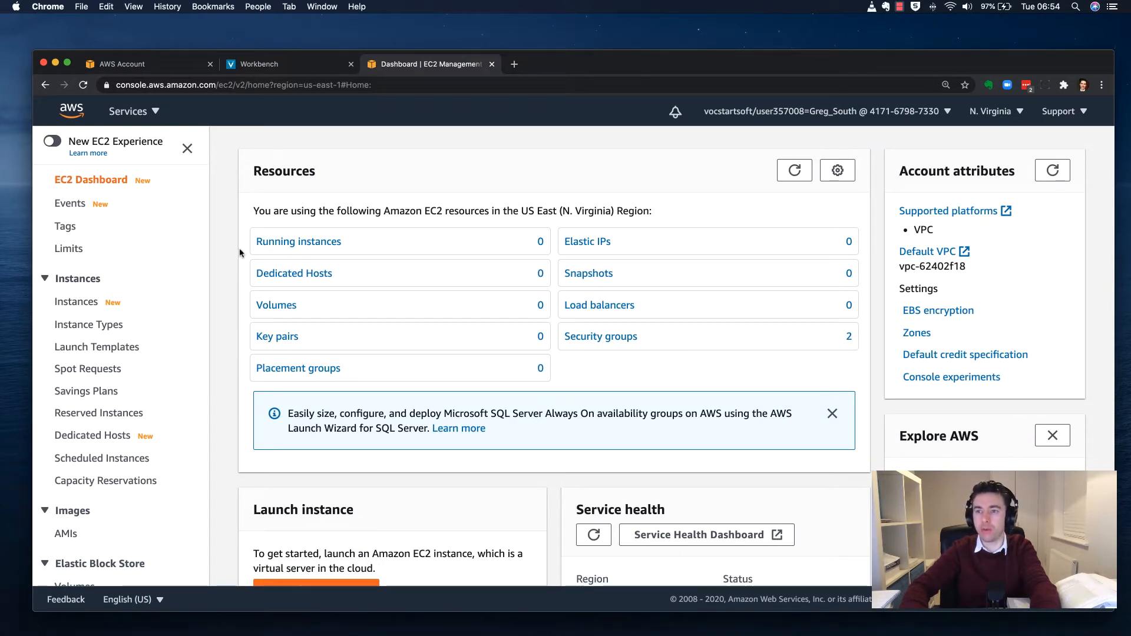
mouse_move(277, 311)
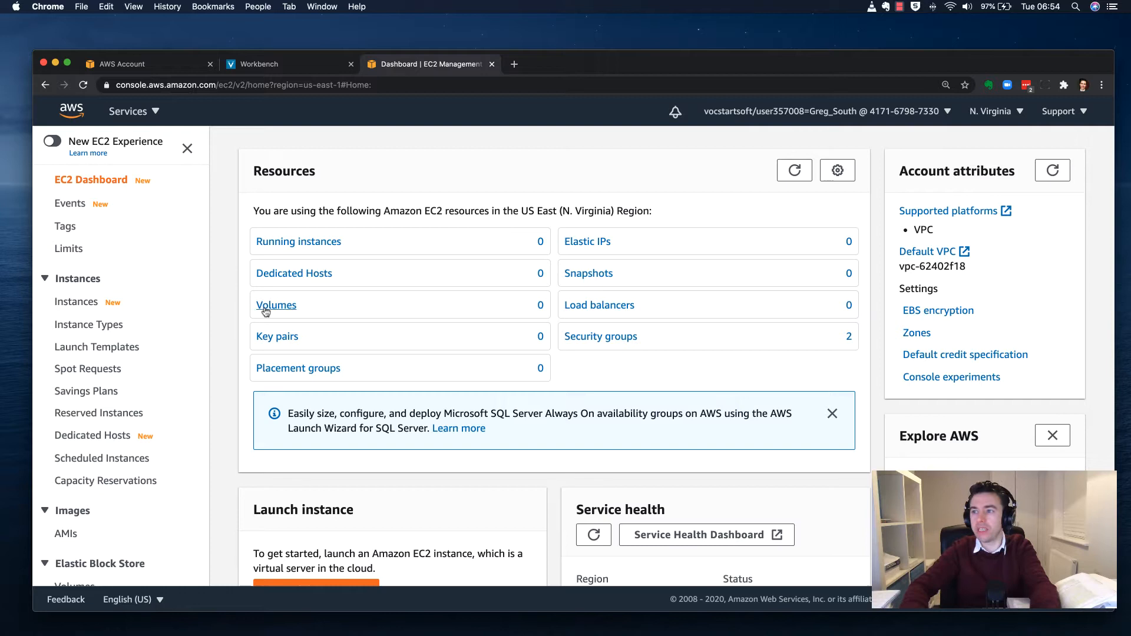
mouse_move(751, 212)
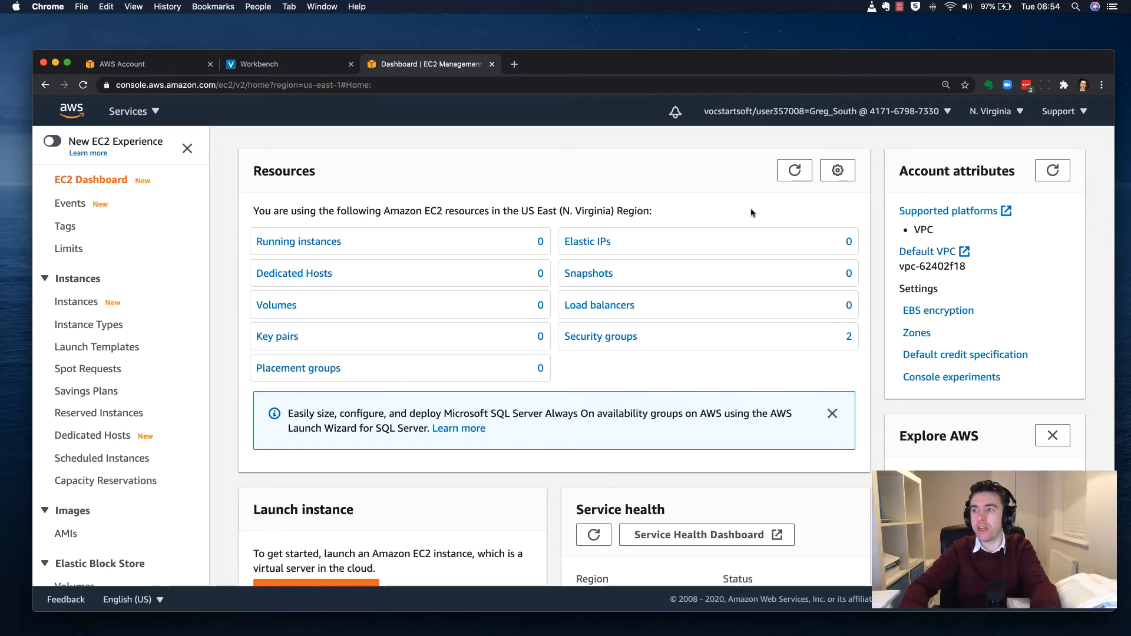
mouse_move(298, 241)
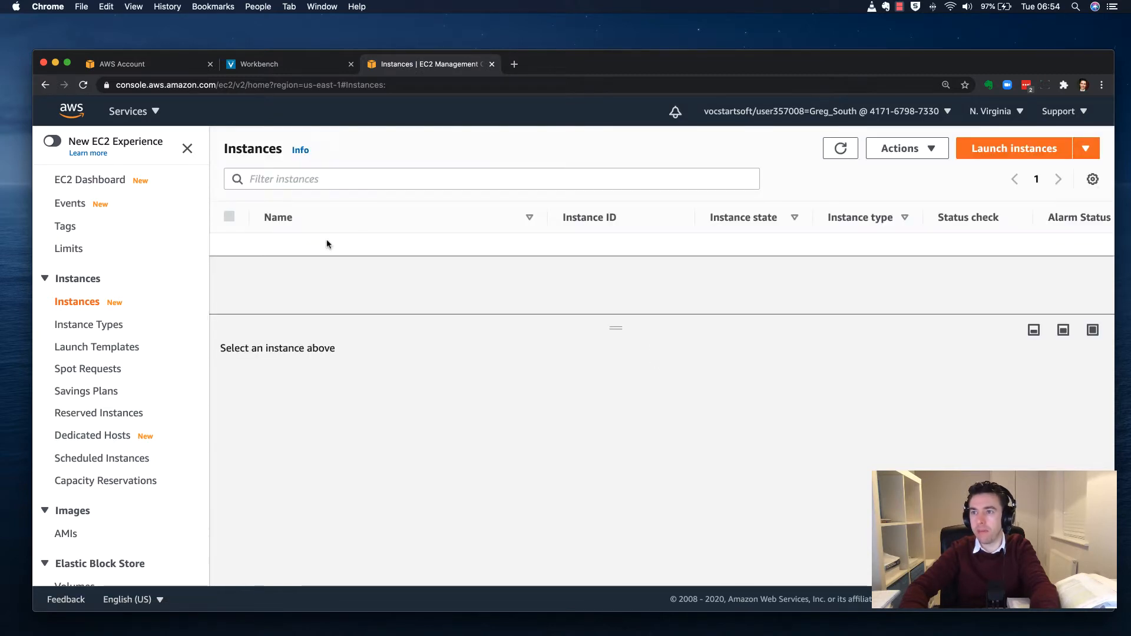
mouse_move(353, 311)
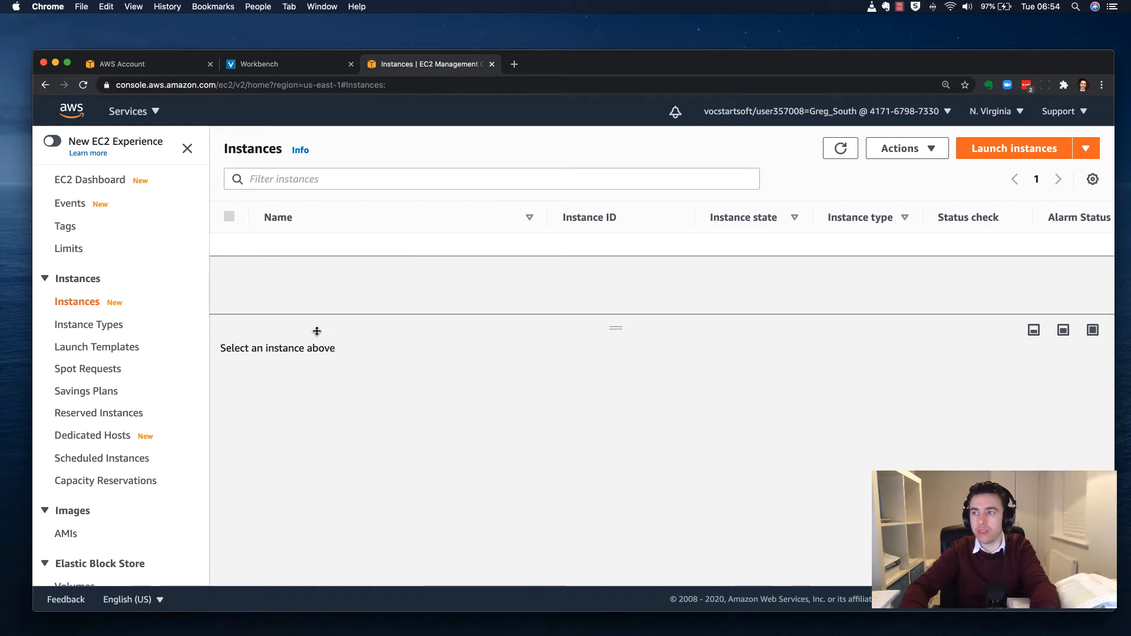
mouse_move(378, 316)
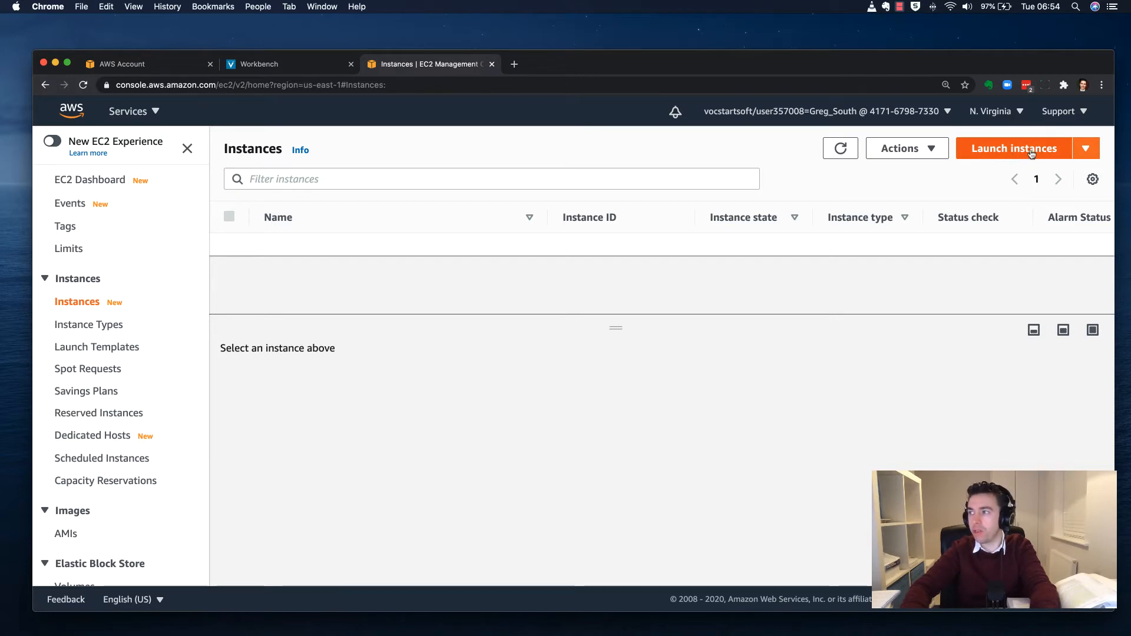
Step: Start launching an instance and pick the Microsoft Windows Server 2019 Base AMI
click(1013, 148)
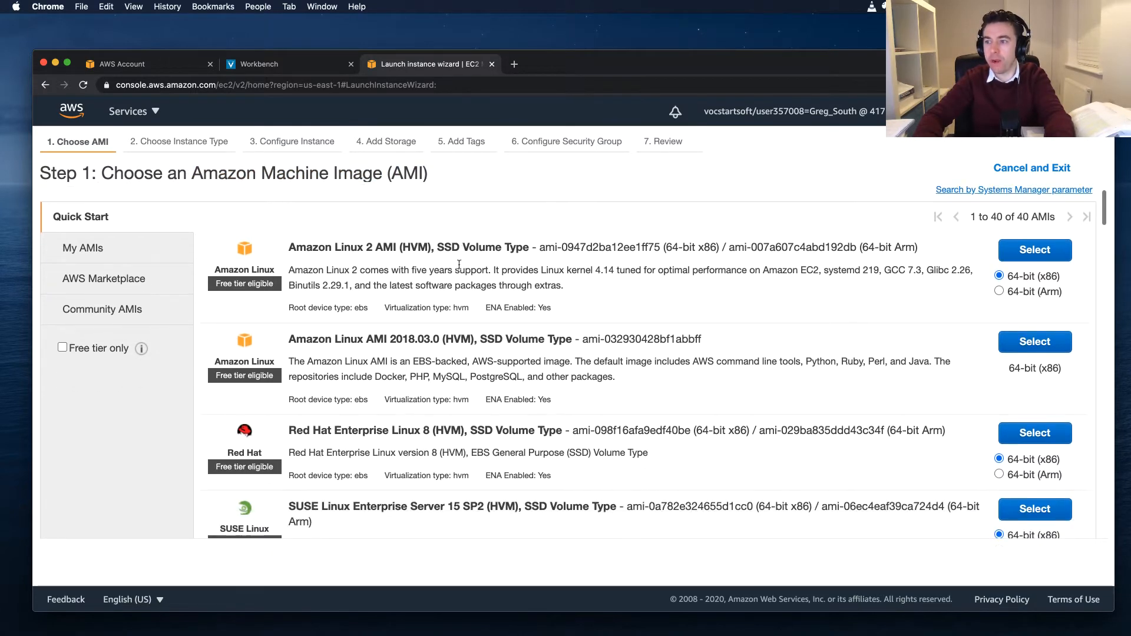
scroll(down, 3)
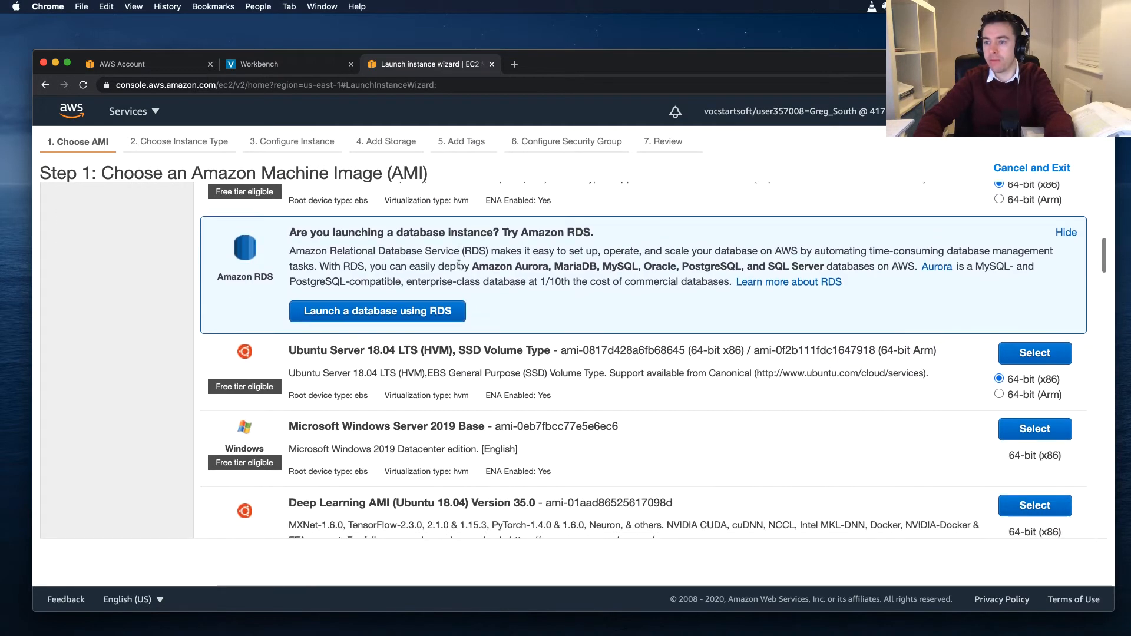
scroll(down, 3)
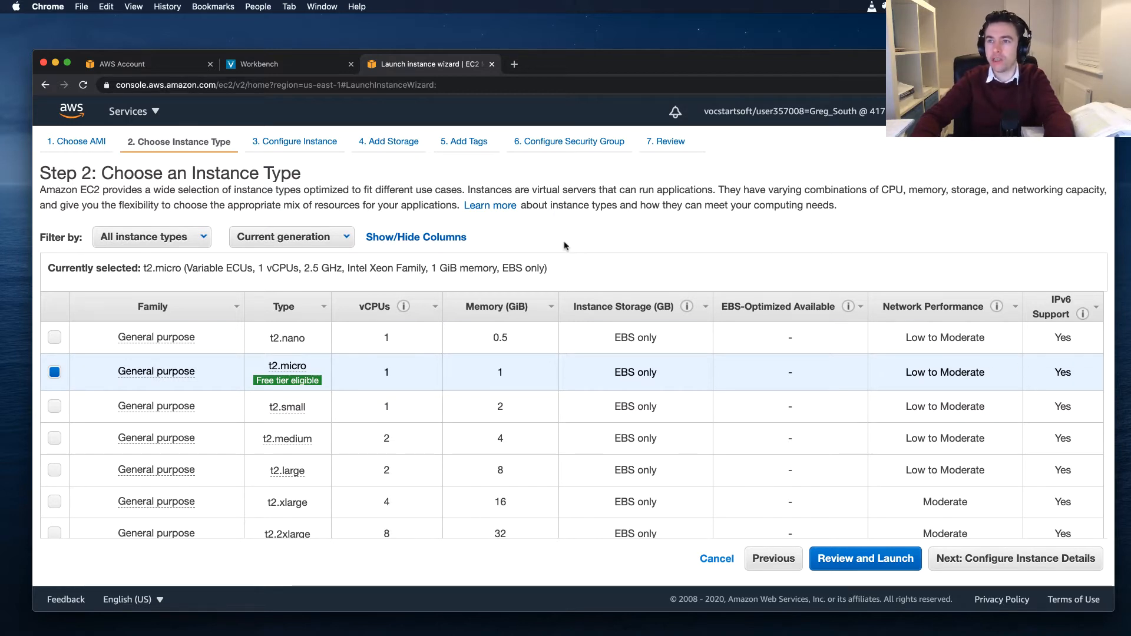
mouse_move(467, 220)
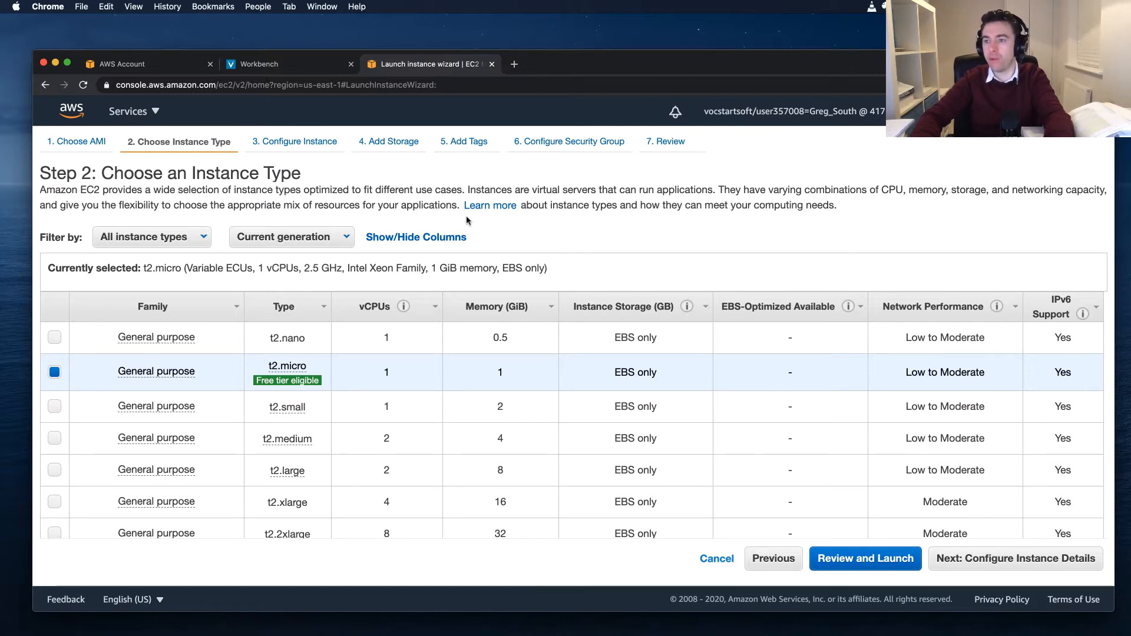
mouse_move(287, 315)
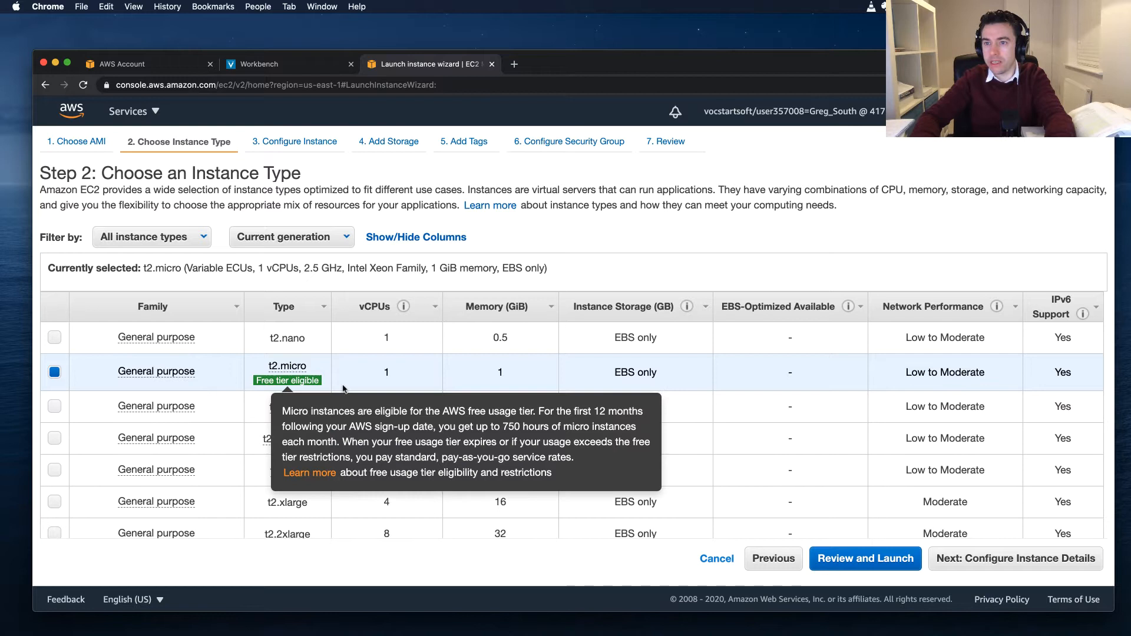
mouse_move(465, 378)
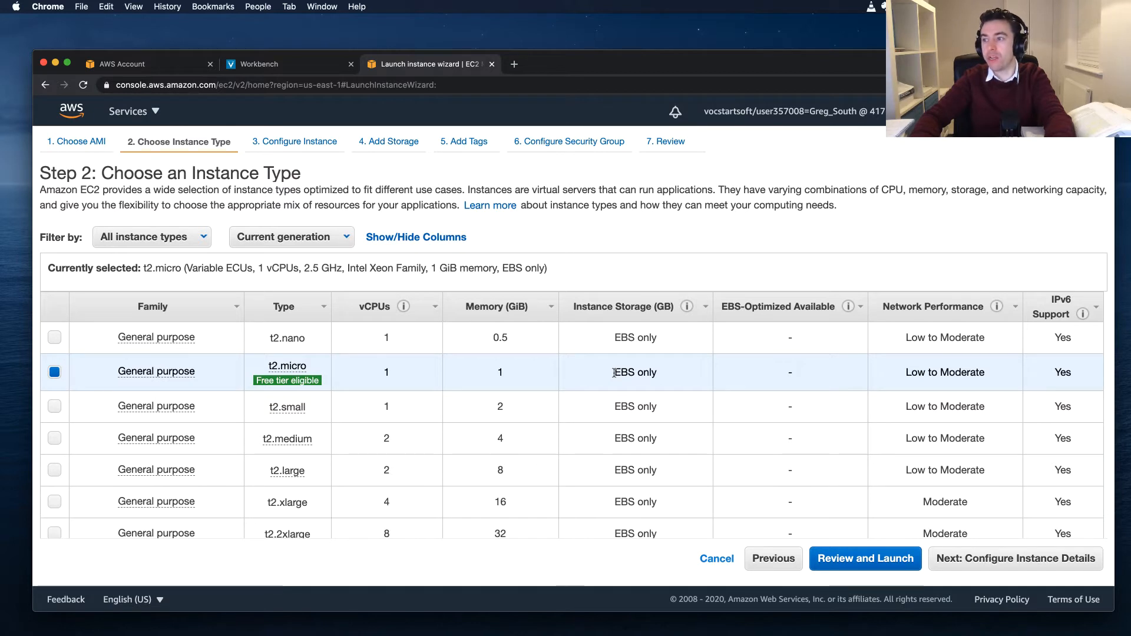
mouse_move(674, 372)
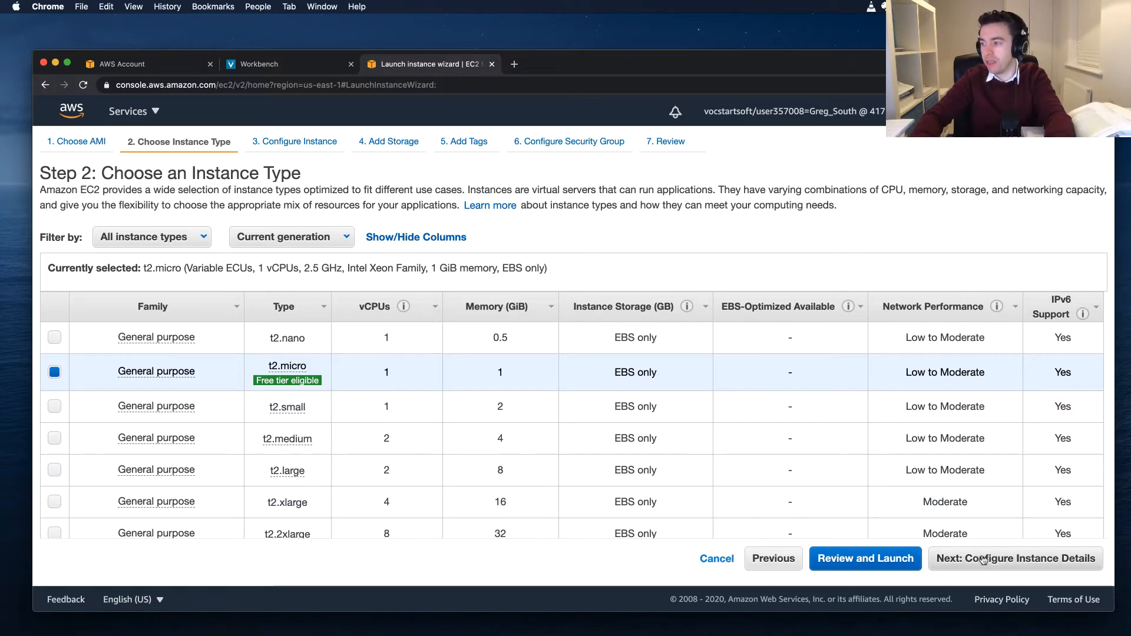
Step: Keep the free-tier t2.micro instance type and continue to instance details
click(1014, 557)
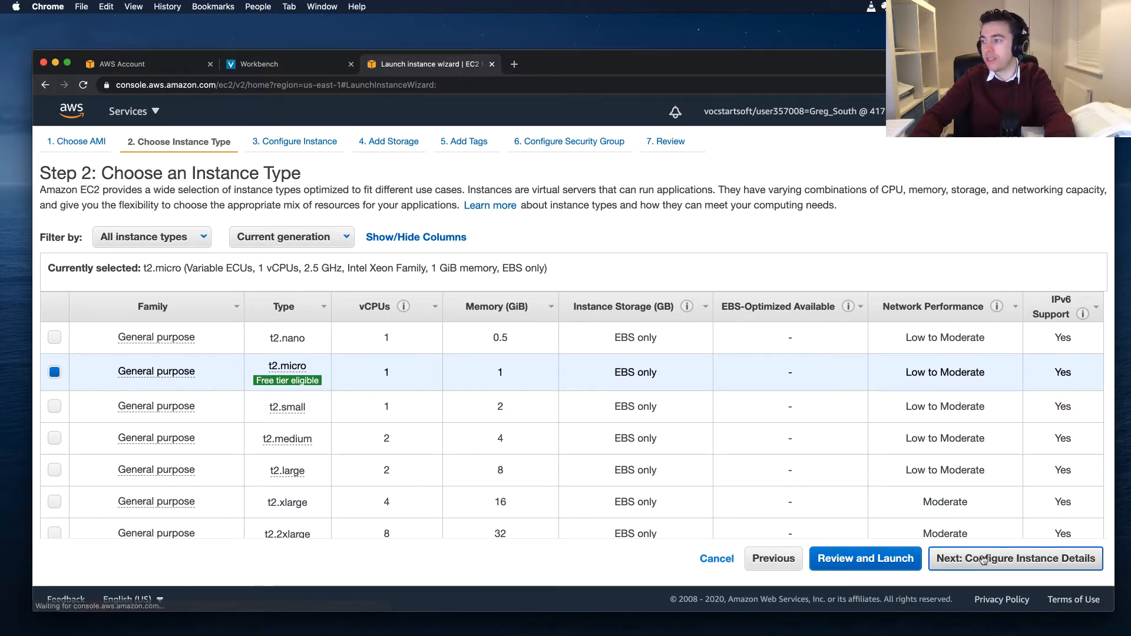
Step: Set the number of instances to 1 after briefly entering 10
click(1014, 559)
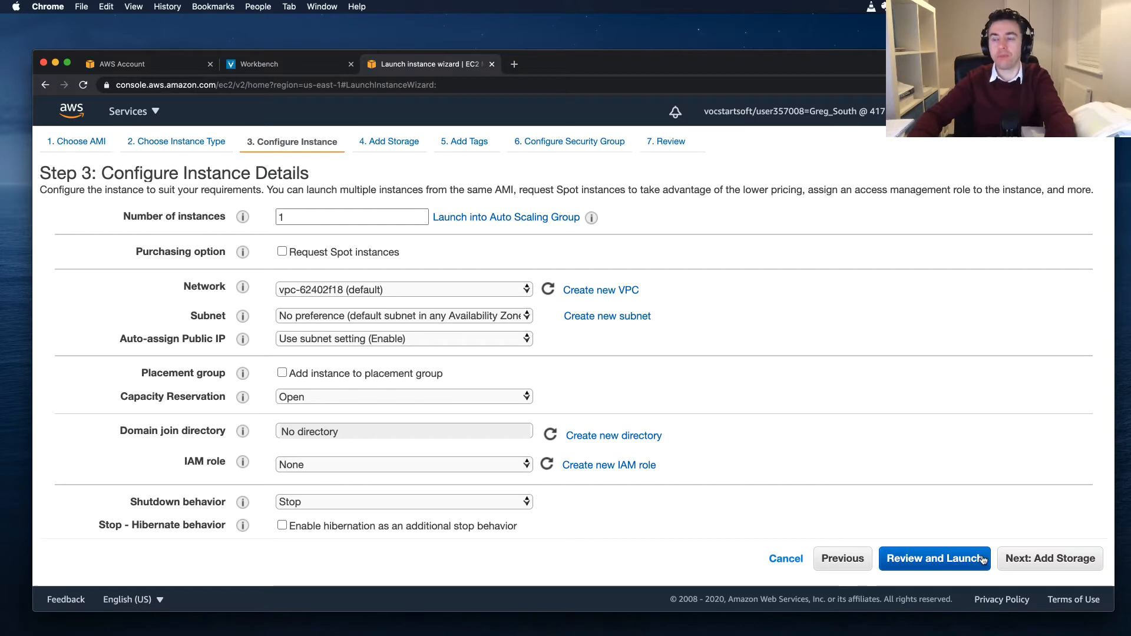
mouse_move(747, 330)
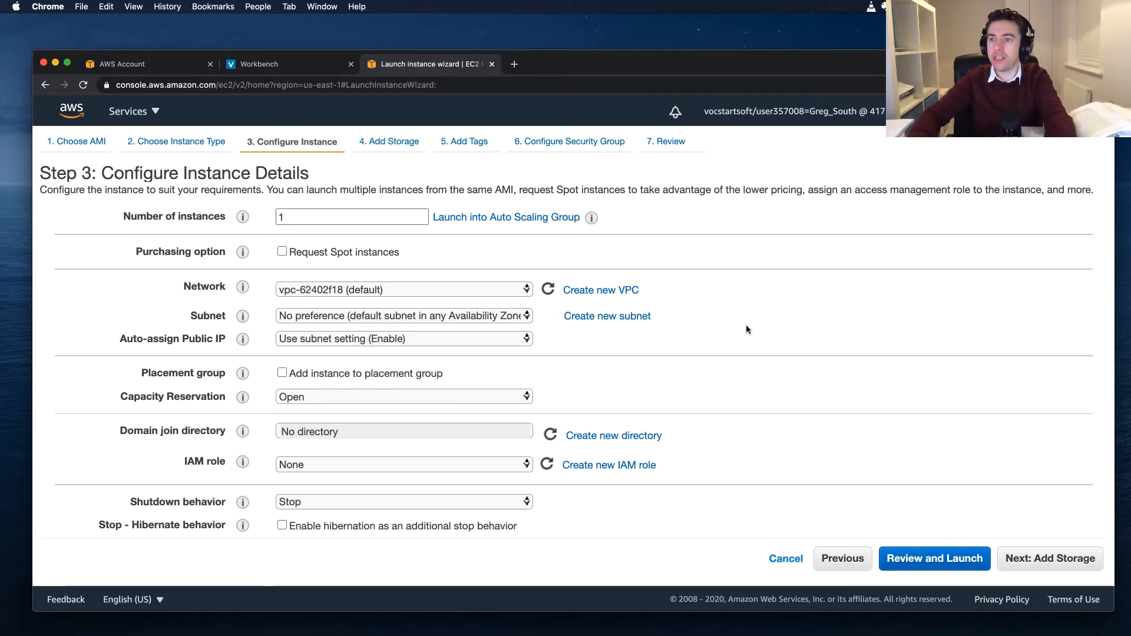
click(351, 217)
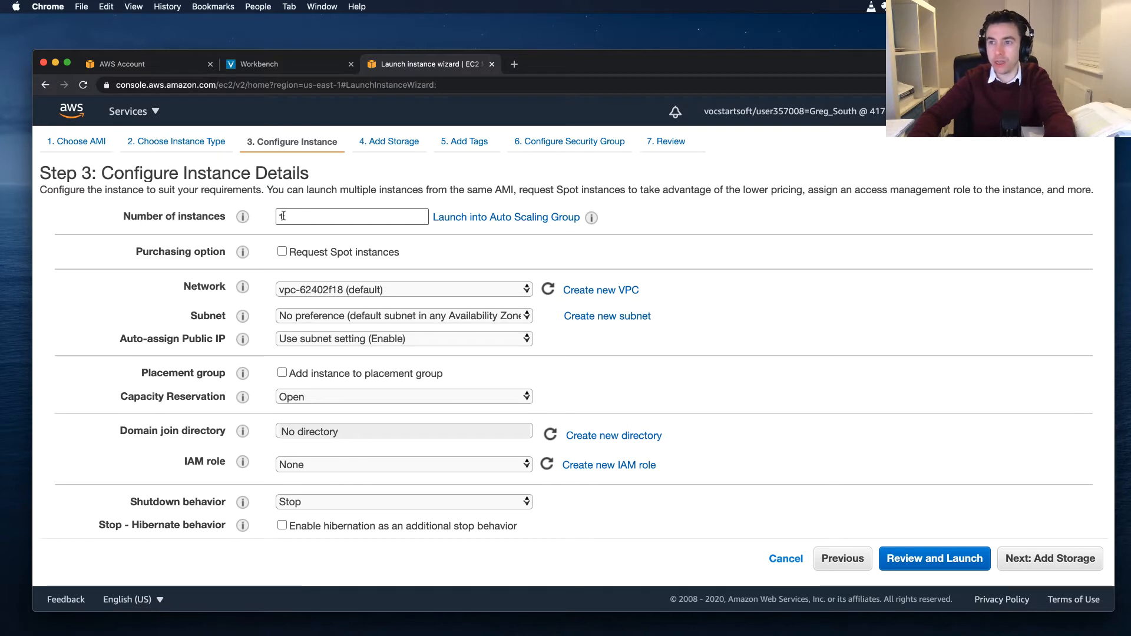
click(351, 216)
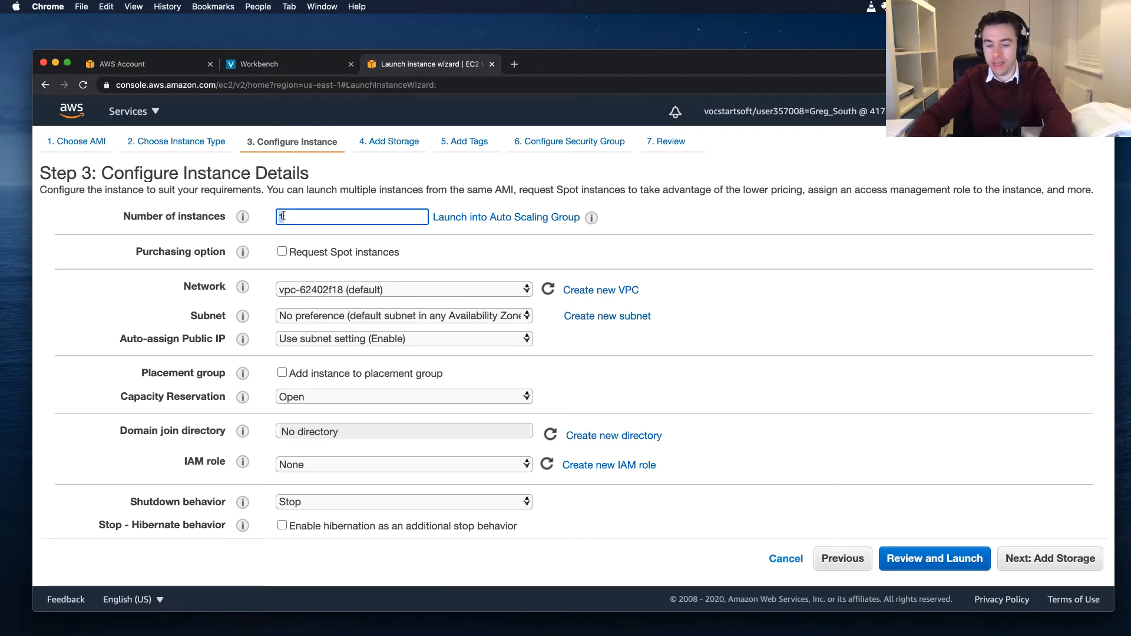
key(Backspace)
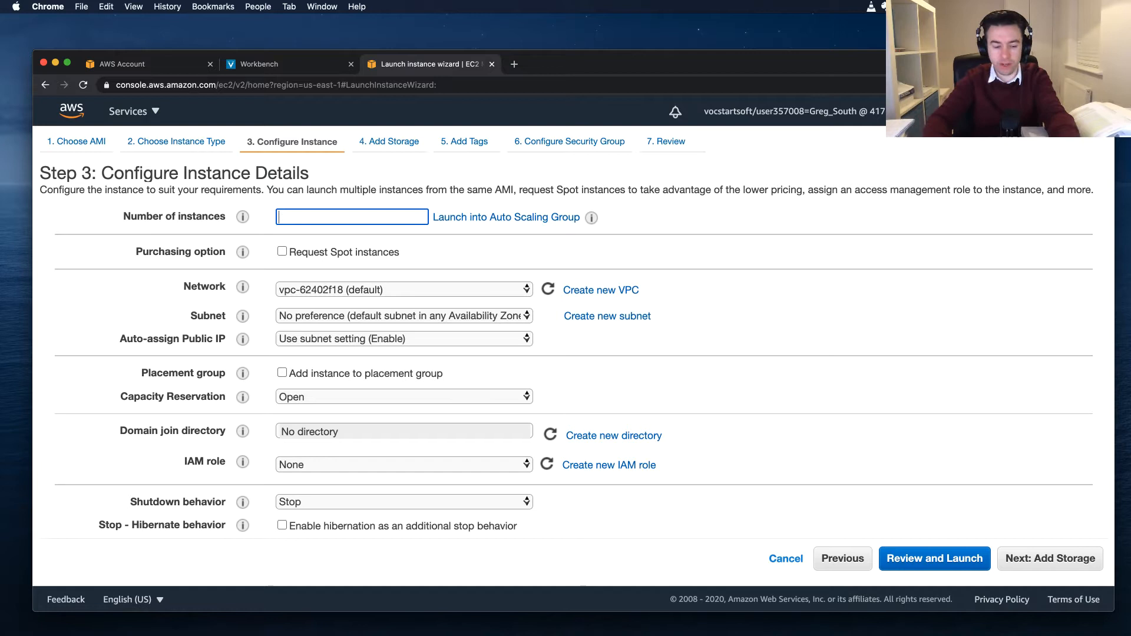
text(10)
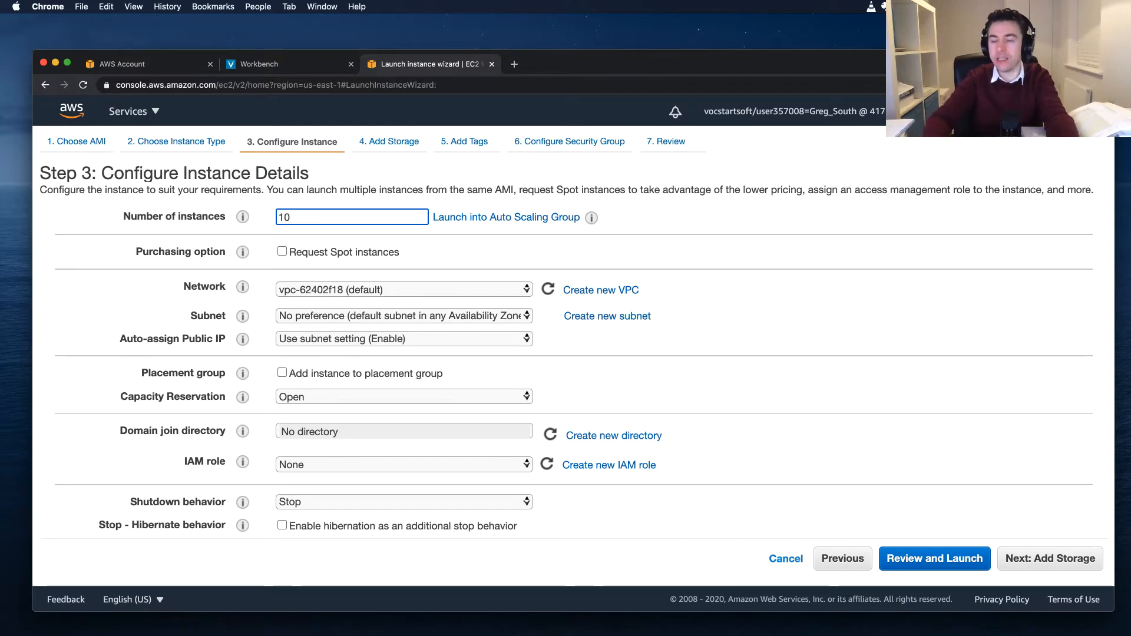
text(1)
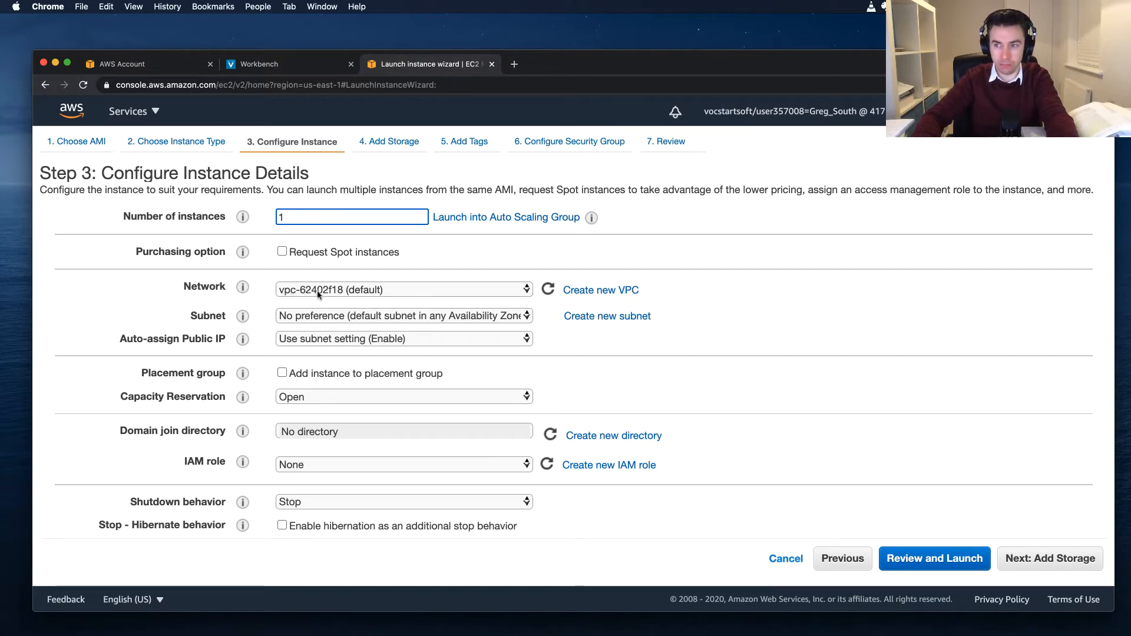
mouse_move(373, 289)
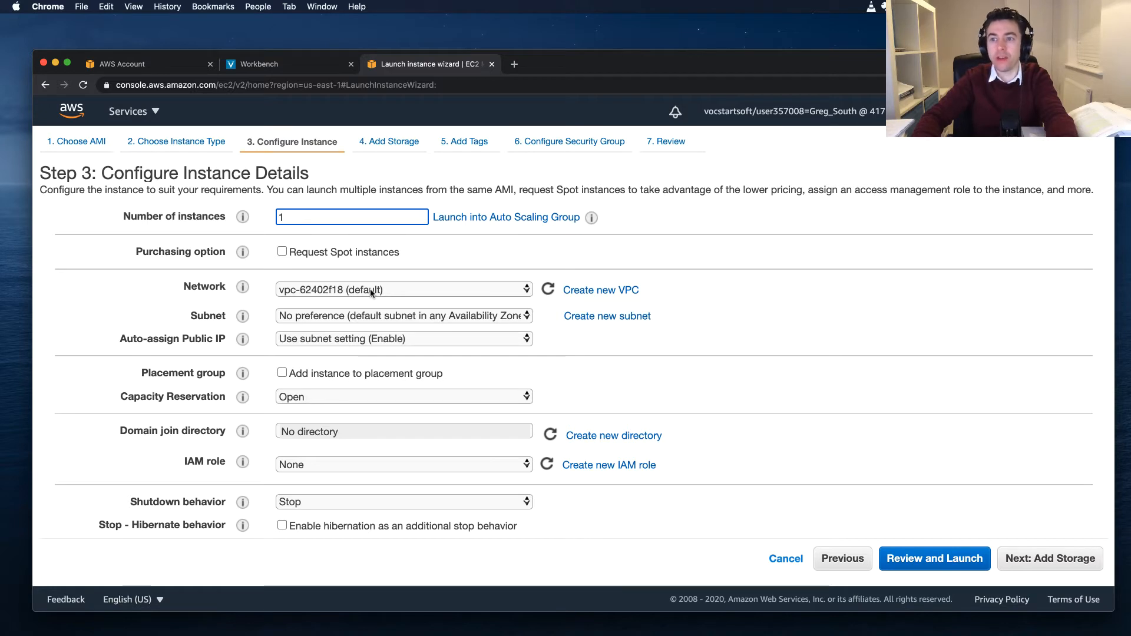
mouse_move(289, 317)
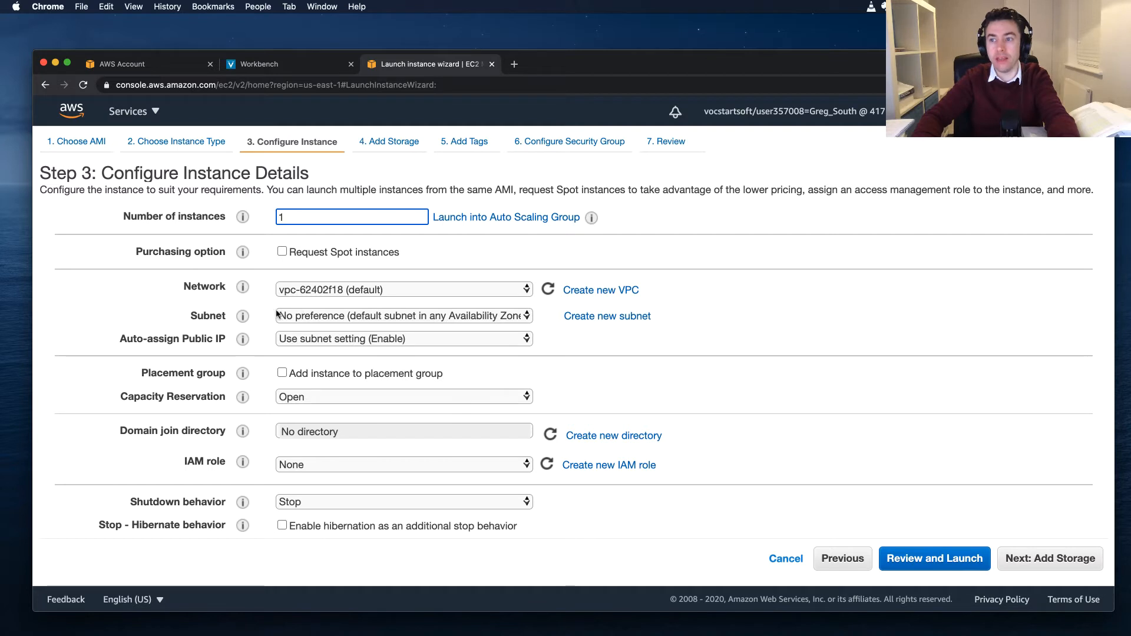
mouse_move(459, 346)
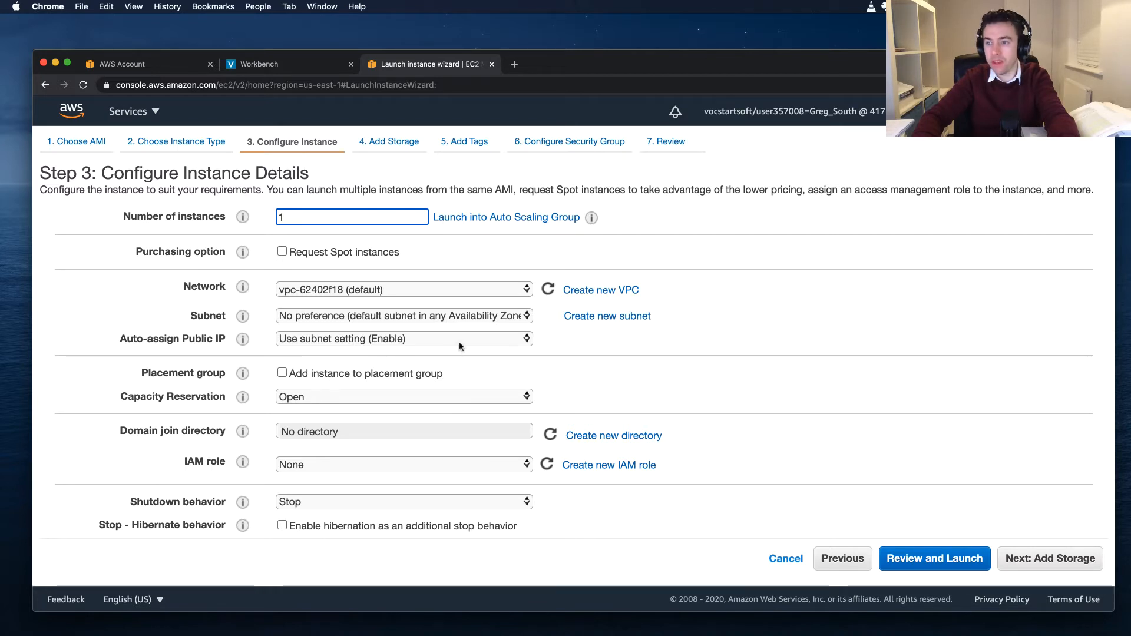
scroll(down, 3)
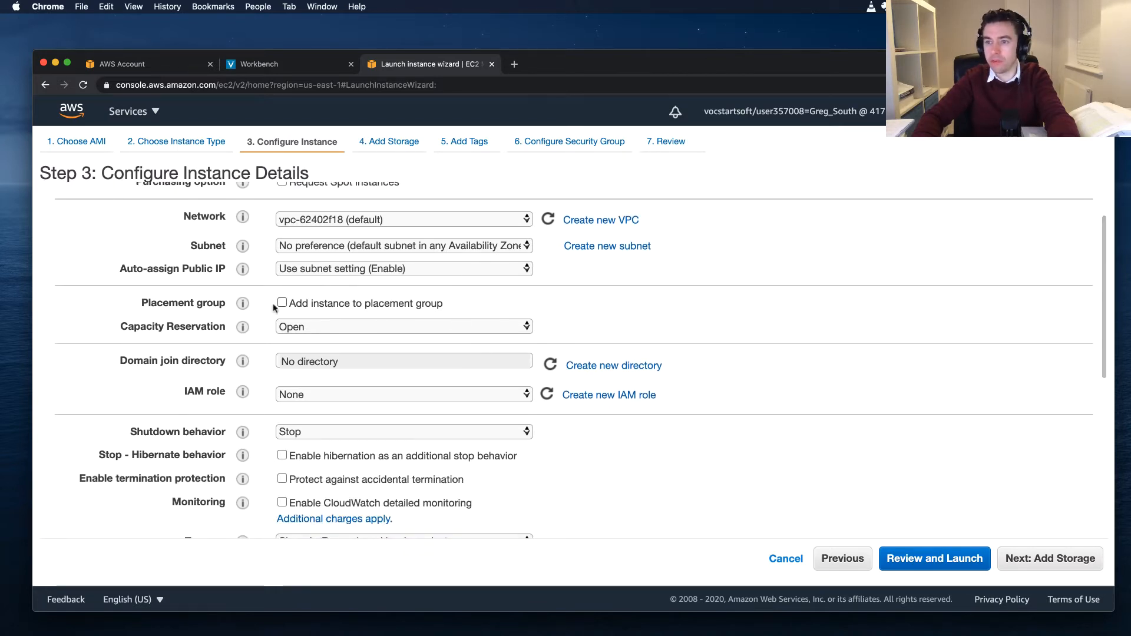
scroll(down, 3)
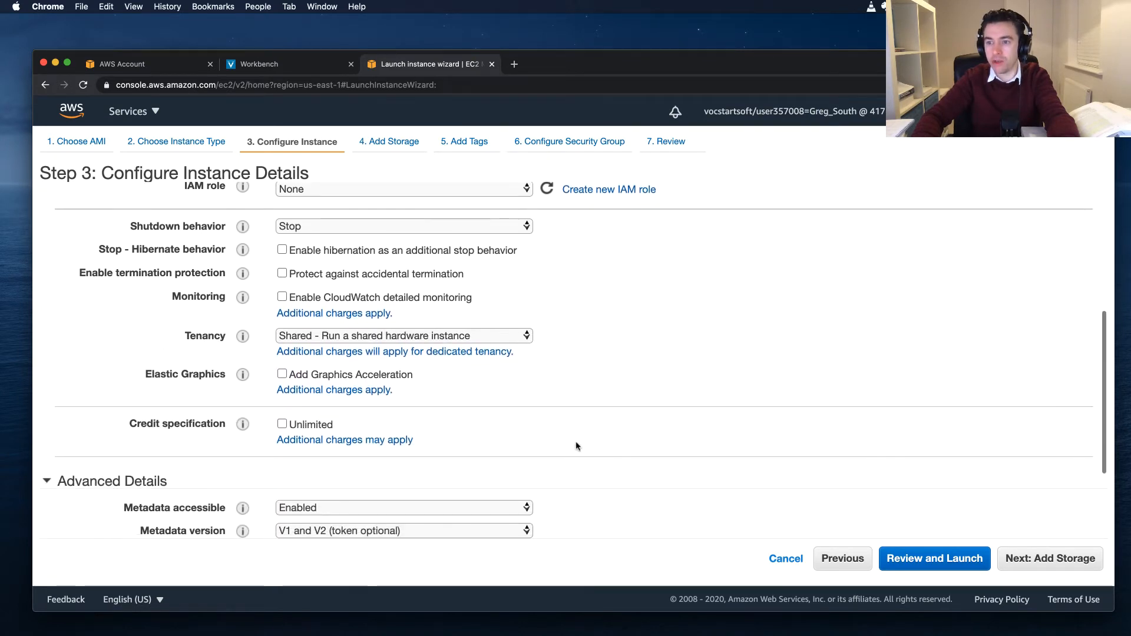
scroll(down, 3)
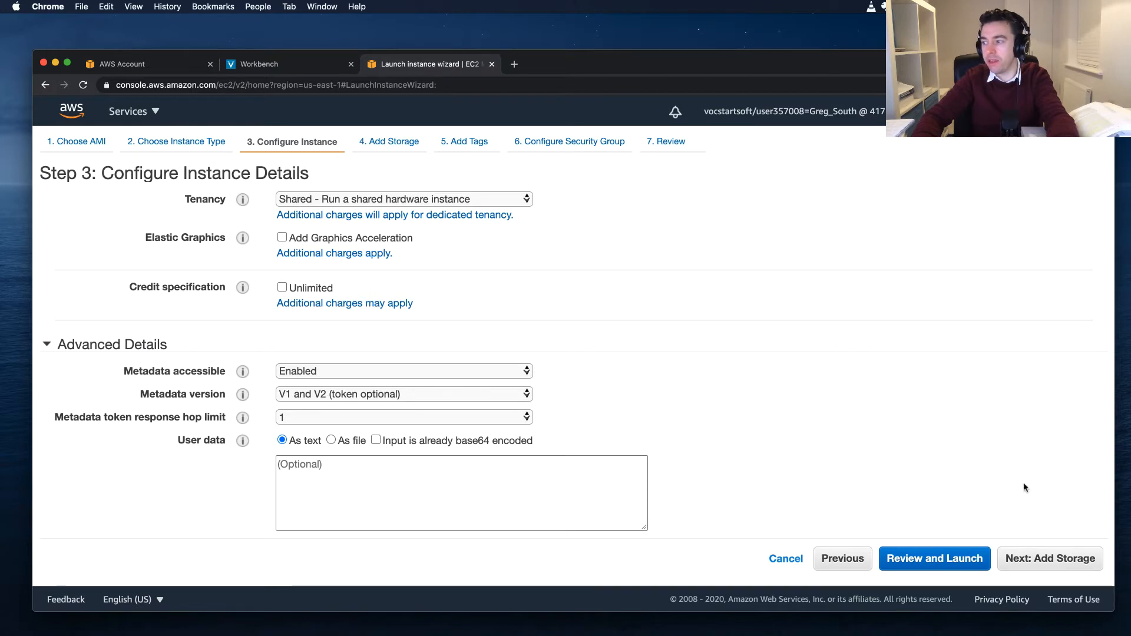
Step: Go to Add Storage and confirm the 30 GiB General Purpose SSD root volume
click(1049, 558)
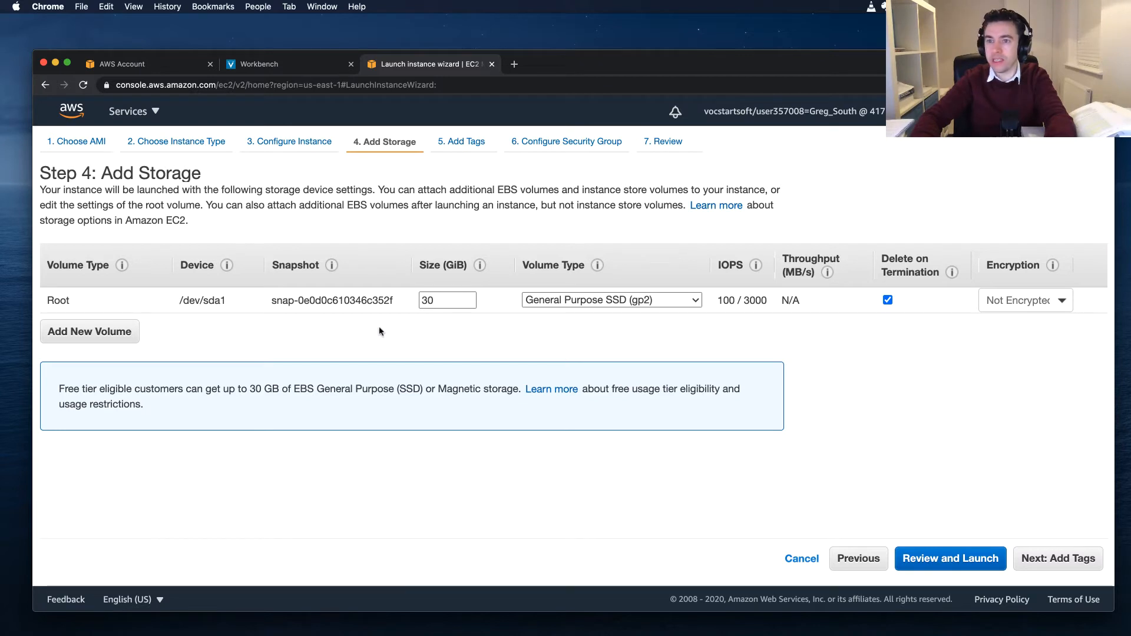
mouse_move(282, 332)
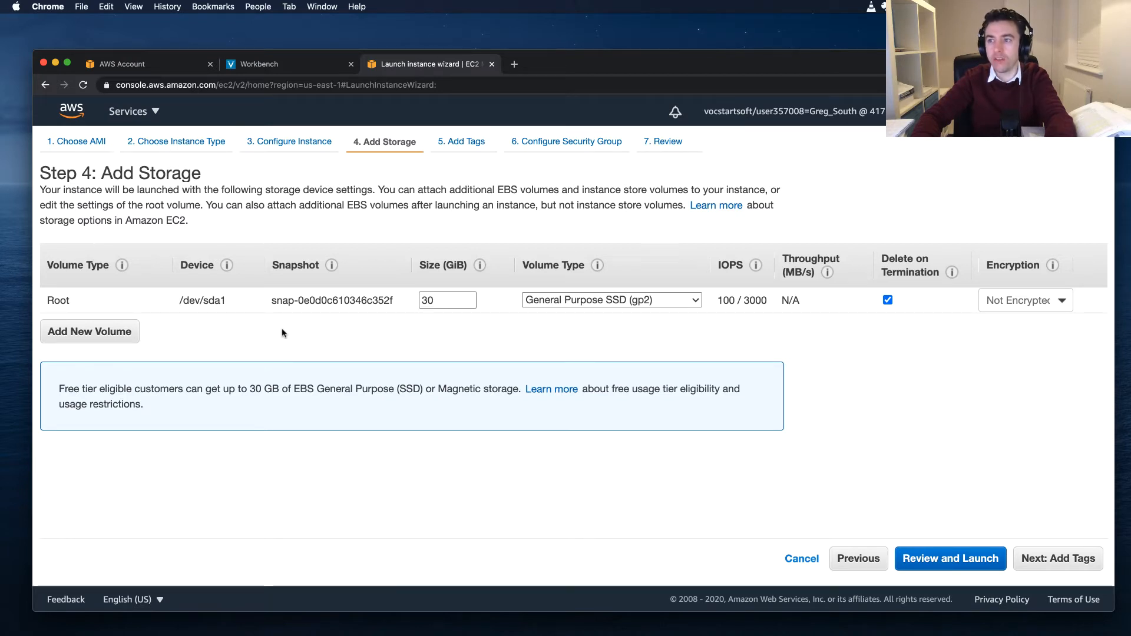
click(447, 300)
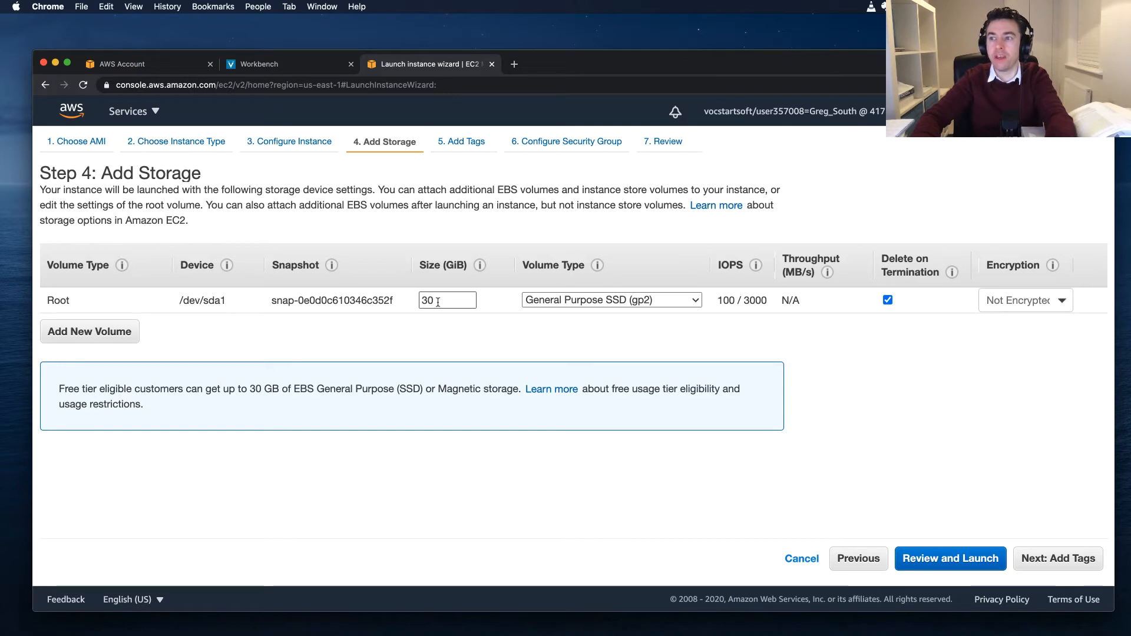
mouse_move(792, 441)
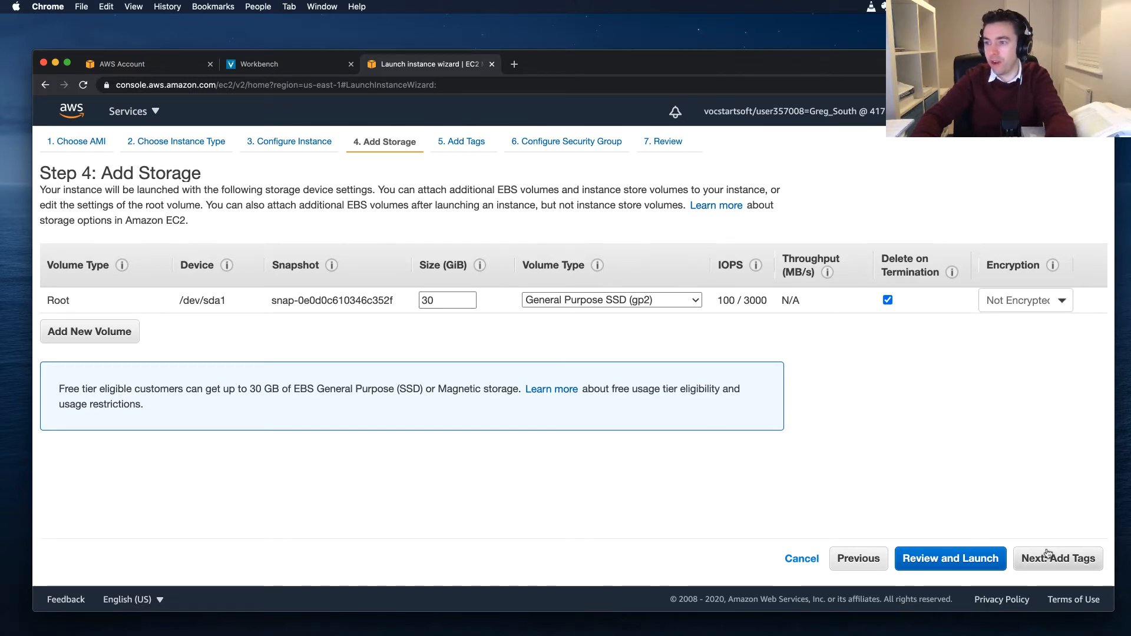
Step: Add a tag with key Name and value GregsServer
click(1057, 557)
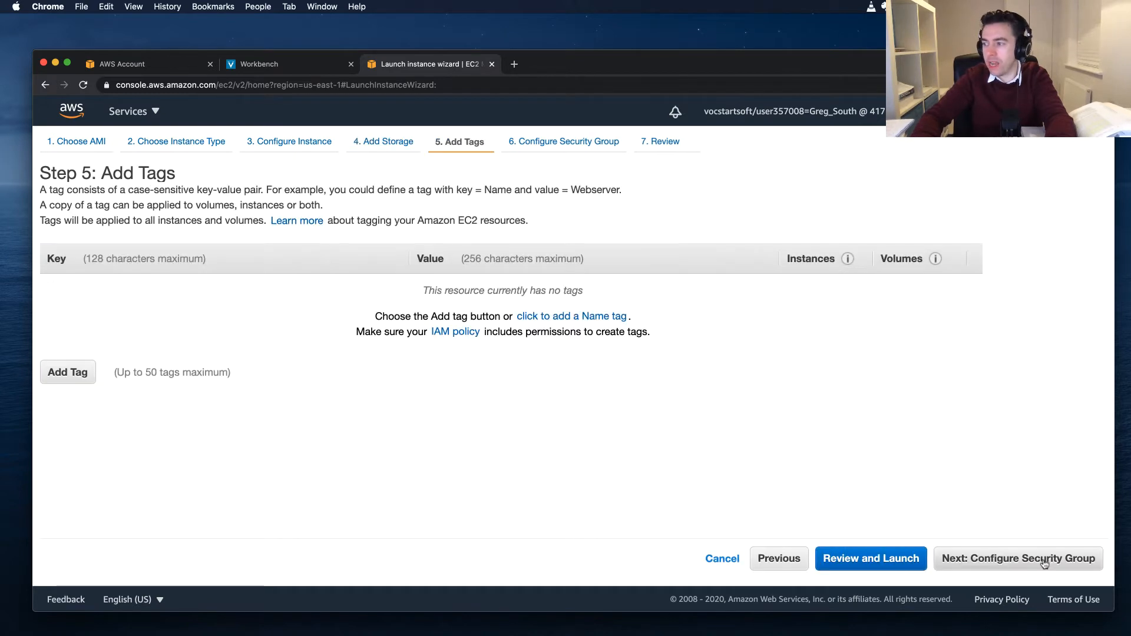
mouse_move(274, 340)
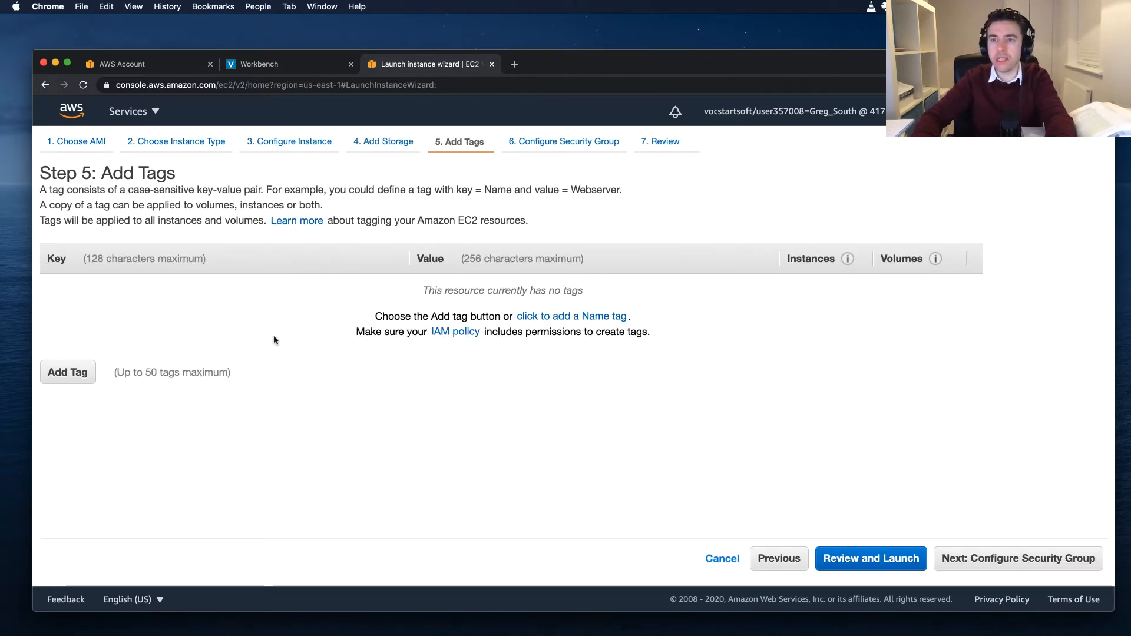
mouse_move(231, 316)
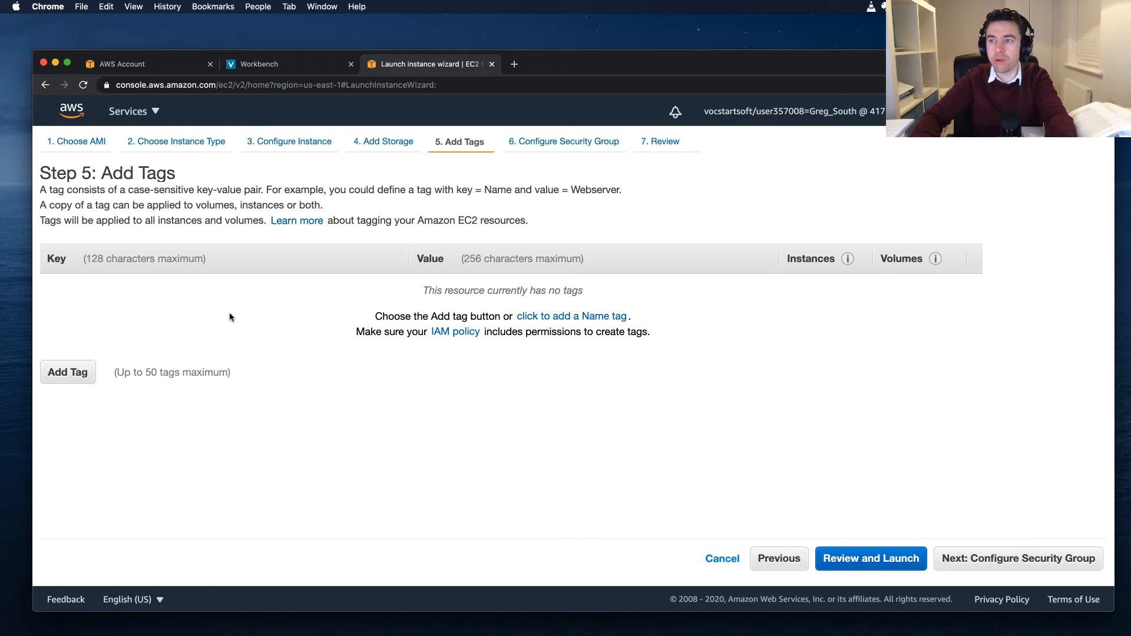
click(67, 372)
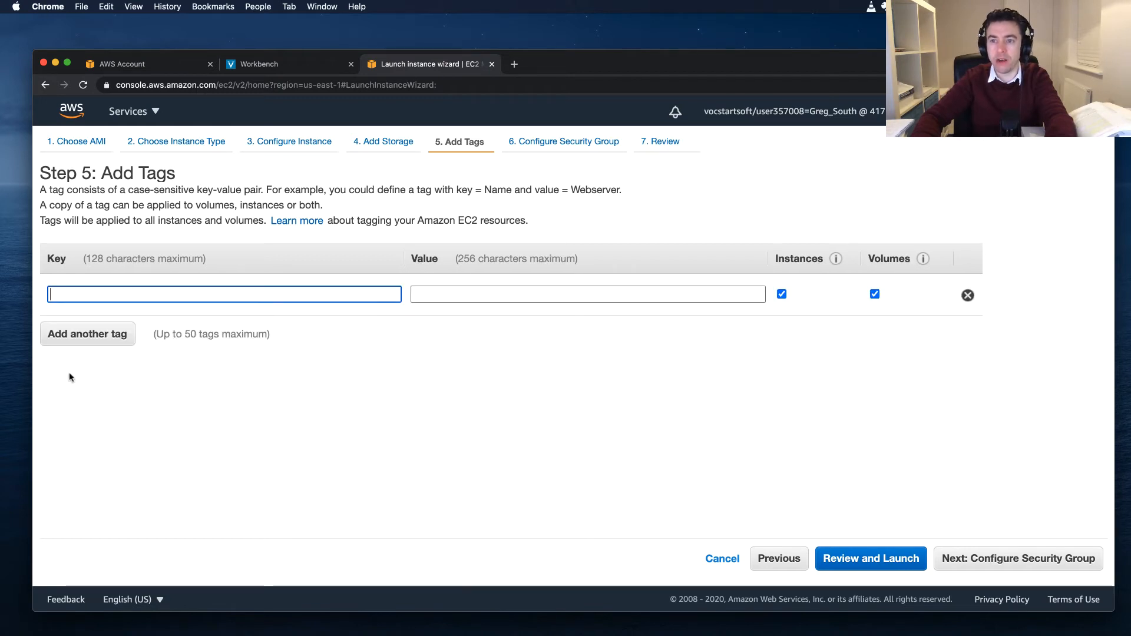
text(Nam)
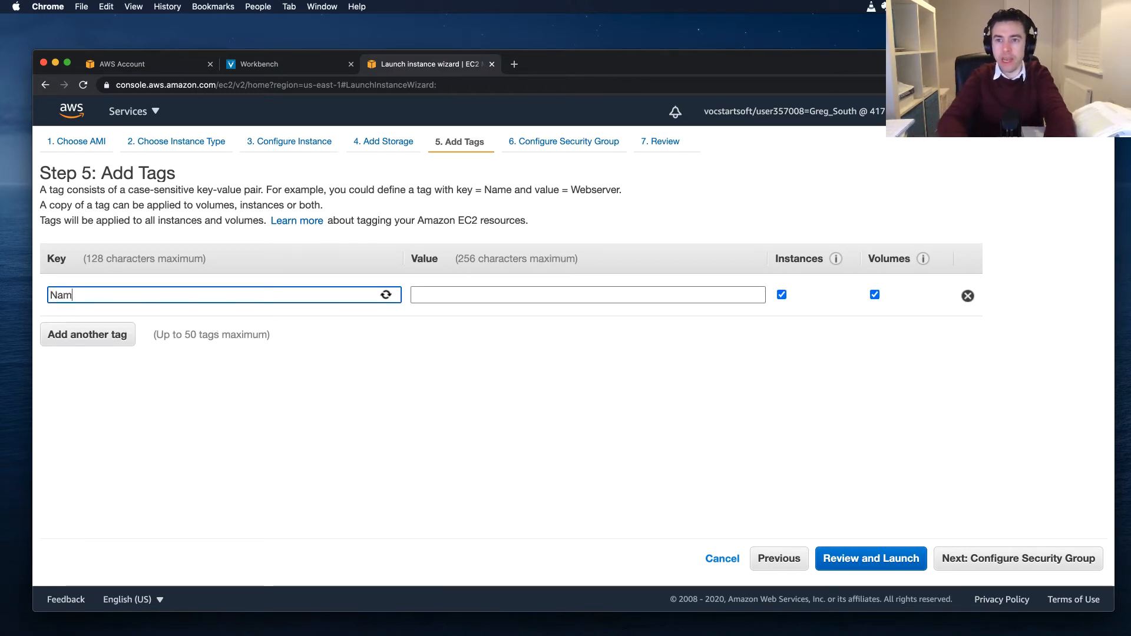
text(Gregs)
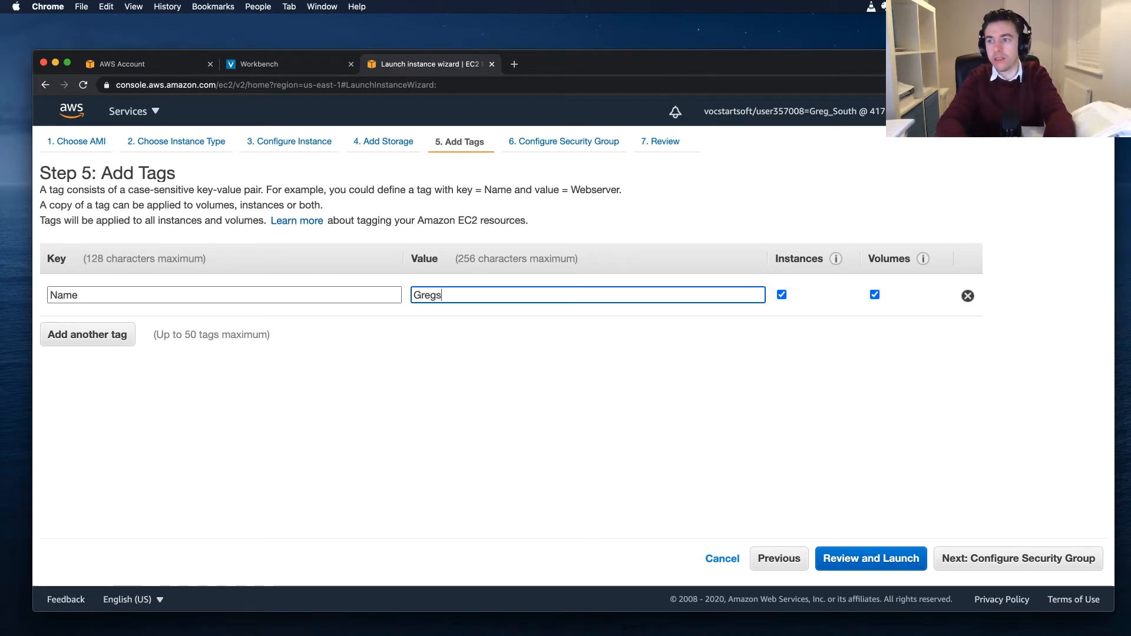
text(Server)
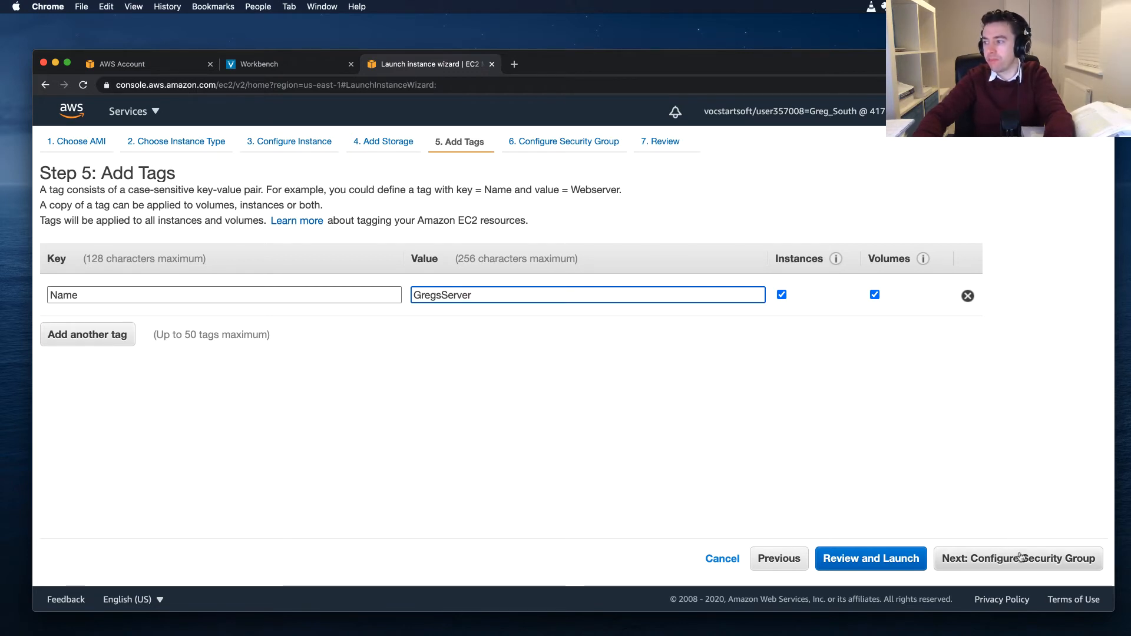
Step: Create security group GregsServerSG with an RDP rule on port 3389 from 0.0.0.0/0
click(1017, 557)
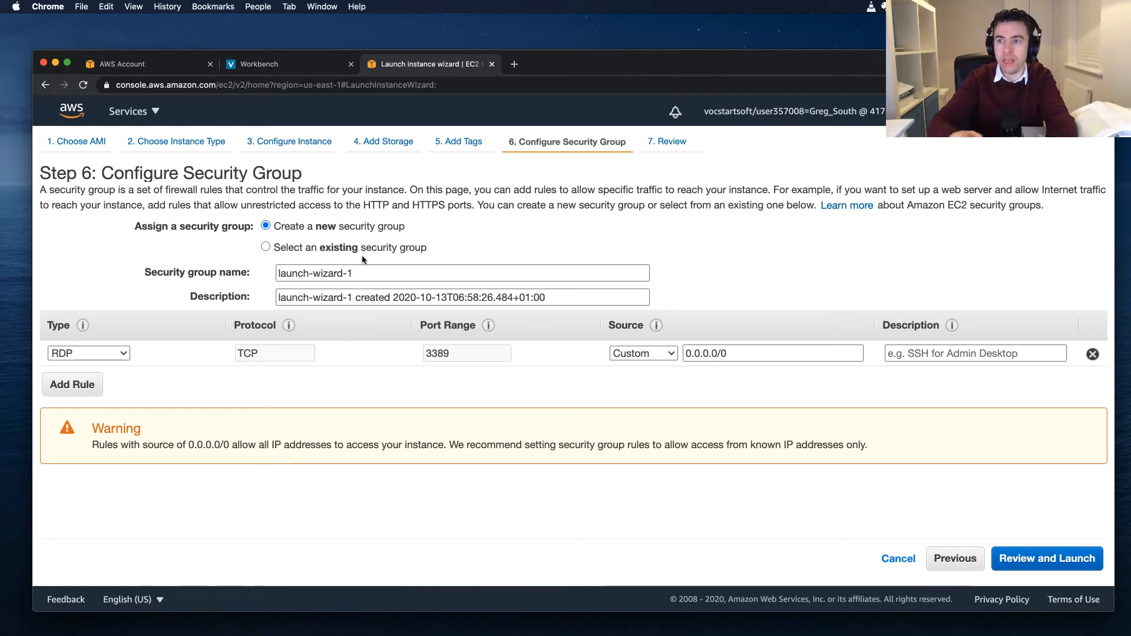
mouse_move(318, 251)
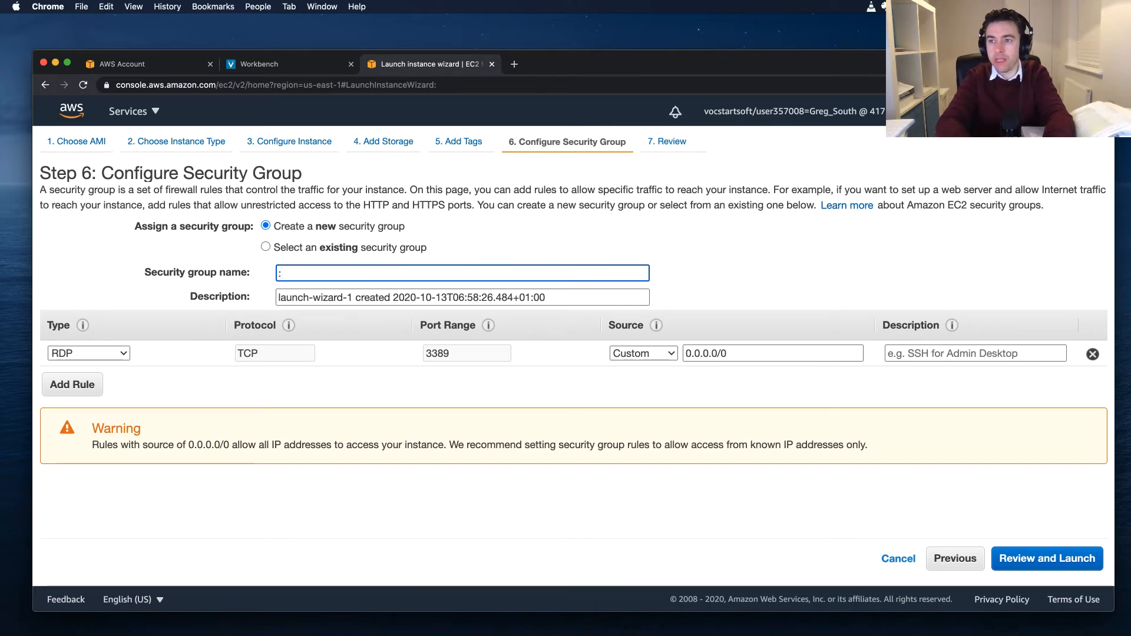
text(GregsServerSG)
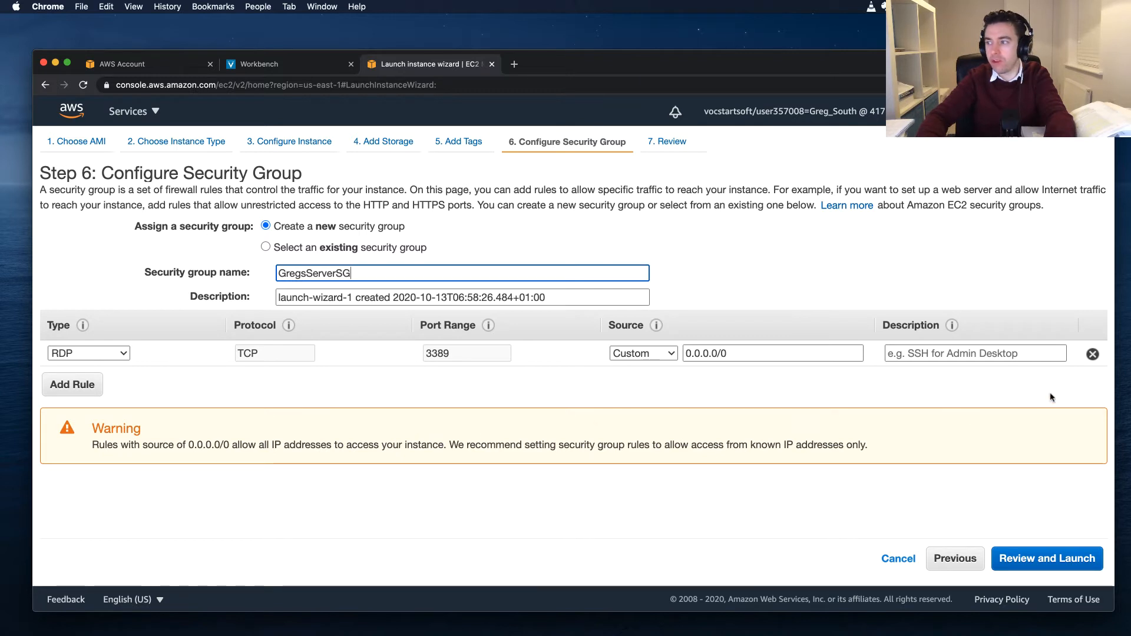
mouse_move(149, 397)
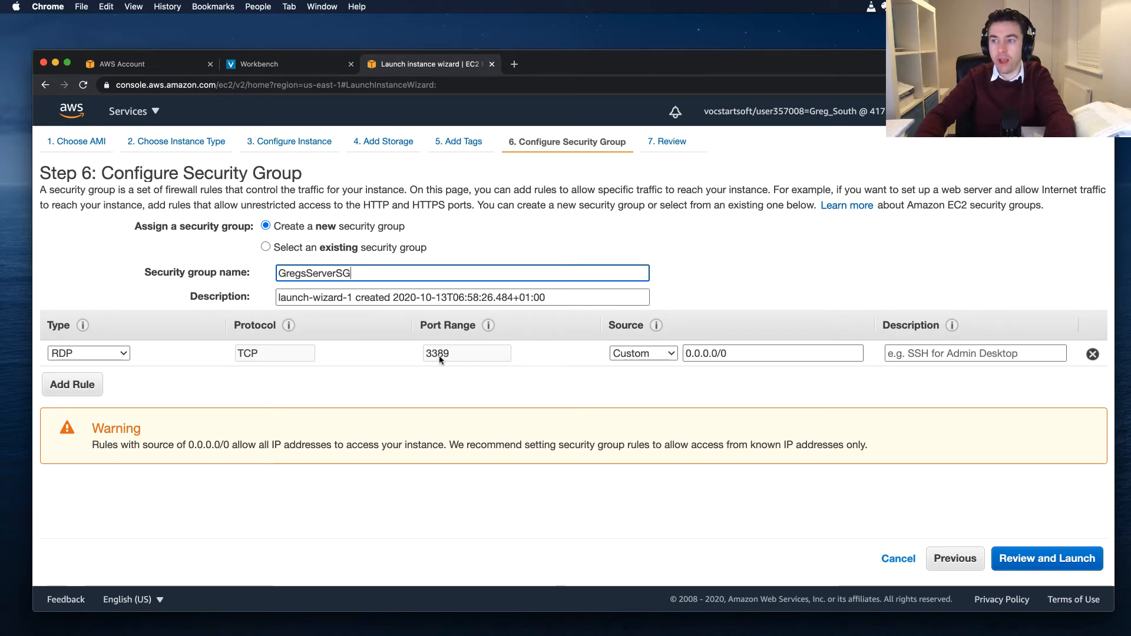
mouse_move(545, 374)
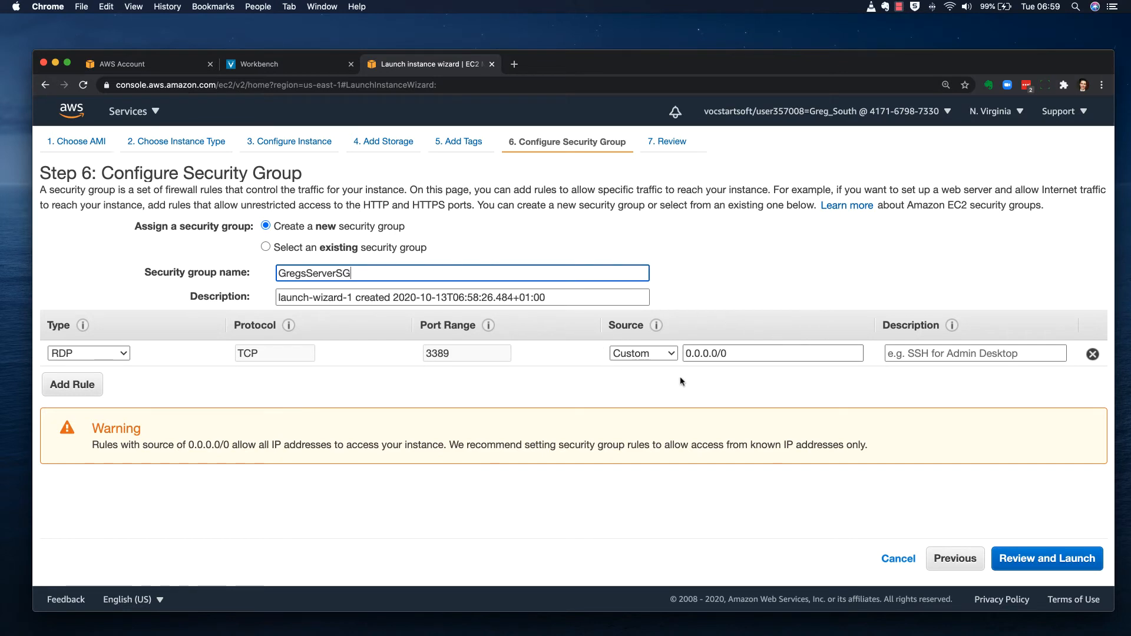
mouse_move(785, 311)
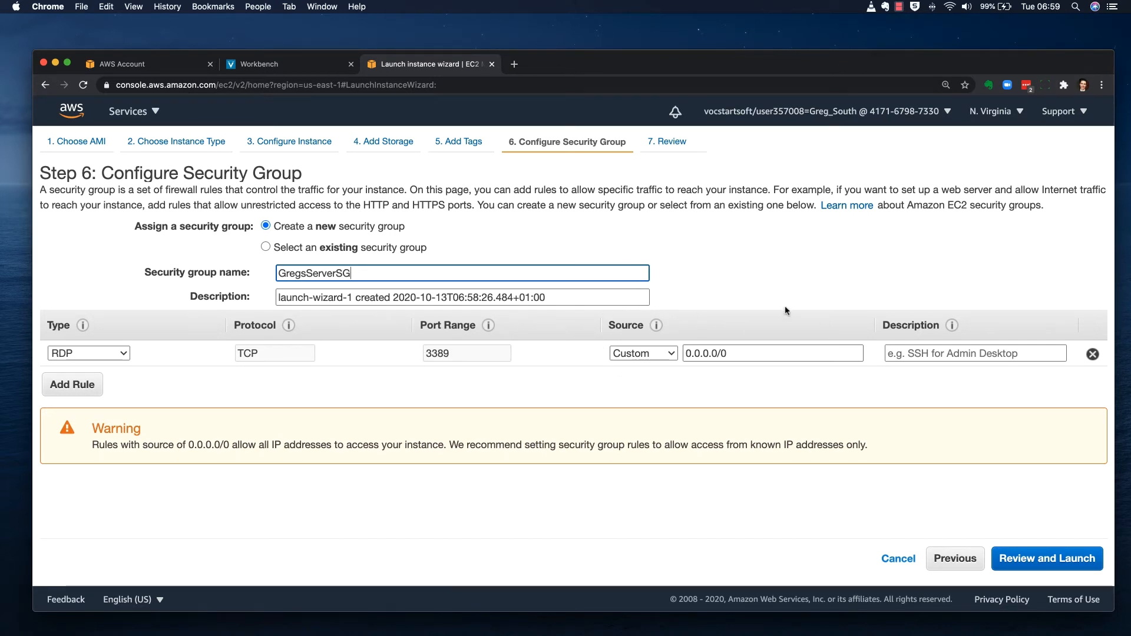
mouse_move(606, 375)
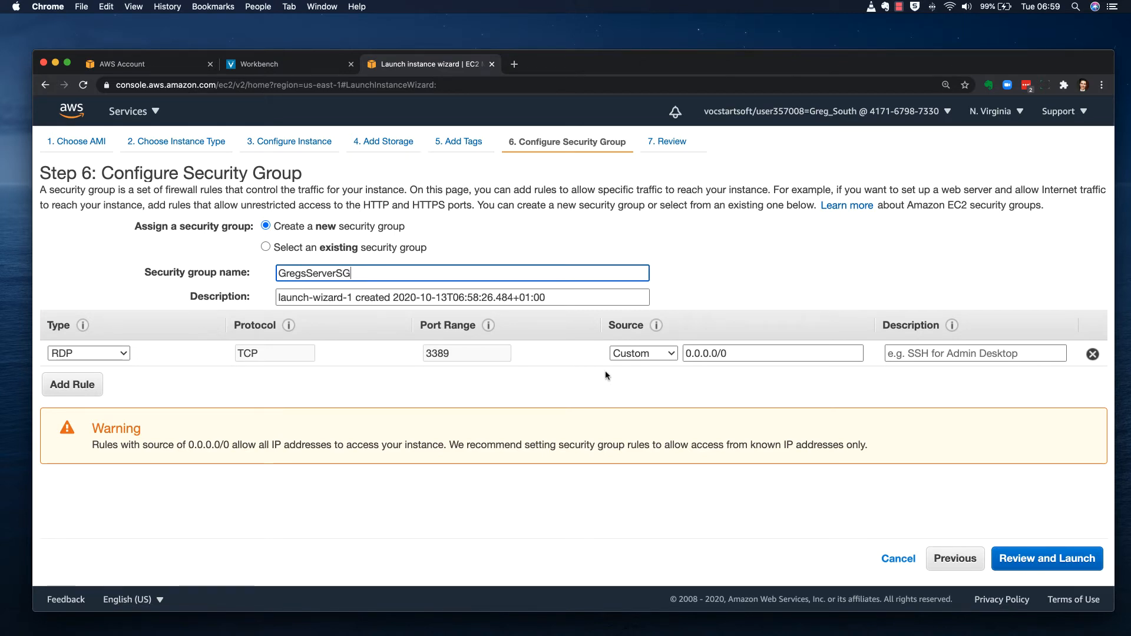
click(771, 352)
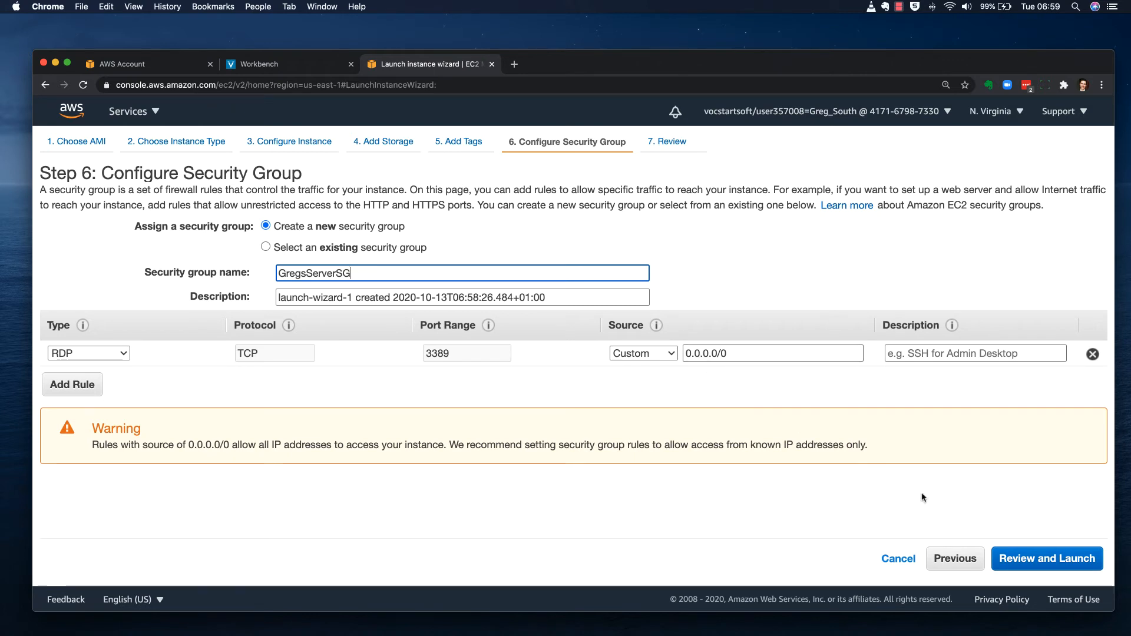
mouse_move(1046, 559)
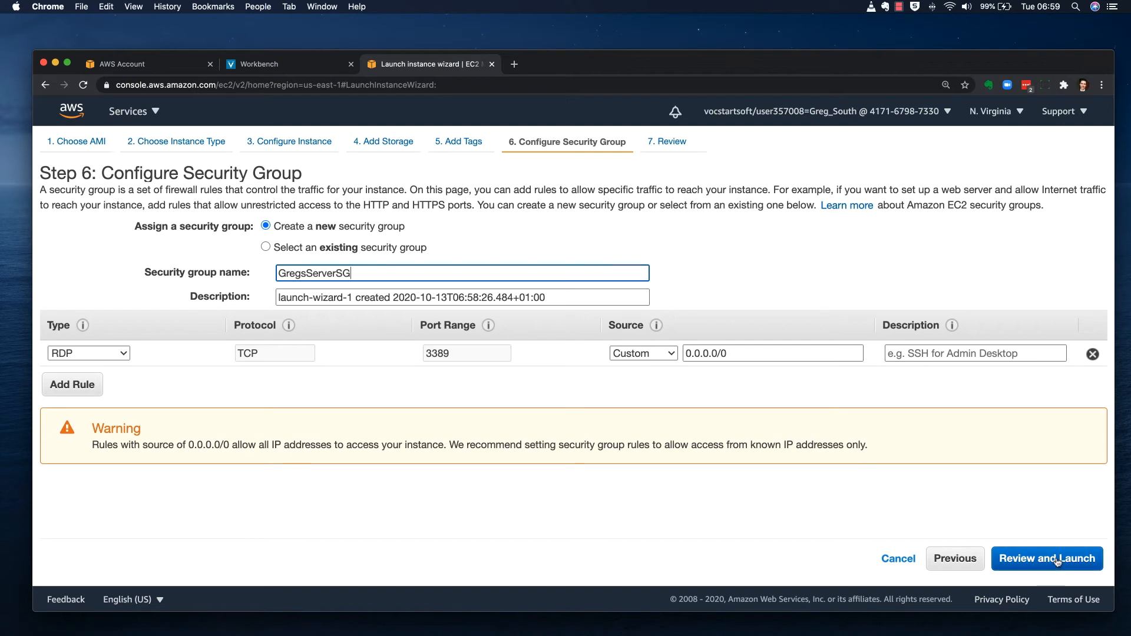
Step: Review the Windows Server 2019 launch settings and launch, bringing up the key pair dialog
click(1046, 557)
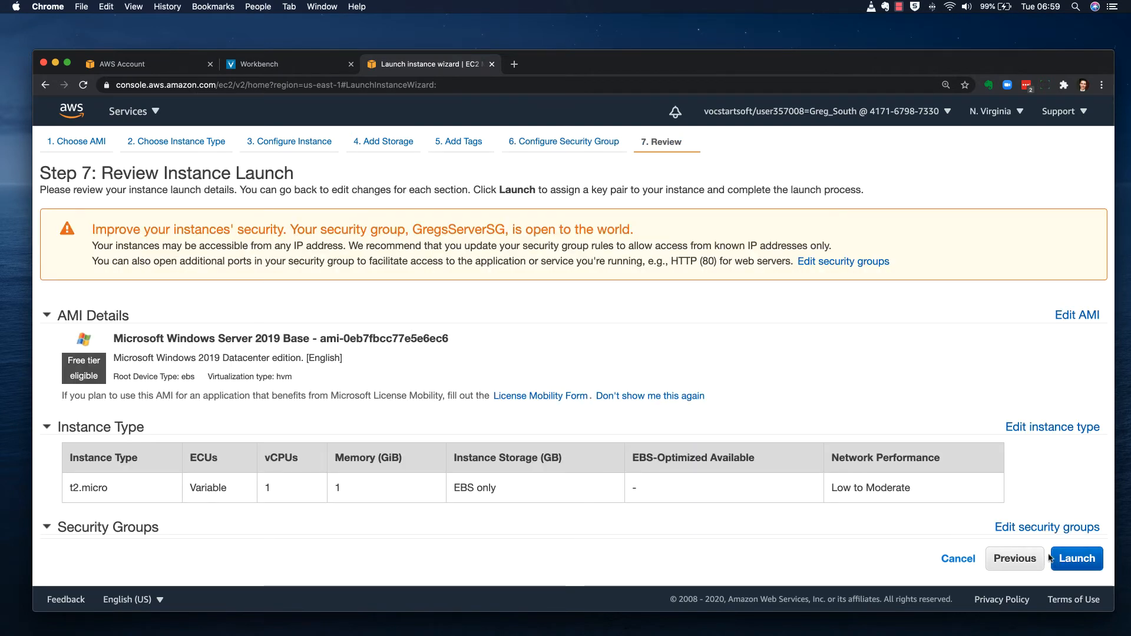
scroll(down, 3)
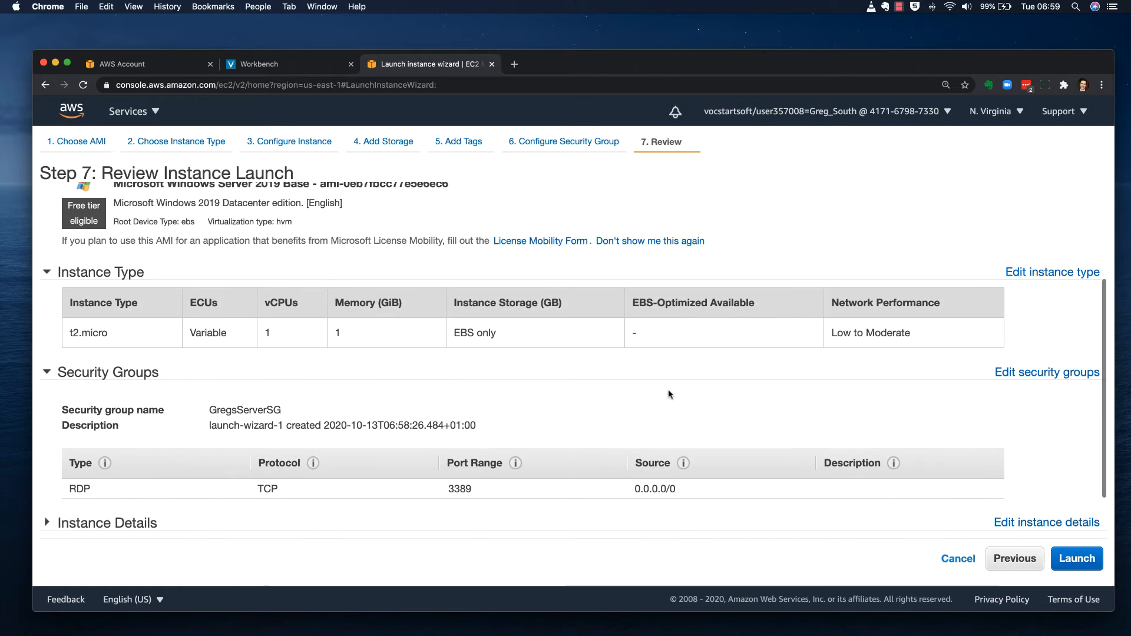
click(1076, 558)
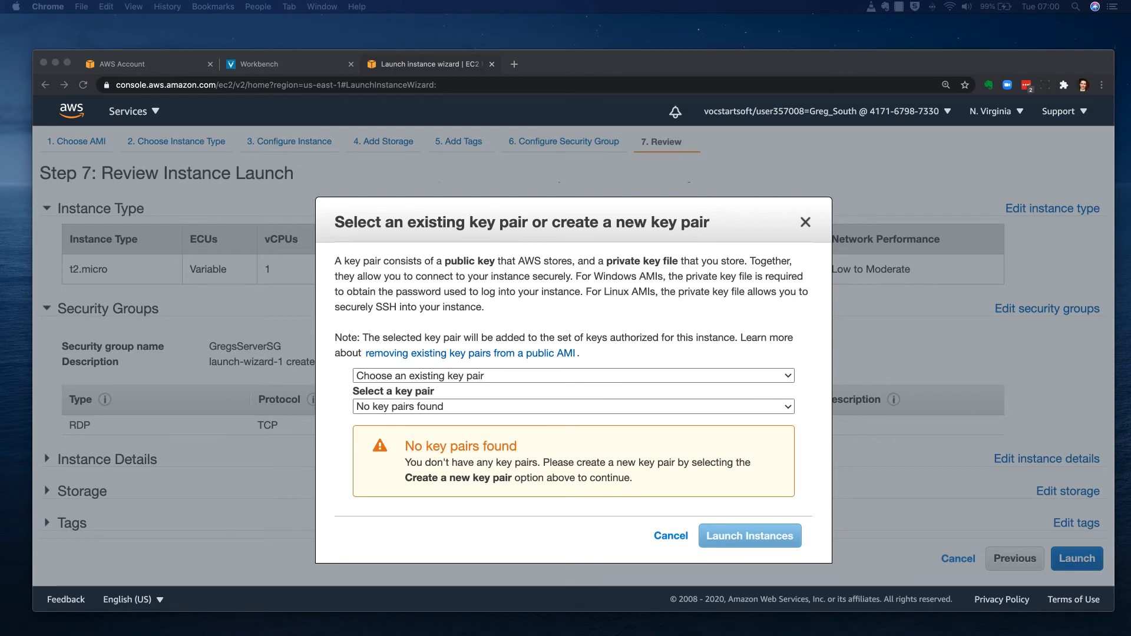
mouse_move(504, 420)
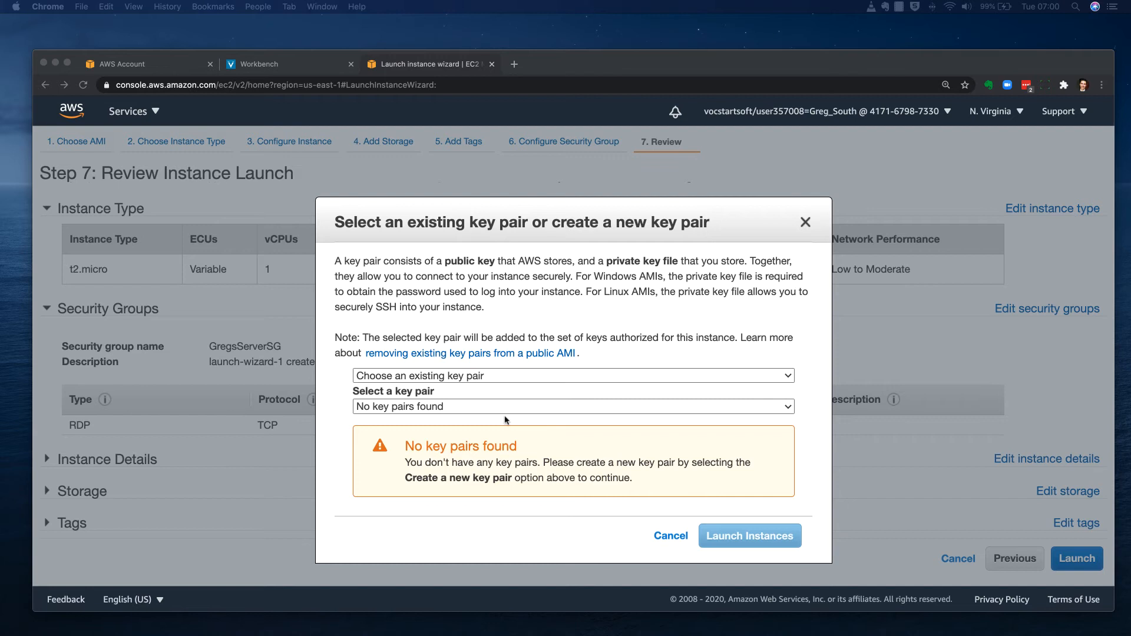
mouse_move(512, 380)
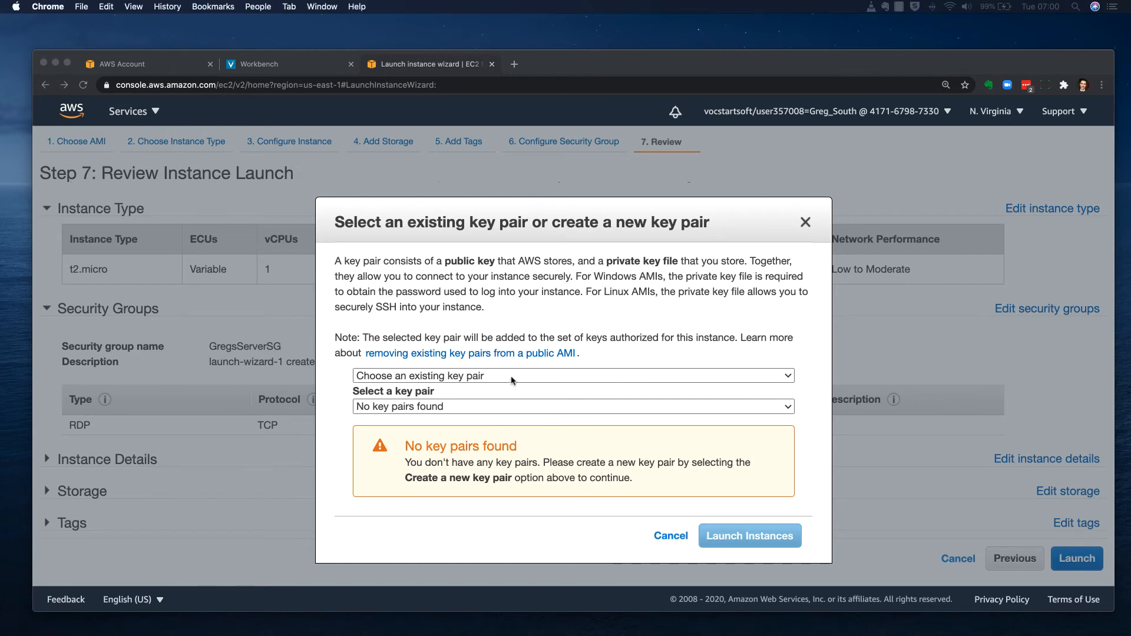
Step: Create new key pair 'GregsKeyPair' and download GregsKeyPair.pem
click(572, 375)
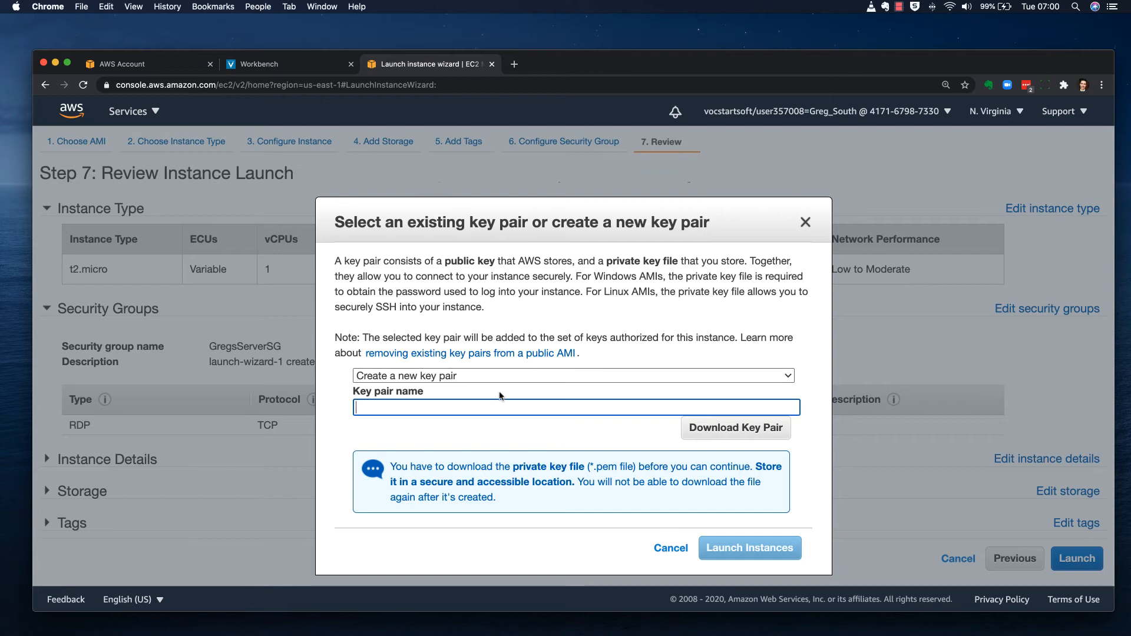
text(GregsKeyPair)
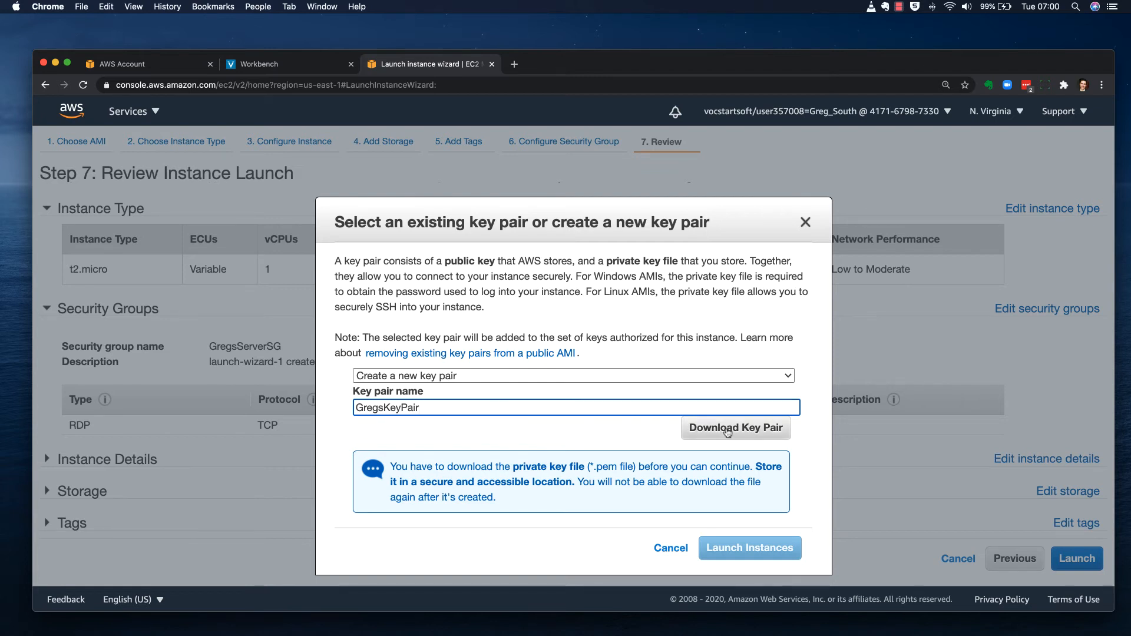
click(735, 427)
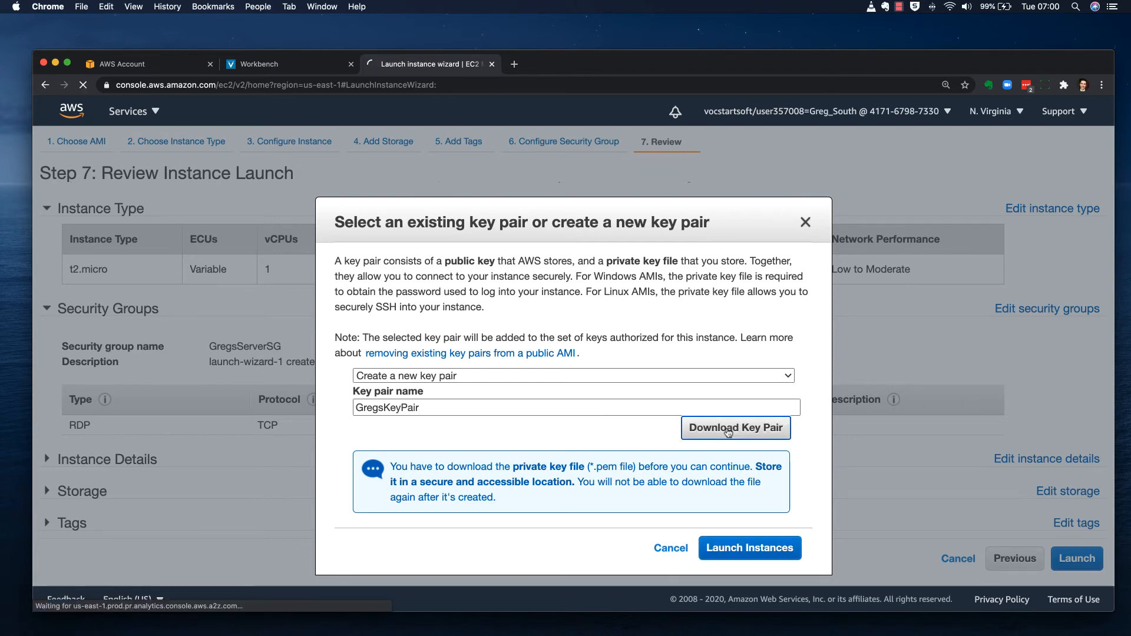
click(735, 428)
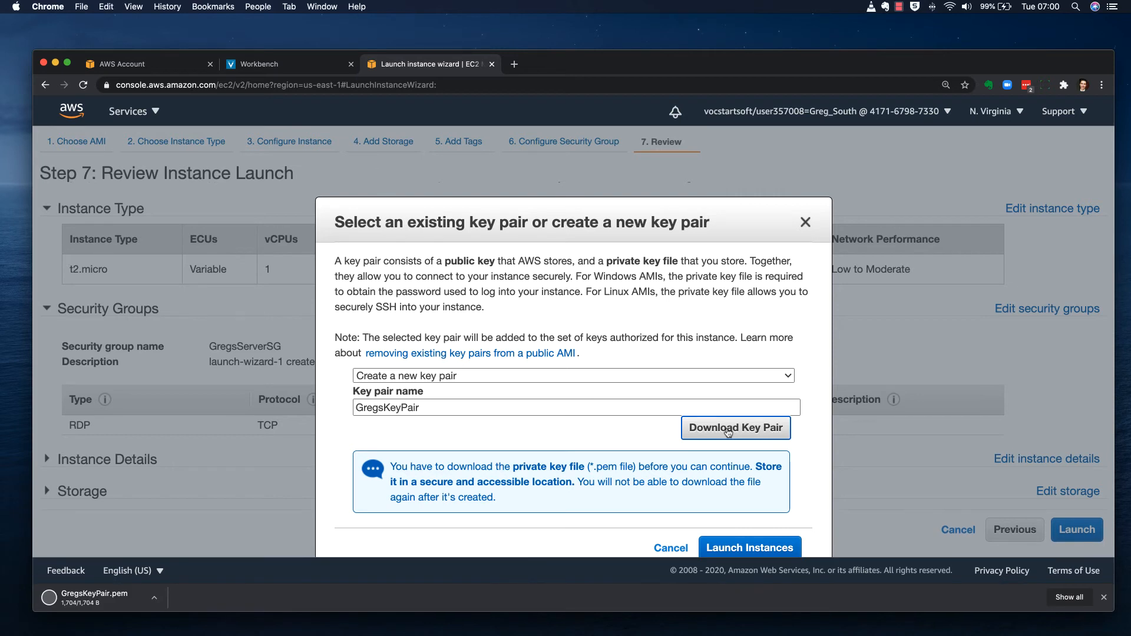
click(735, 427)
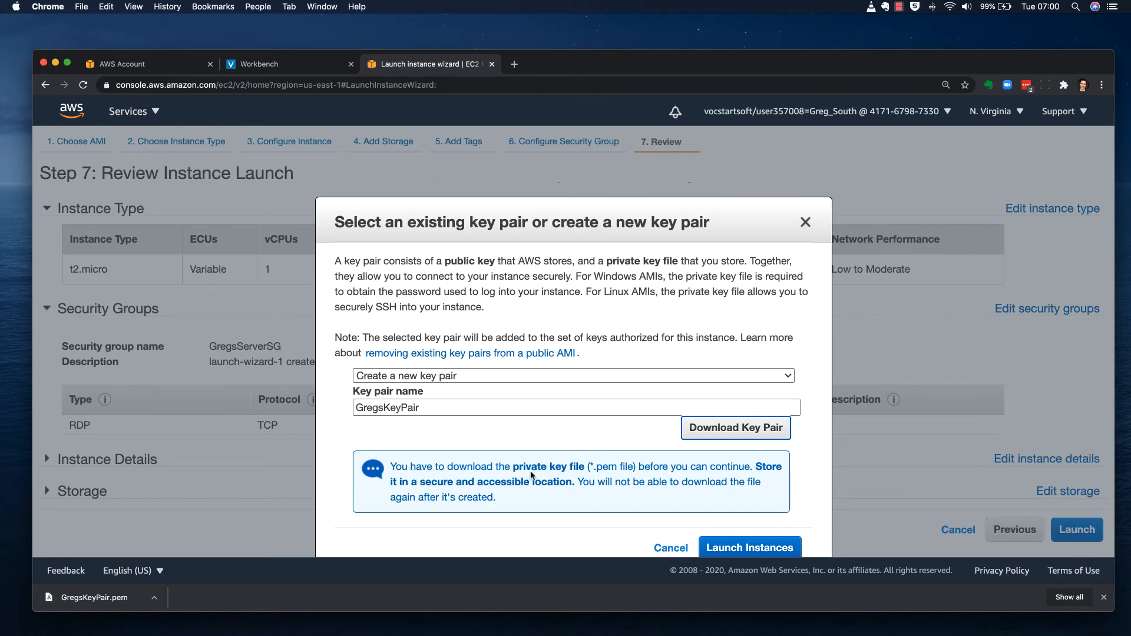
mouse_move(602, 474)
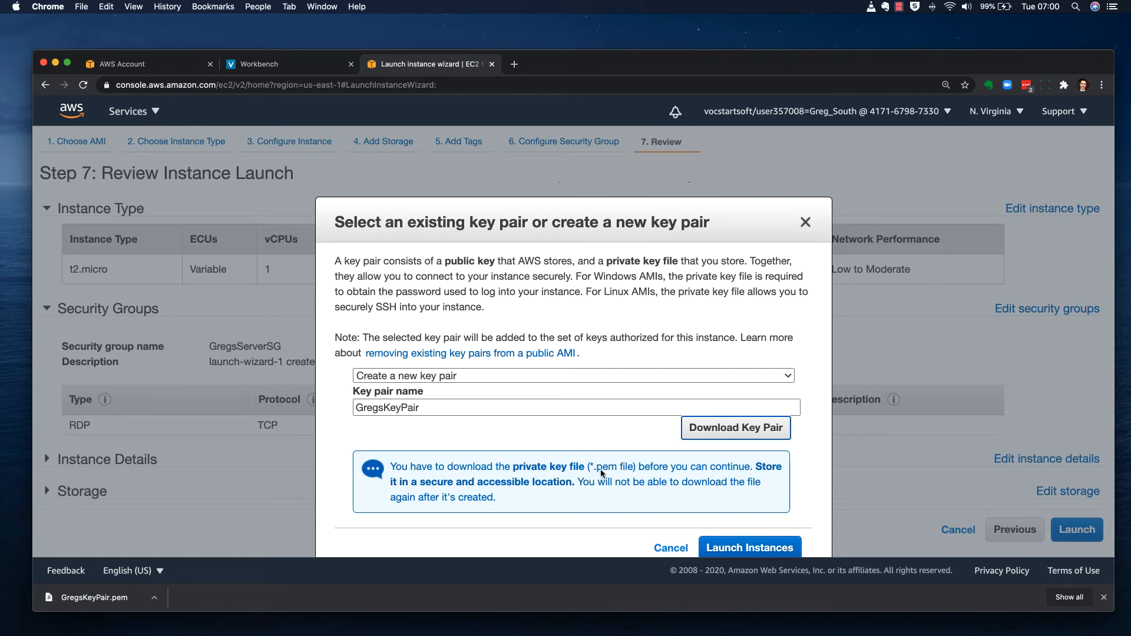
mouse_move(738, 493)
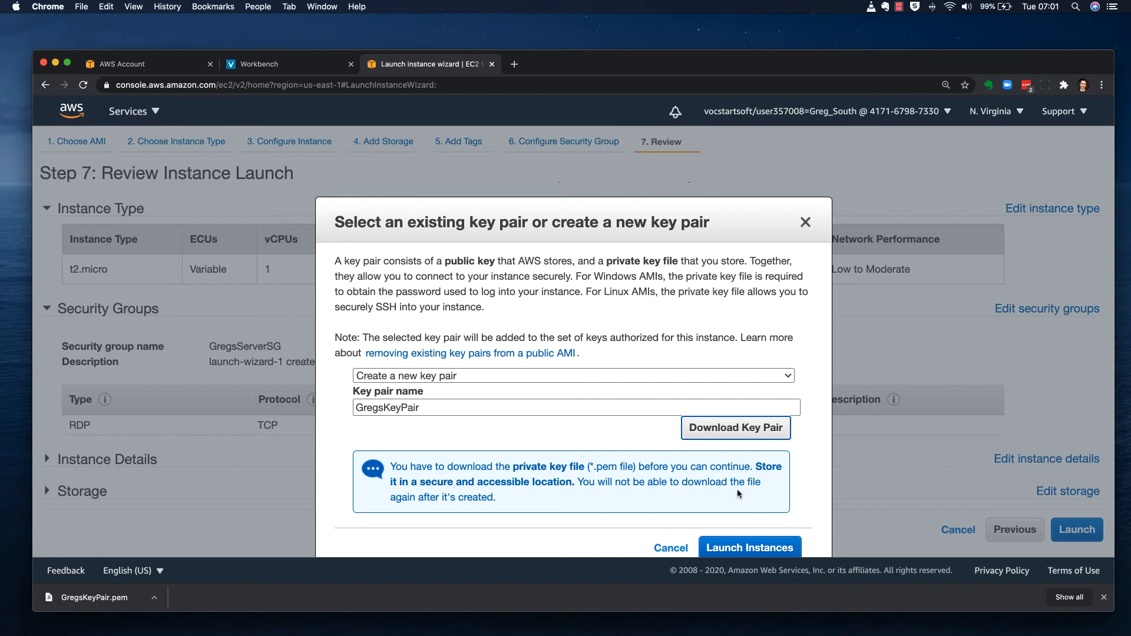
mouse_move(610, 482)
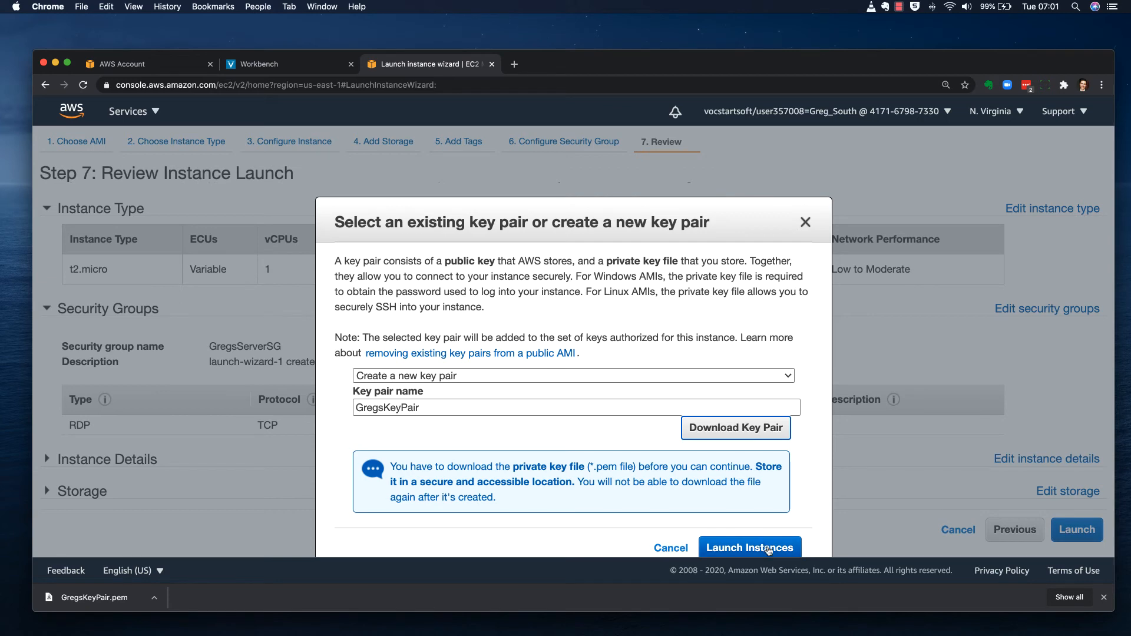
Step: Launch the instance with GregsKeyPair and go to View Instances from Launch Status
click(749, 546)
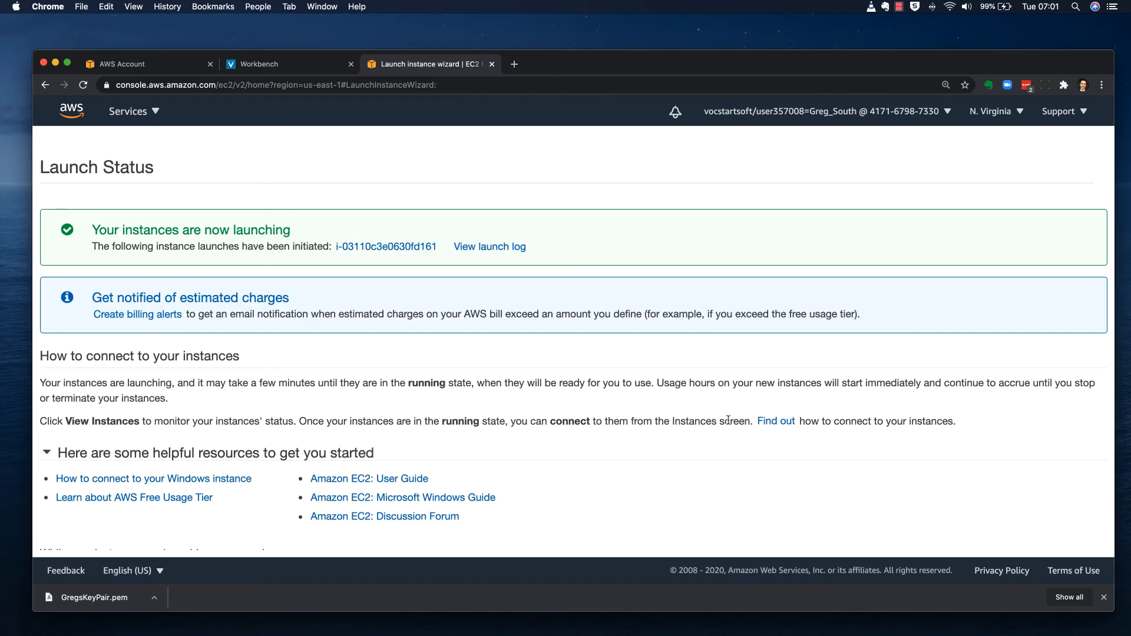
mouse_move(775, 421)
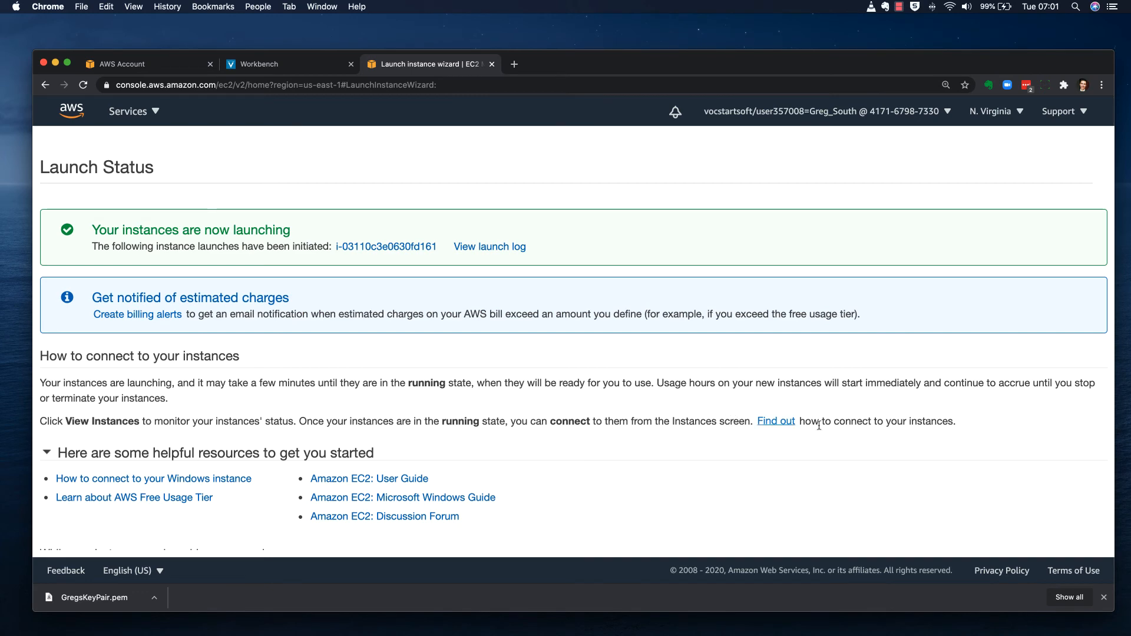
scroll(down, 3)
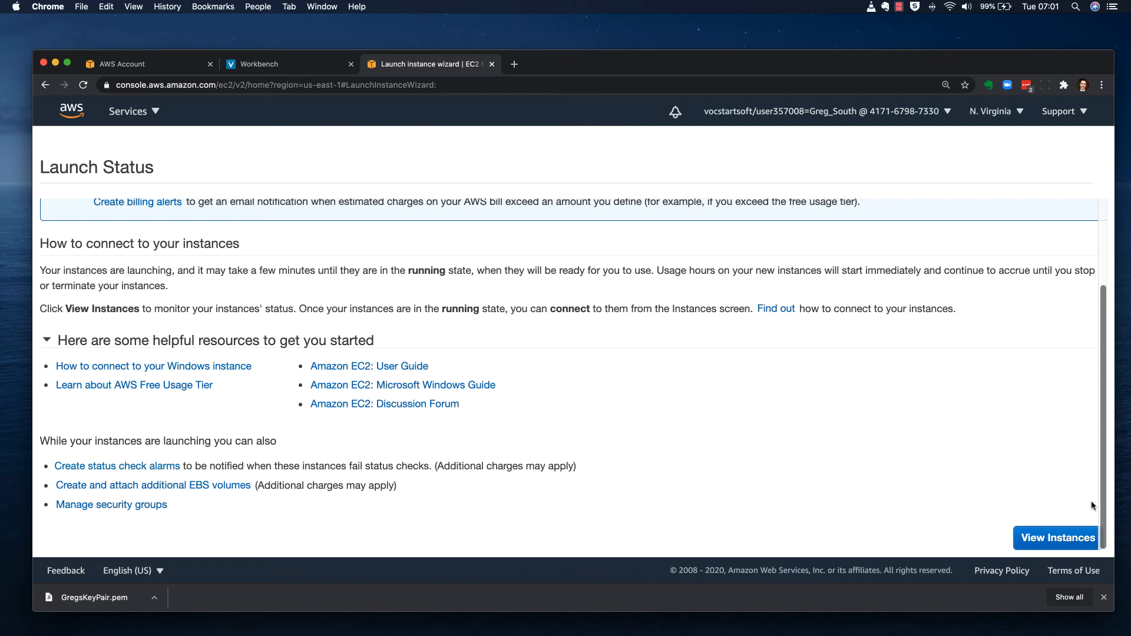
click(1056, 538)
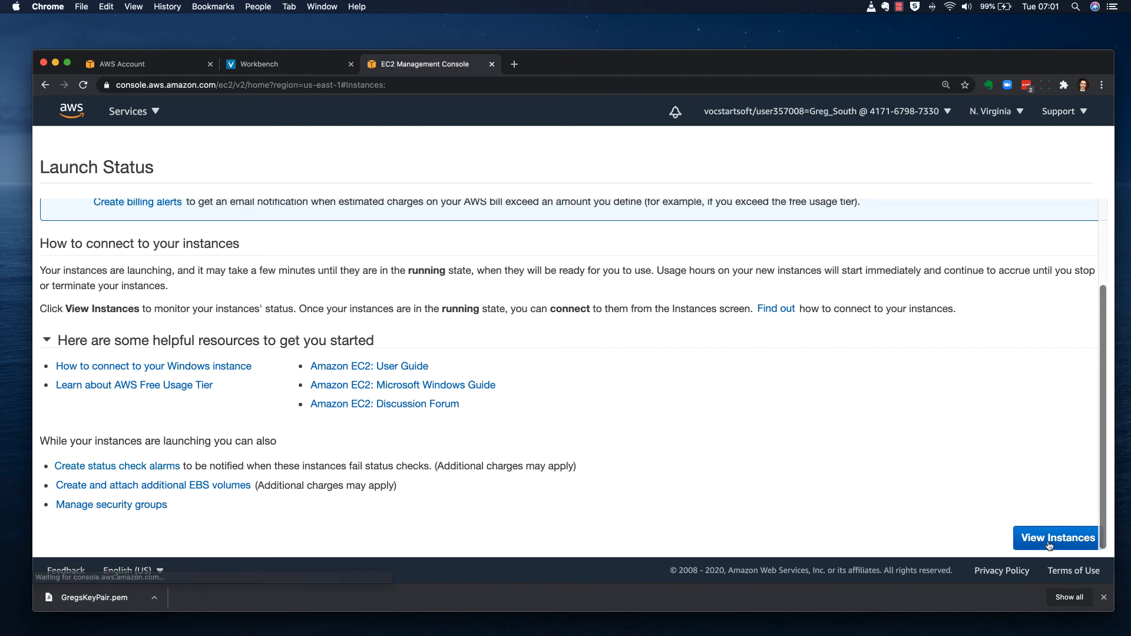
Step: Confirm GregsServer (t2.micro) appears in the Instances list as Pending
click(1055, 538)
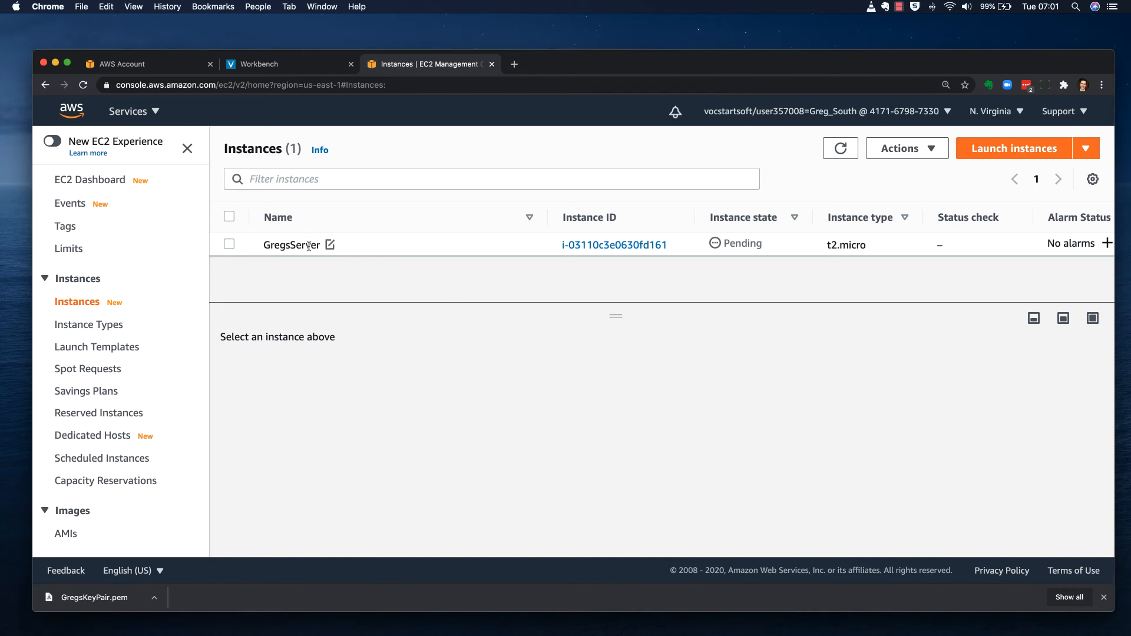
mouse_move(748, 232)
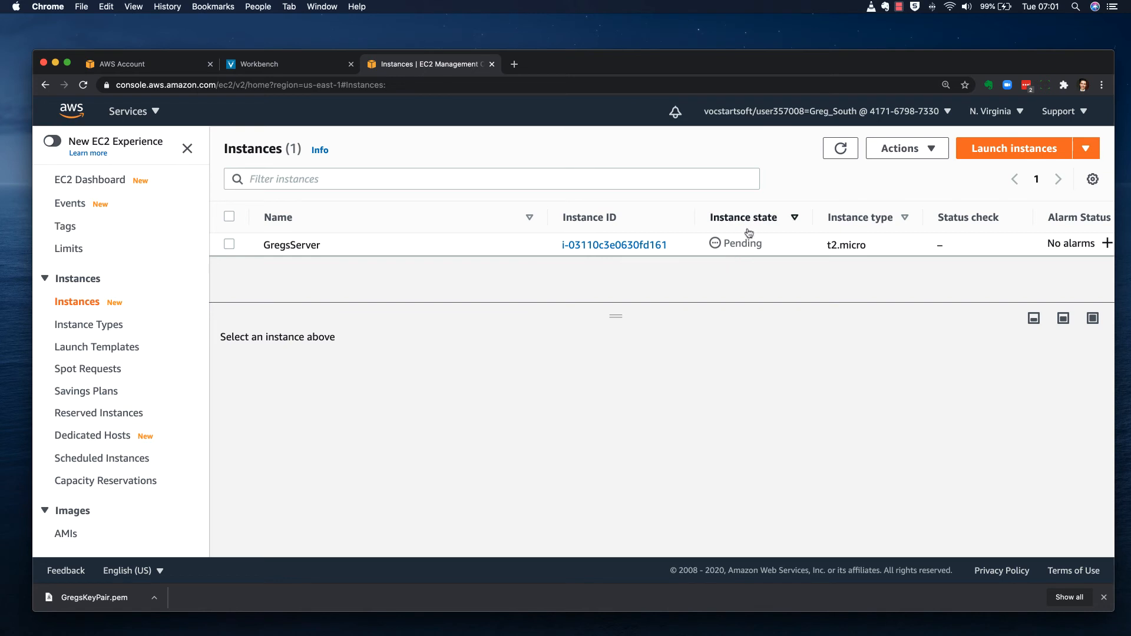
mouse_move(733, 248)
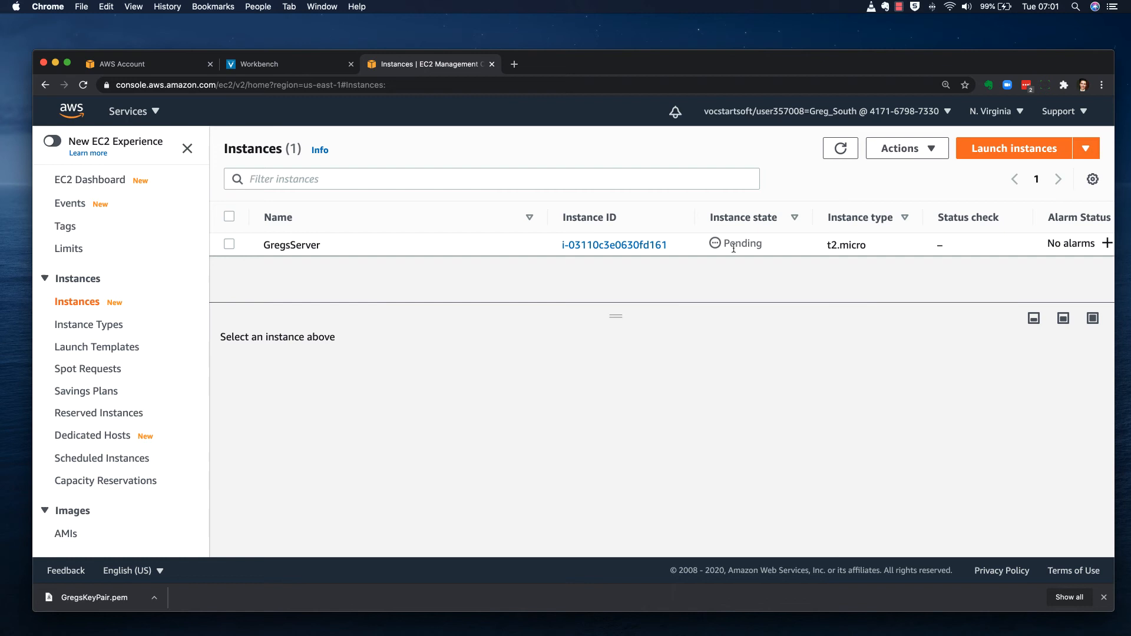
mouse_move(677, 251)
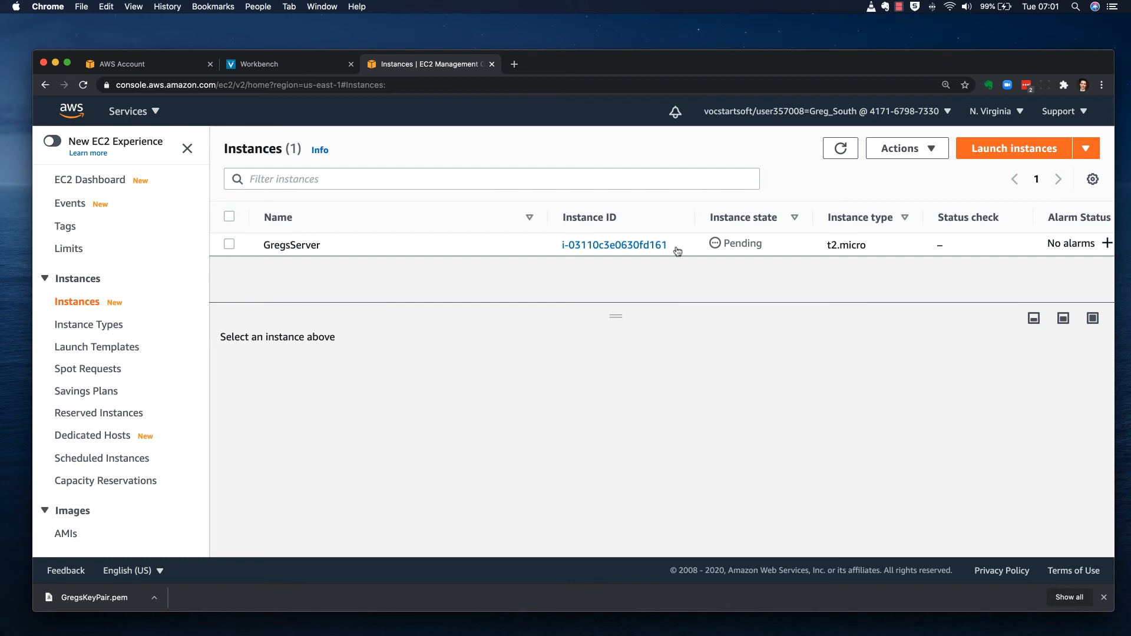
Step: Select GregsServer and scroll its details to confirm Running state and Windows_Server-2019 AMI
click(229, 244)
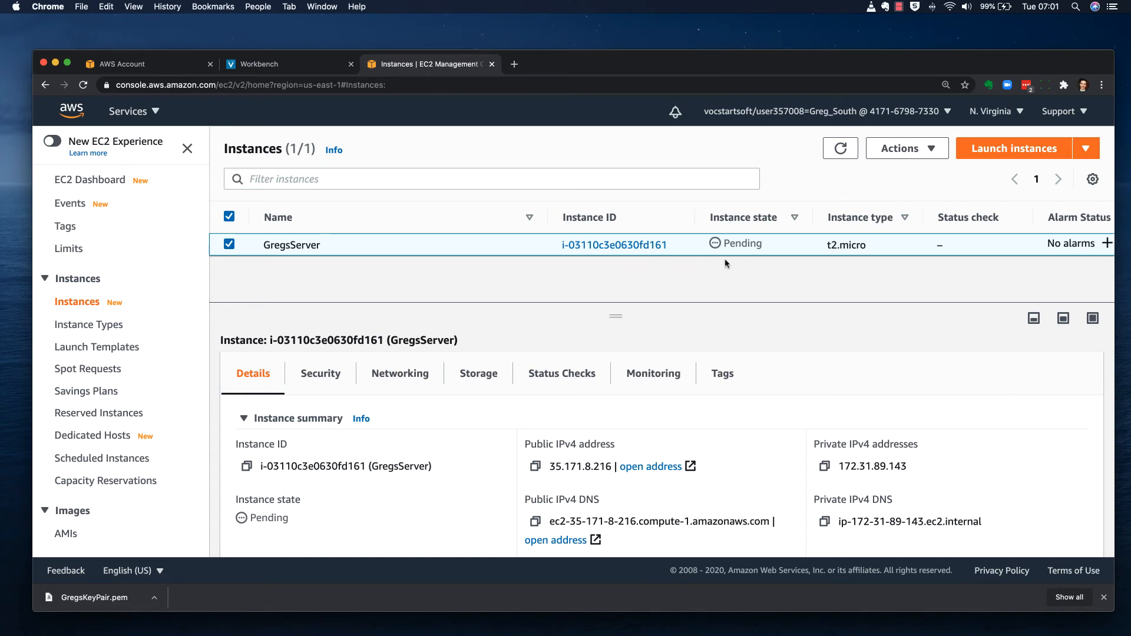
mouse_move(601, 446)
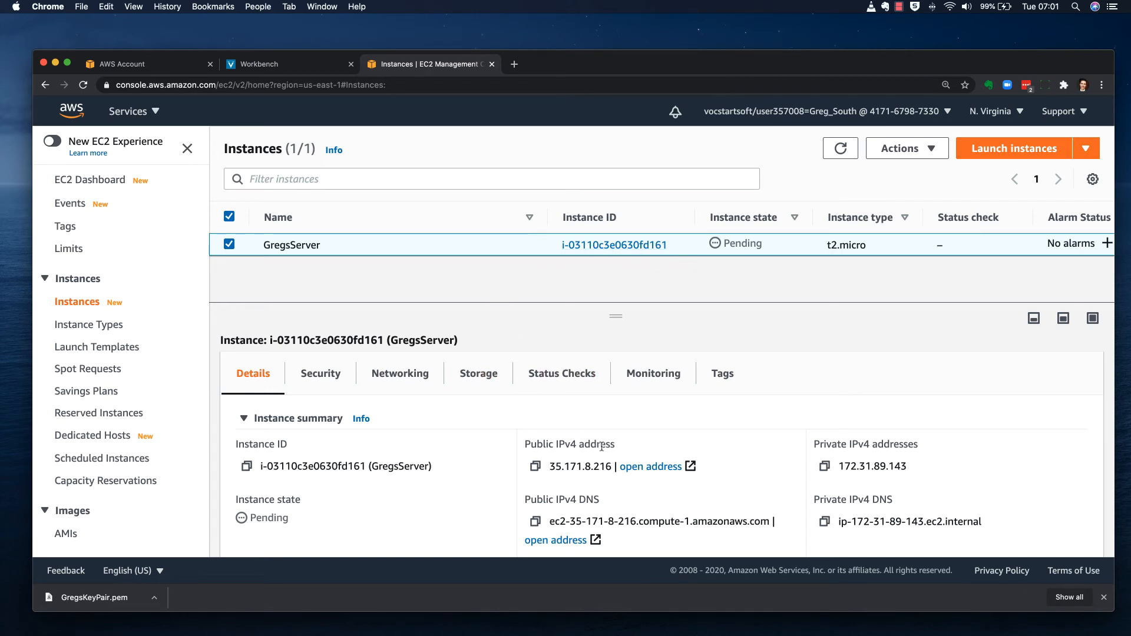
scroll(down, 3)
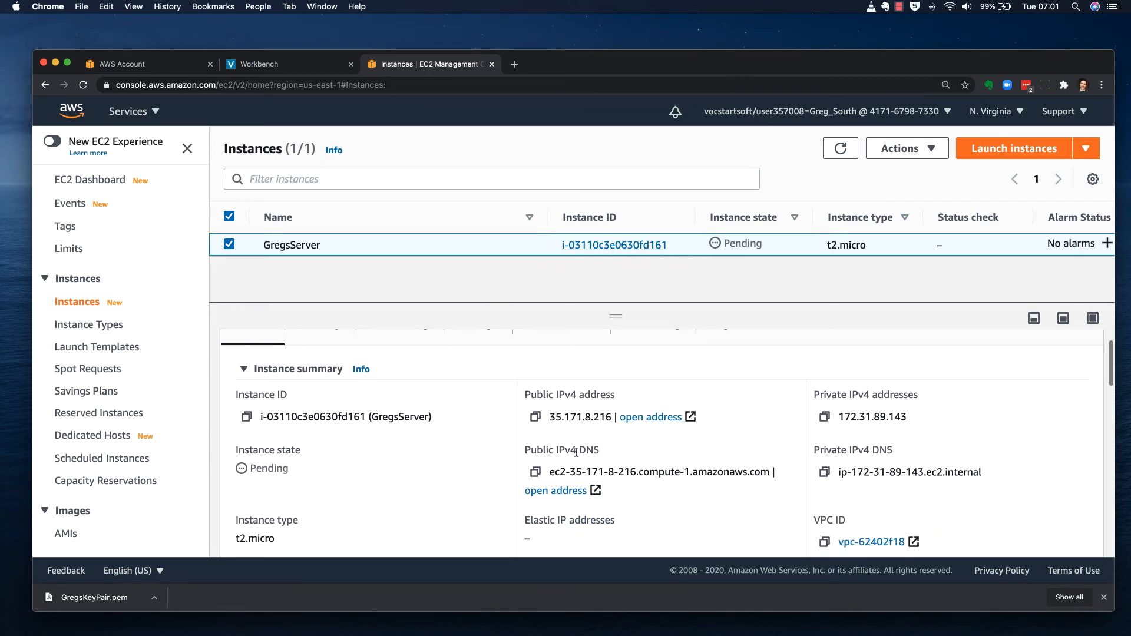
mouse_move(602, 456)
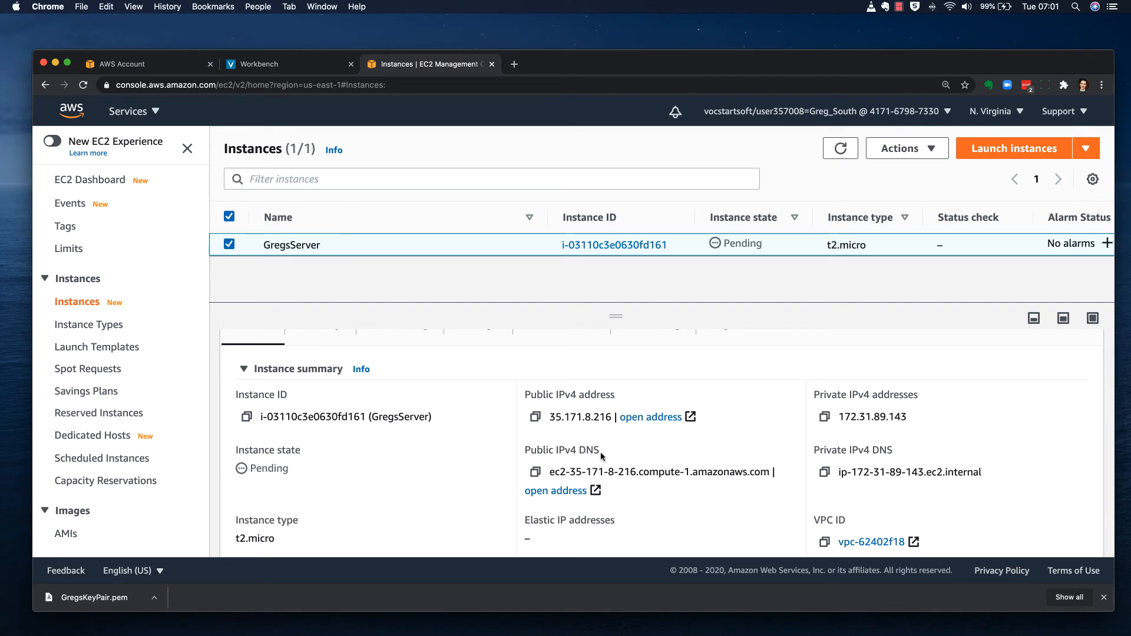
mouse_move(855, 421)
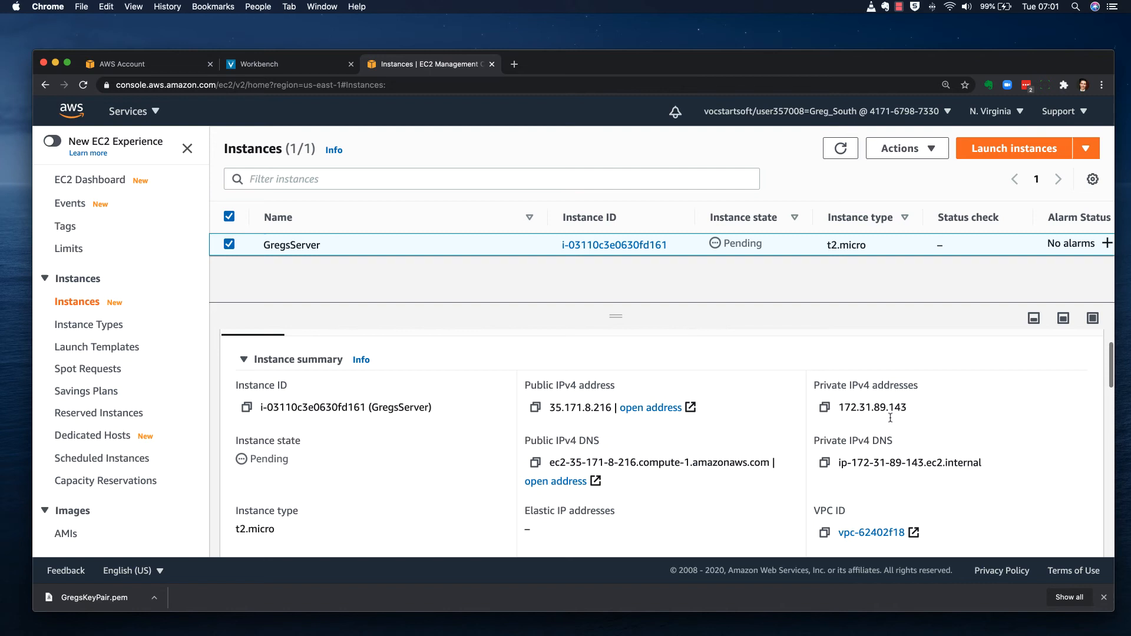
scroll(down, 3)
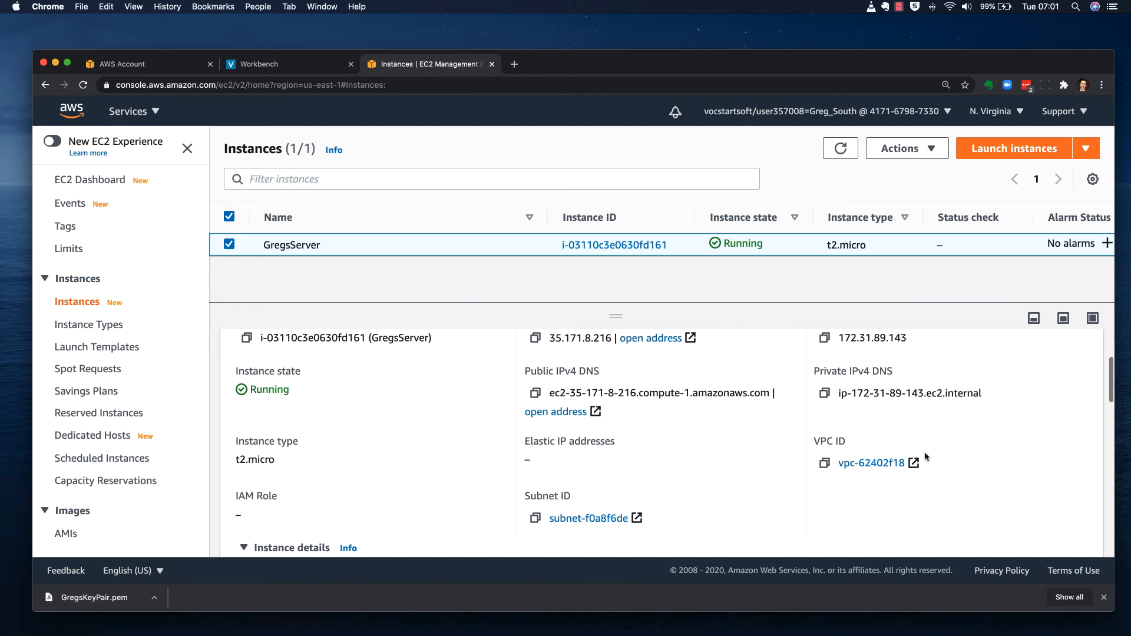
mouse_move(551, 508)
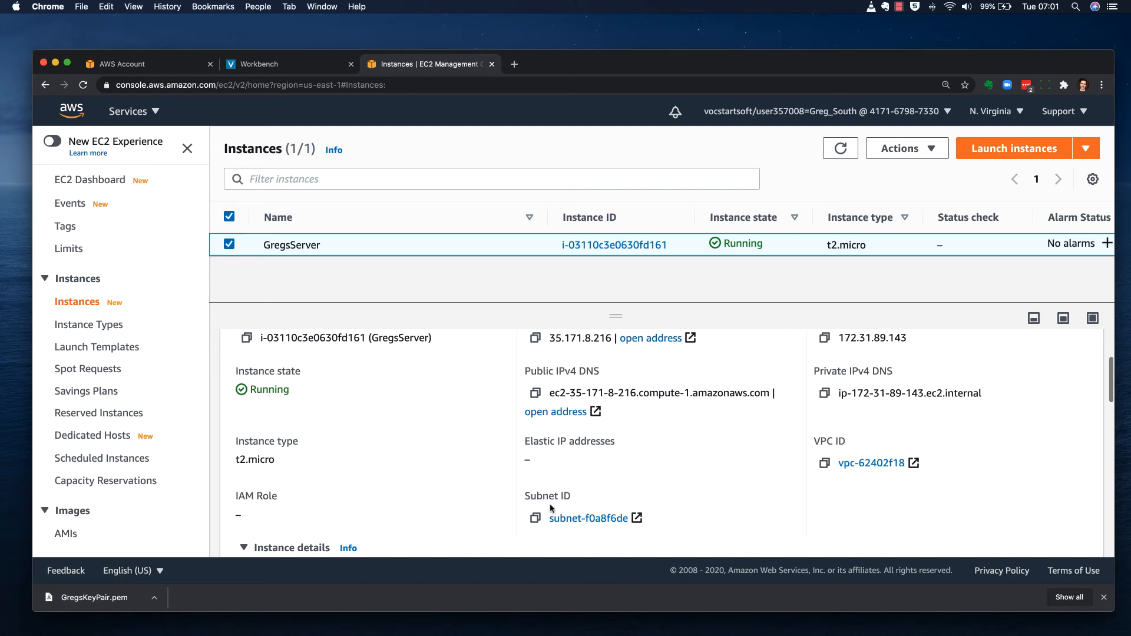
scroll(down, 3)
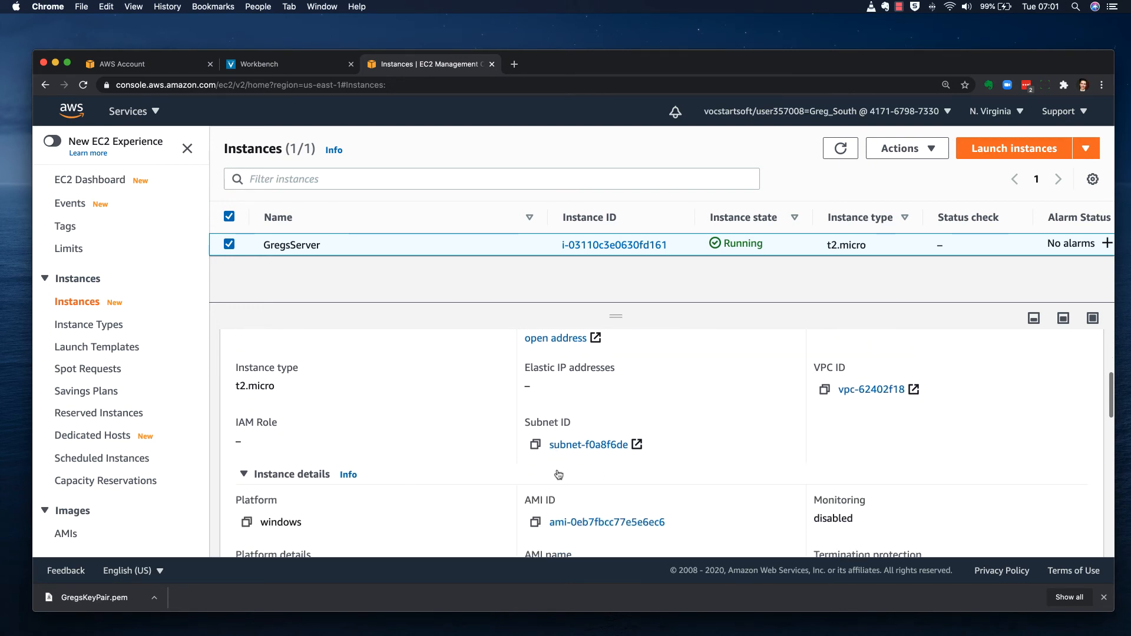
scroll(down, 3)
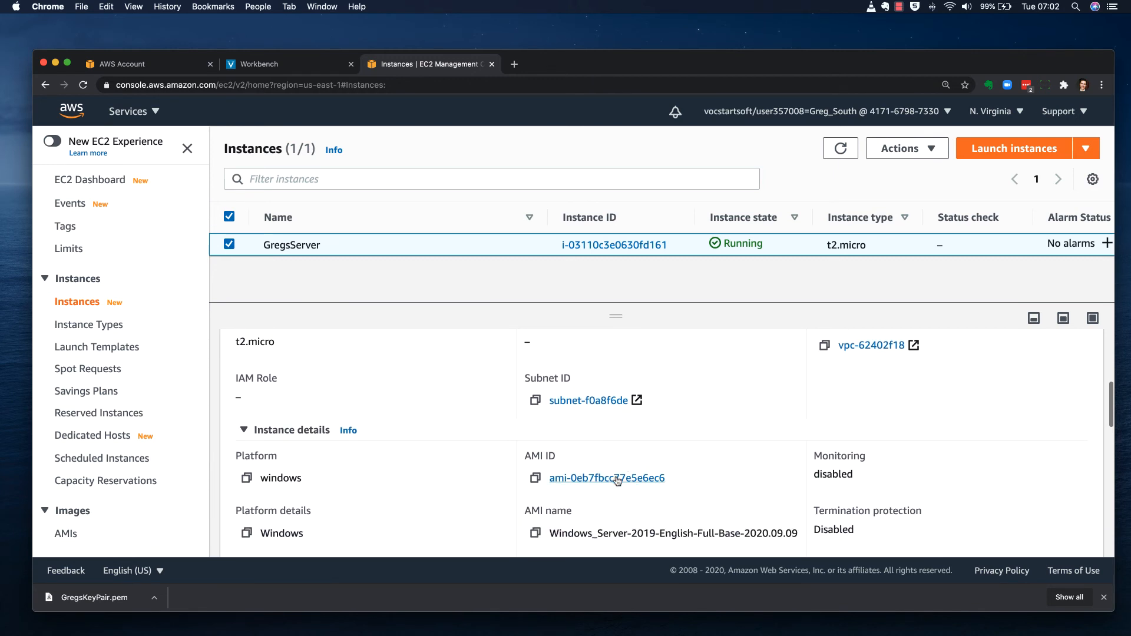
mouse_move(655, 492)
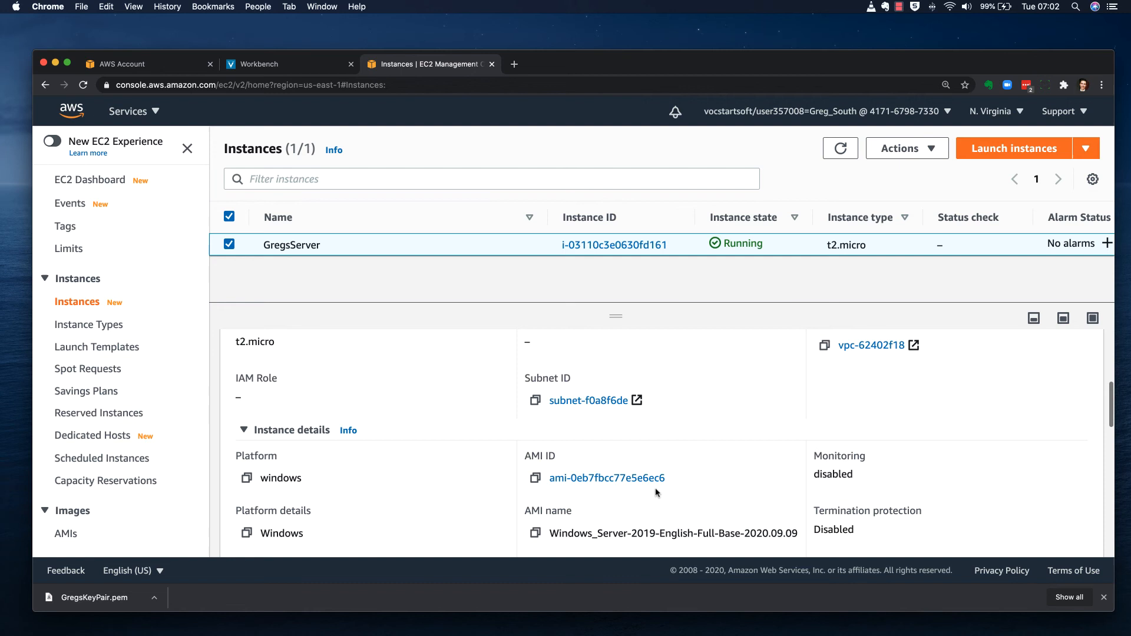
scroll(down, 3)
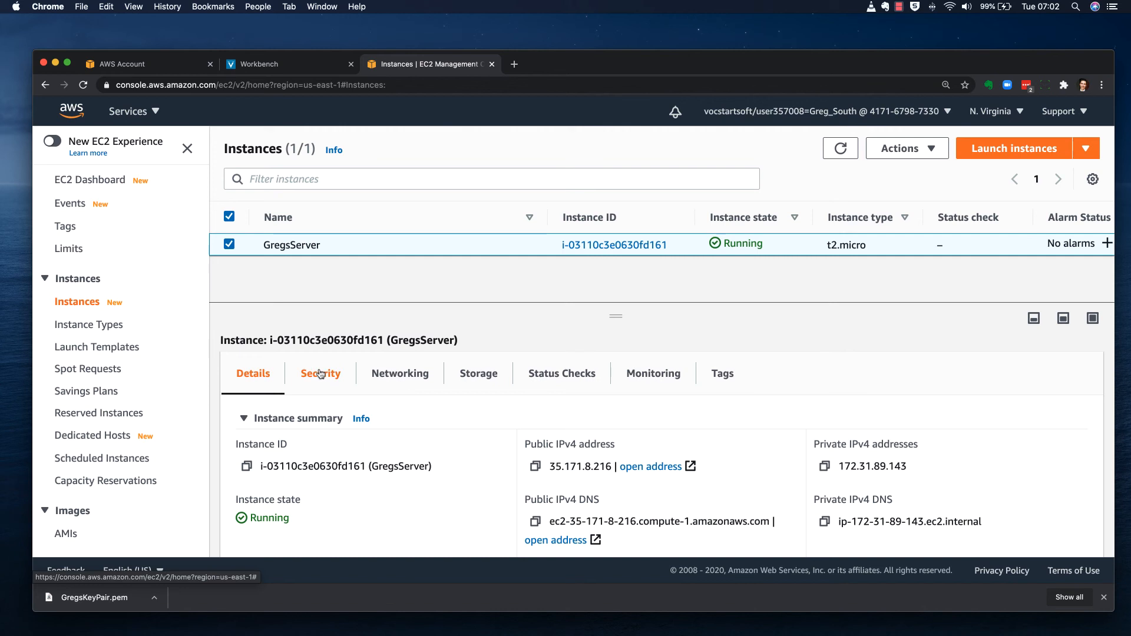
click(321, 373)
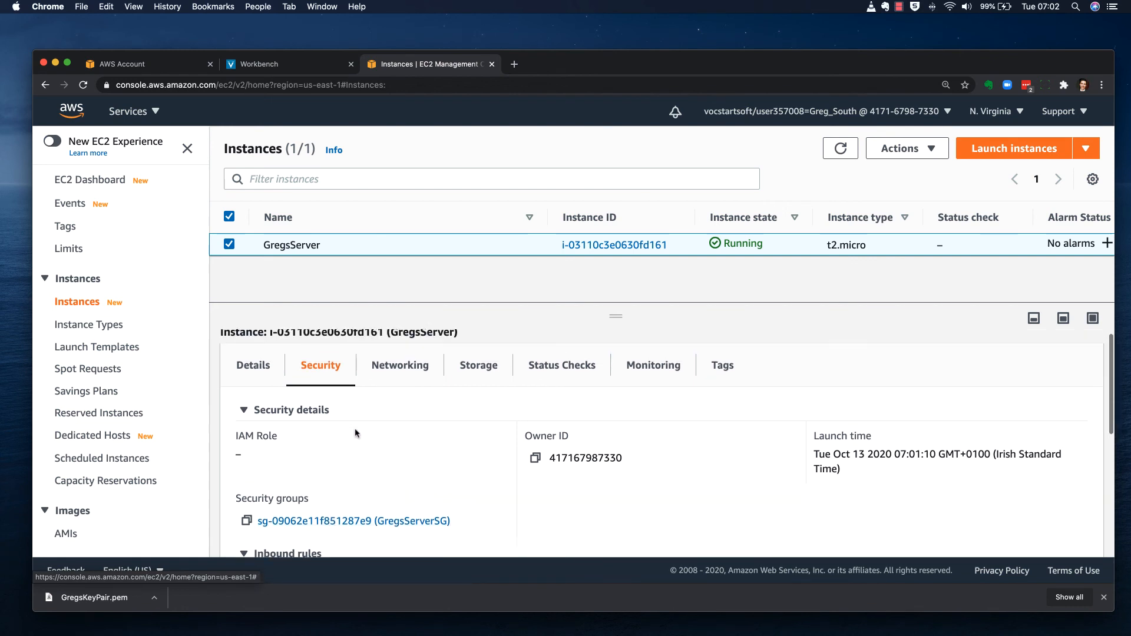
click(252, 373)
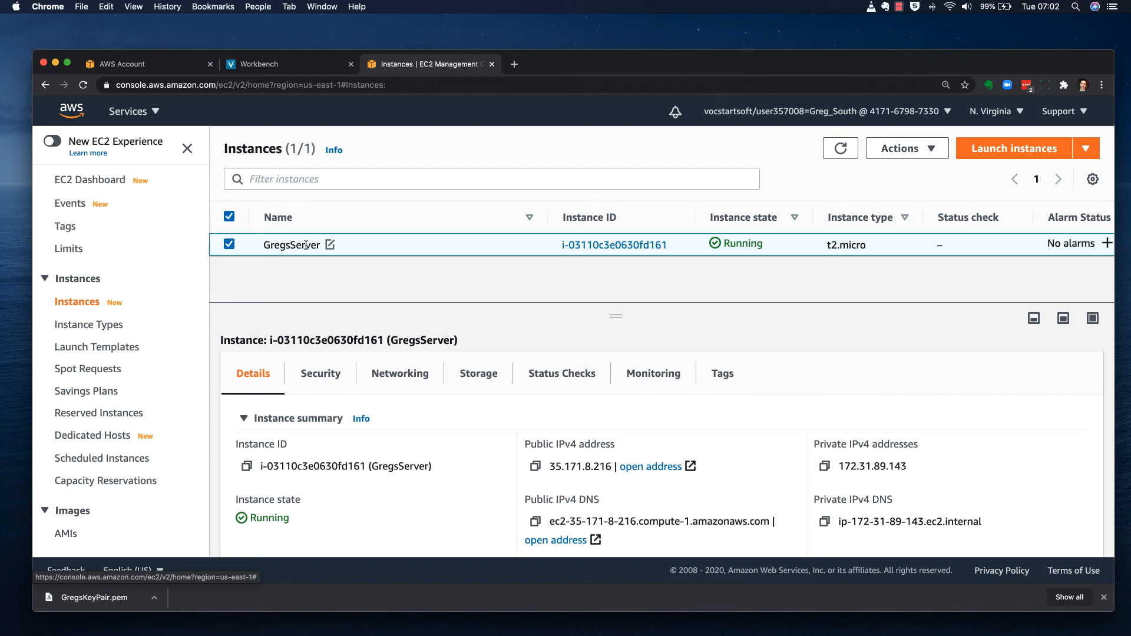
Step: Open the Connect to instance page for GregsServer via the Actions menu
right_click(291, 245)
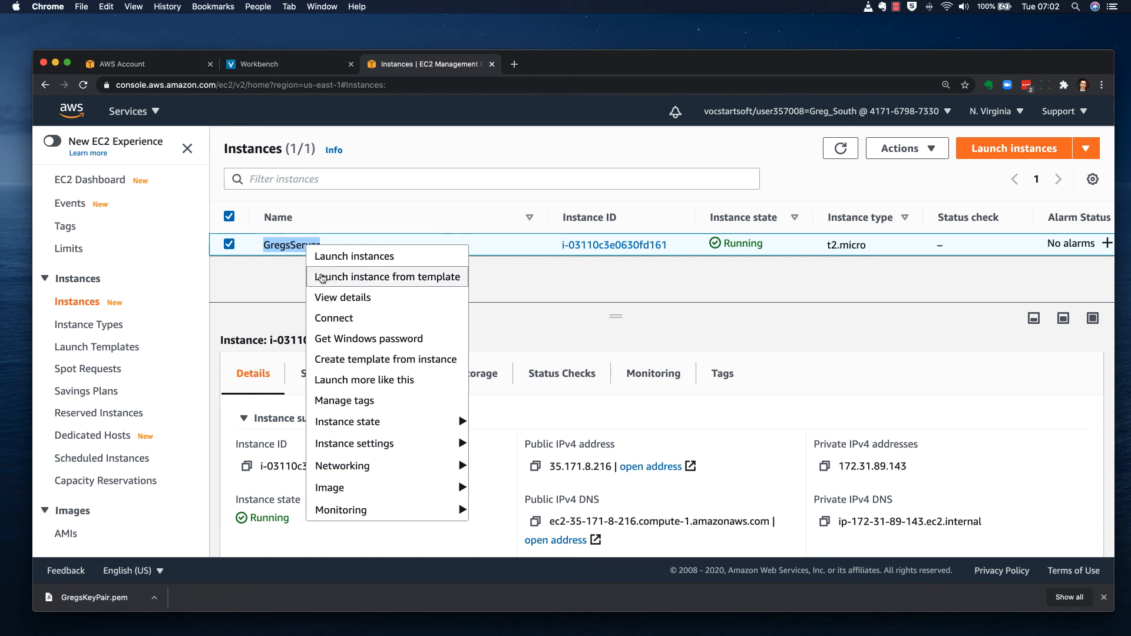
mouse_move(353, 421)
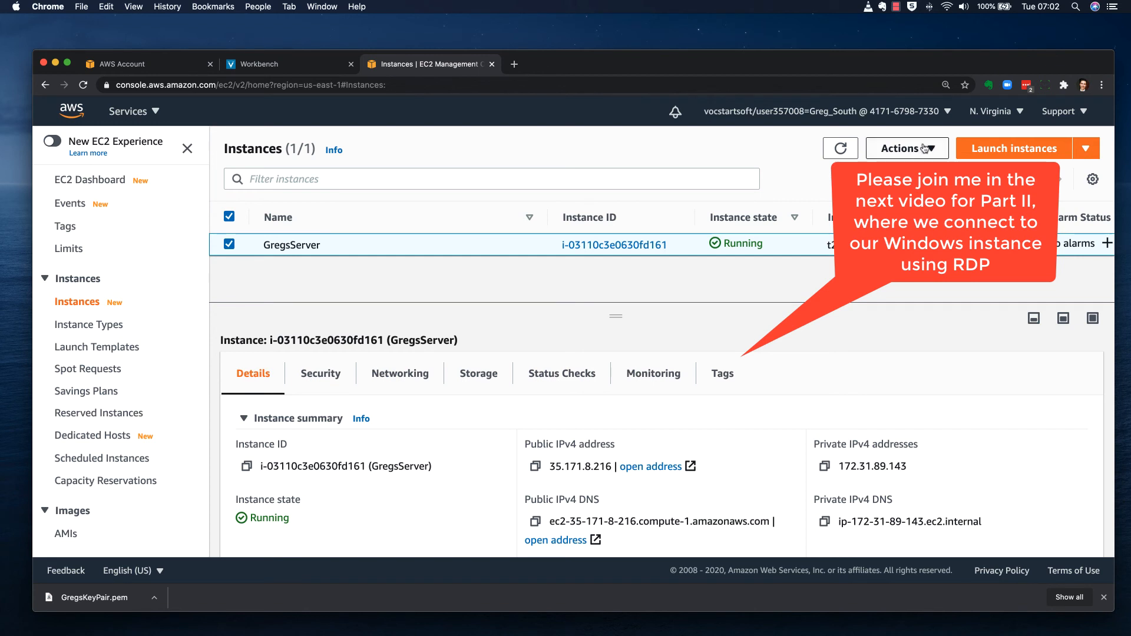
click(906, 148)
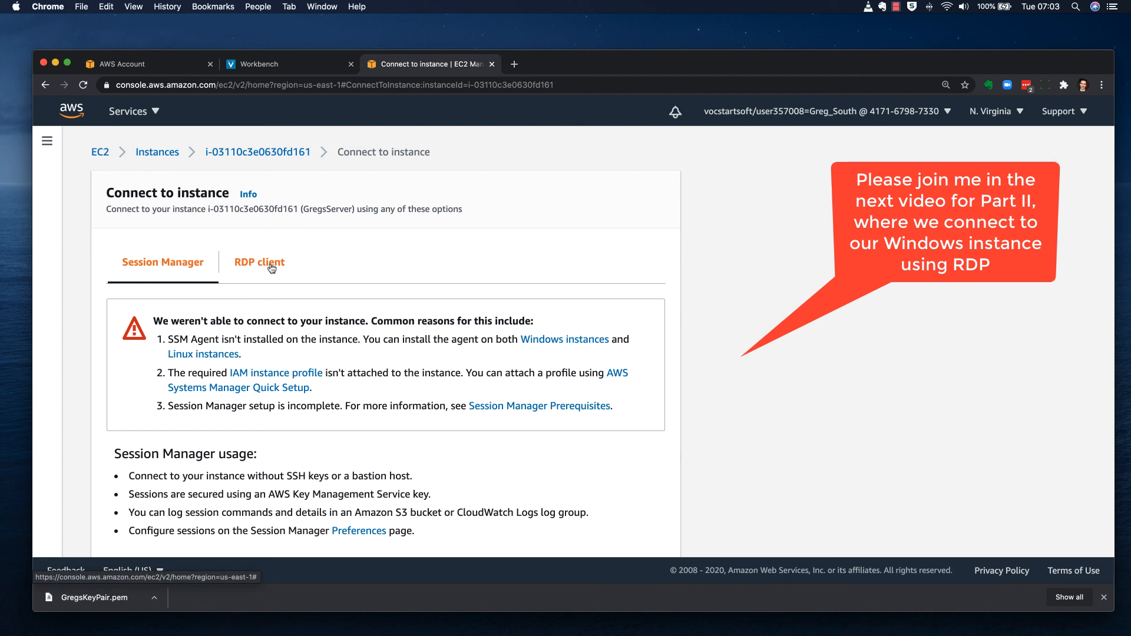
mouse_move(265, 266)
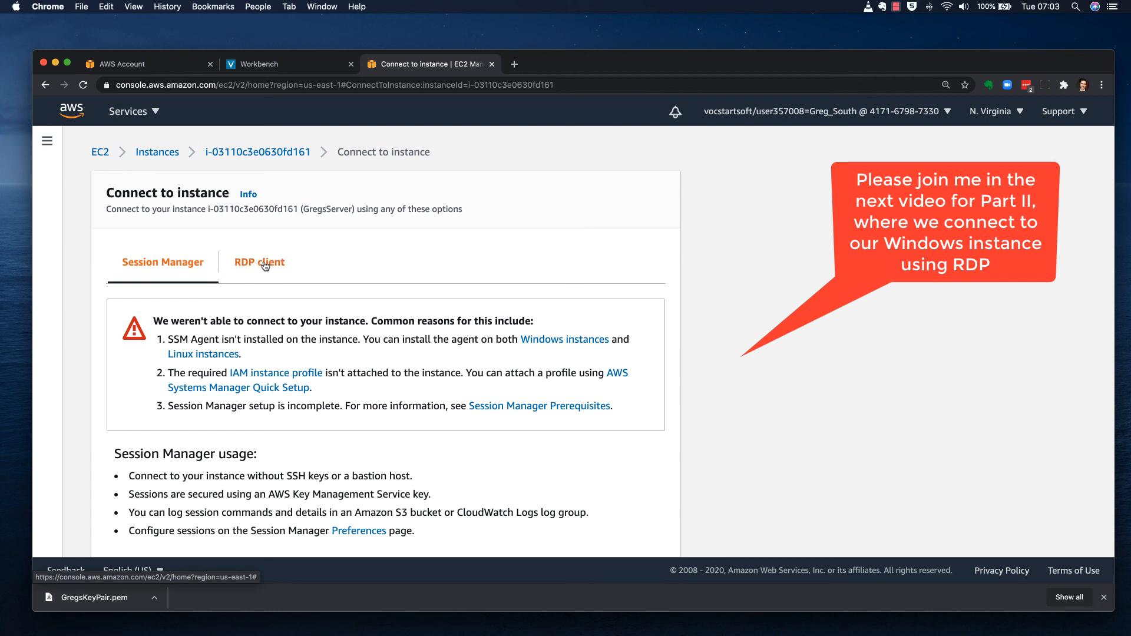
Step: View RDP client details, request the Windows password, and close the 'not available' notice
click(259, 262)
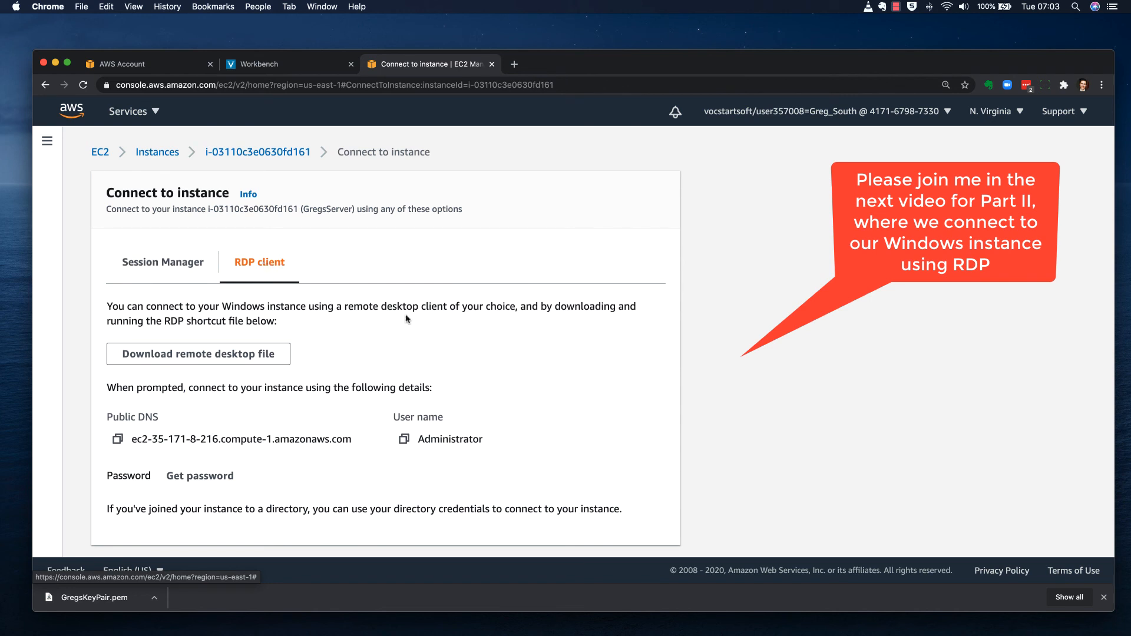
mouse_move(357, 294)
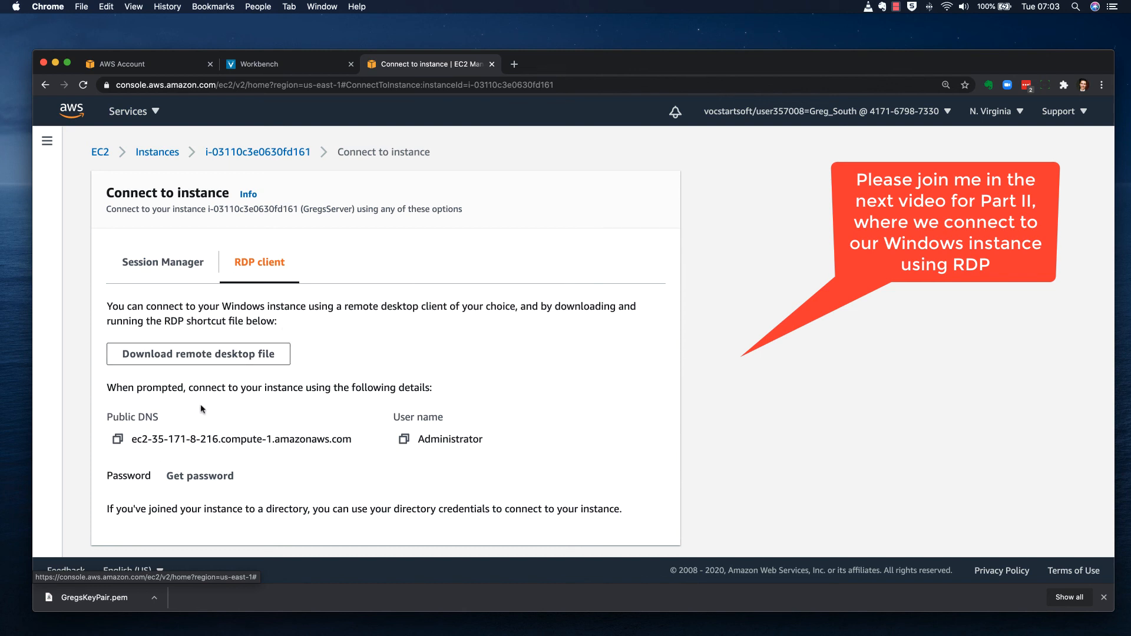
mouse_move(306, 398)
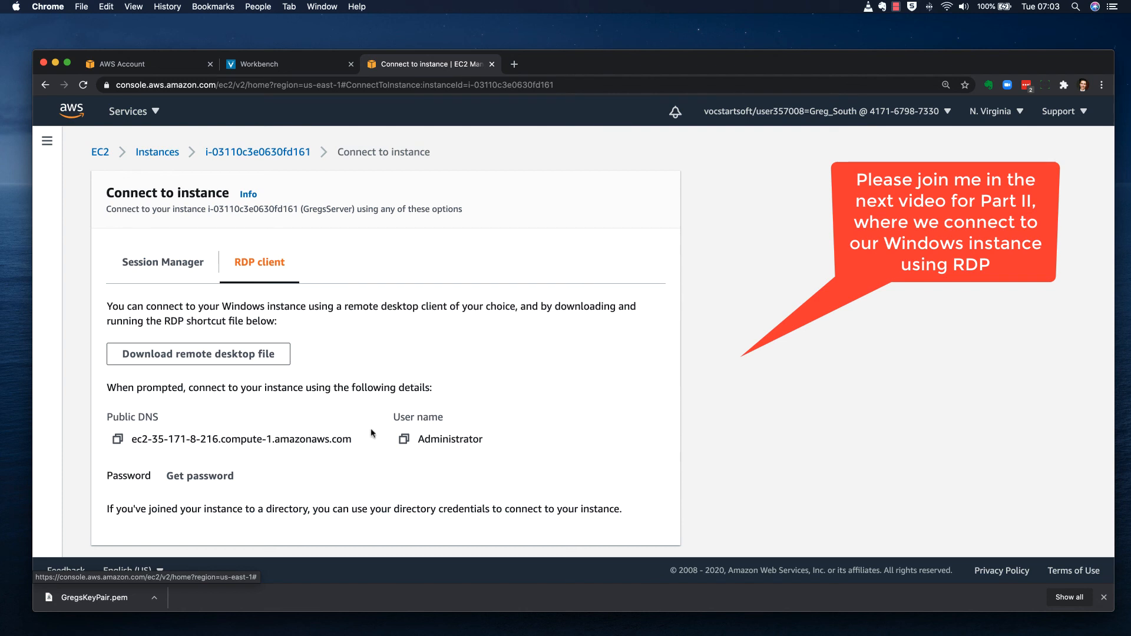
mouse_move(336, 437)
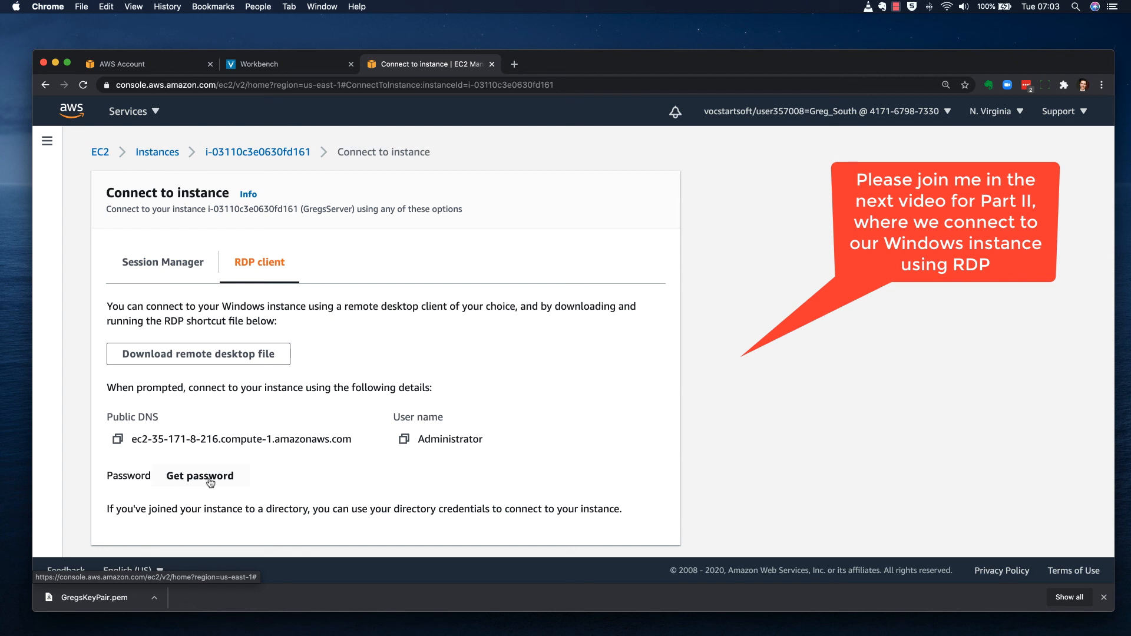
click(200, 475)
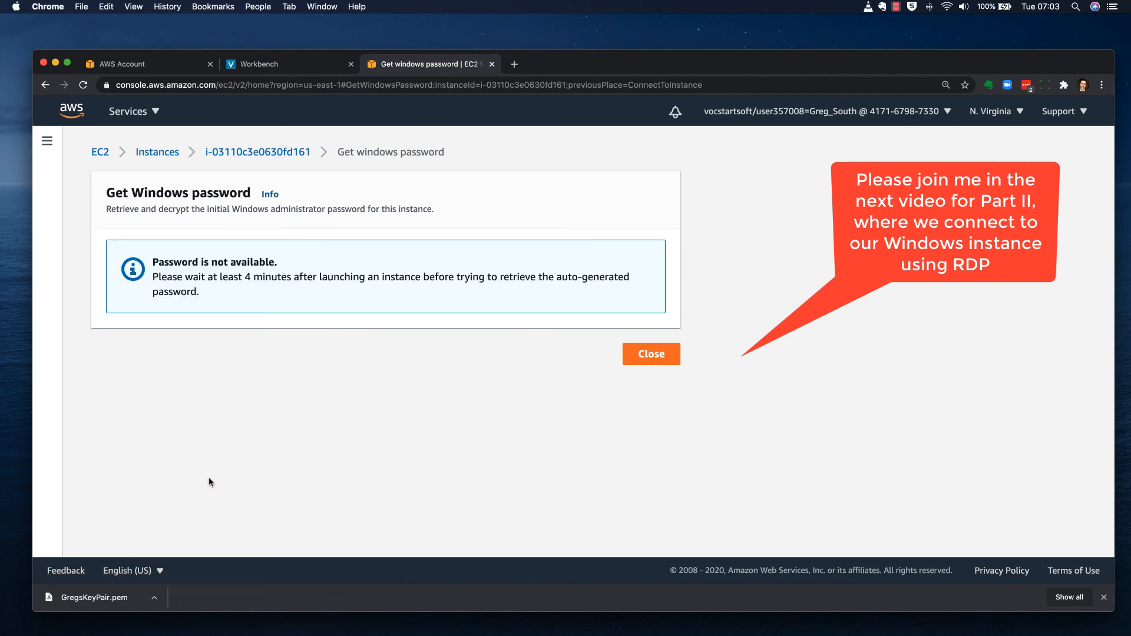
mouse_move(279, 304)
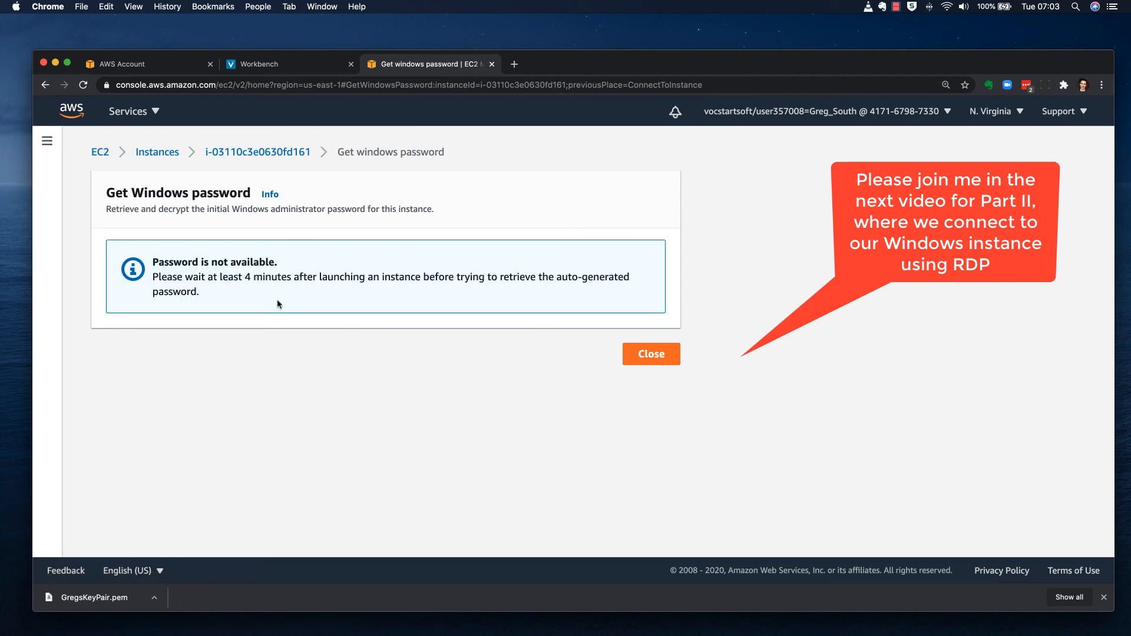
click(649, 353)
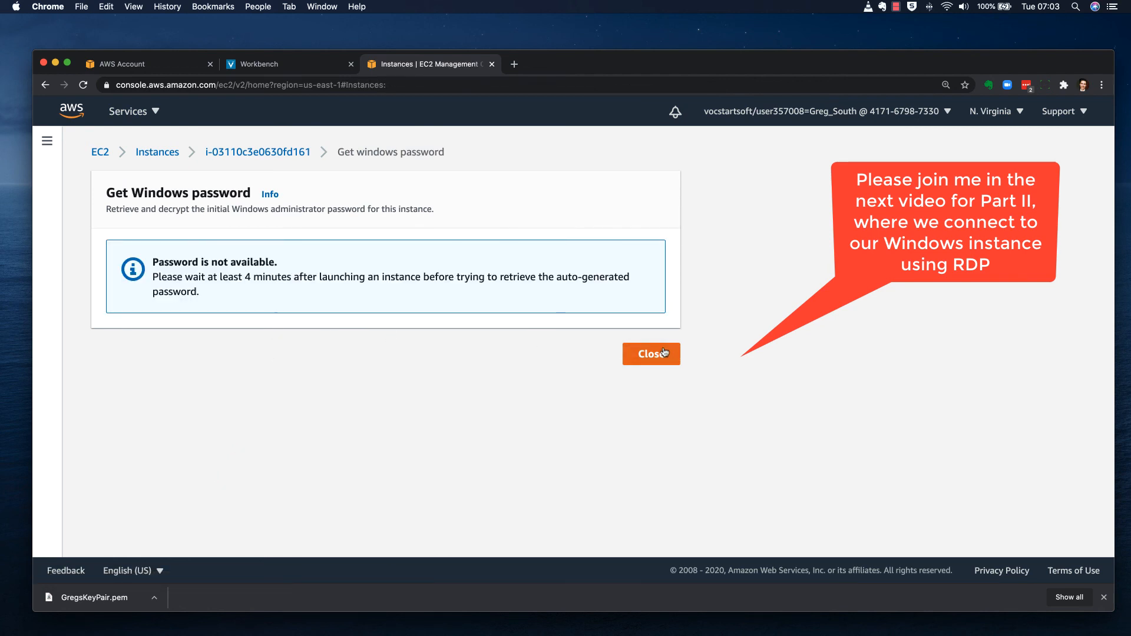
Step: Return to the Instances list with GregsServer selected and Running
click(650, 354)
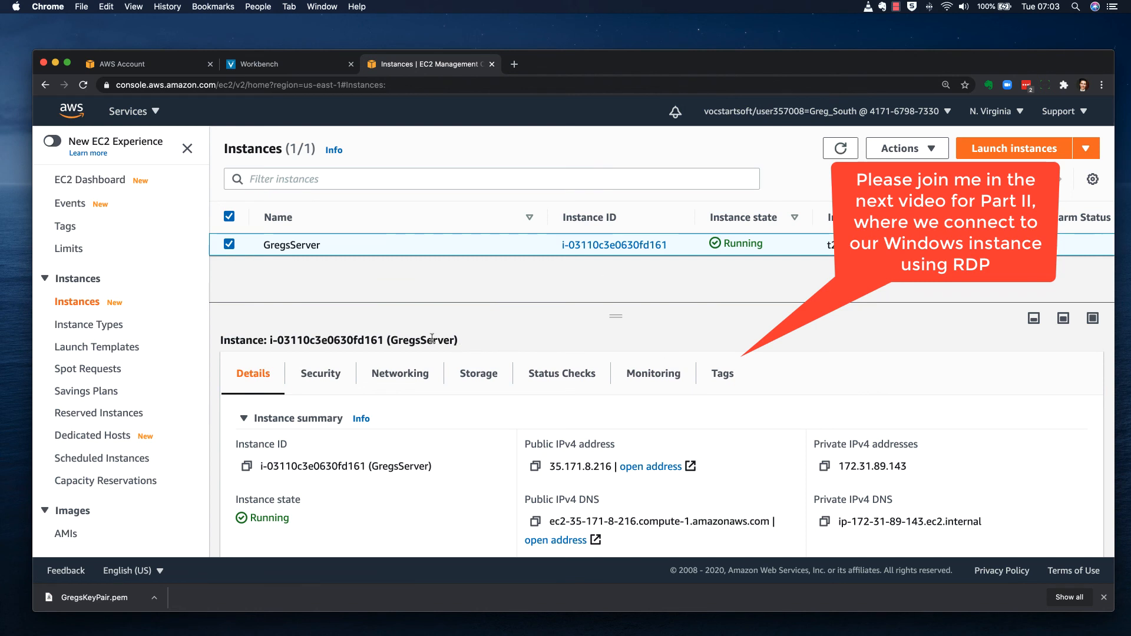
mouse_move(328, 258)
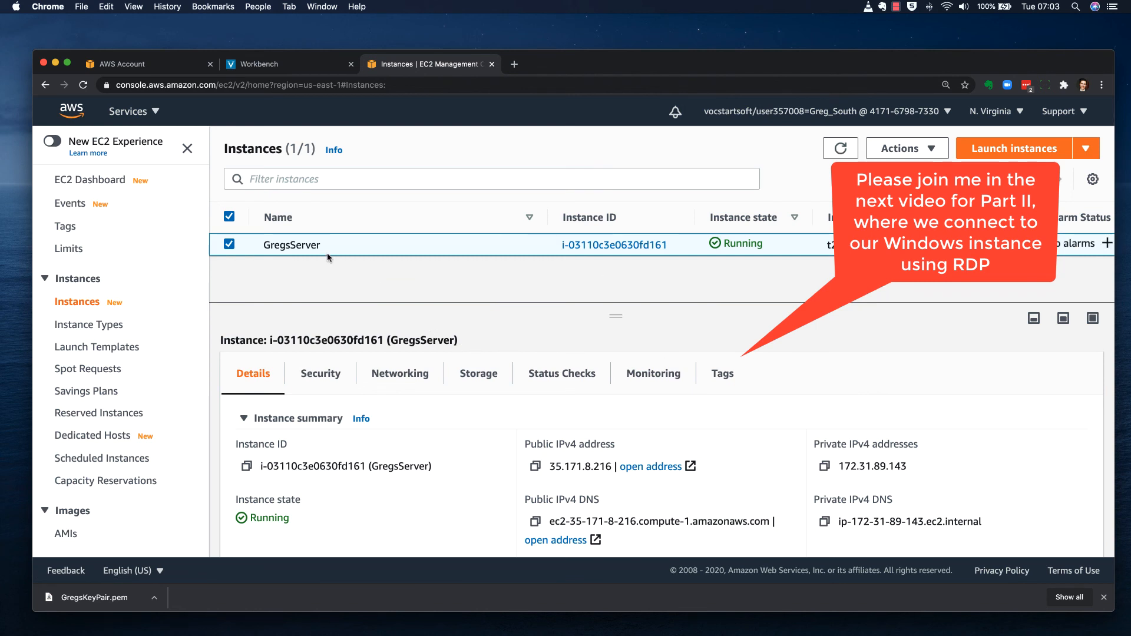